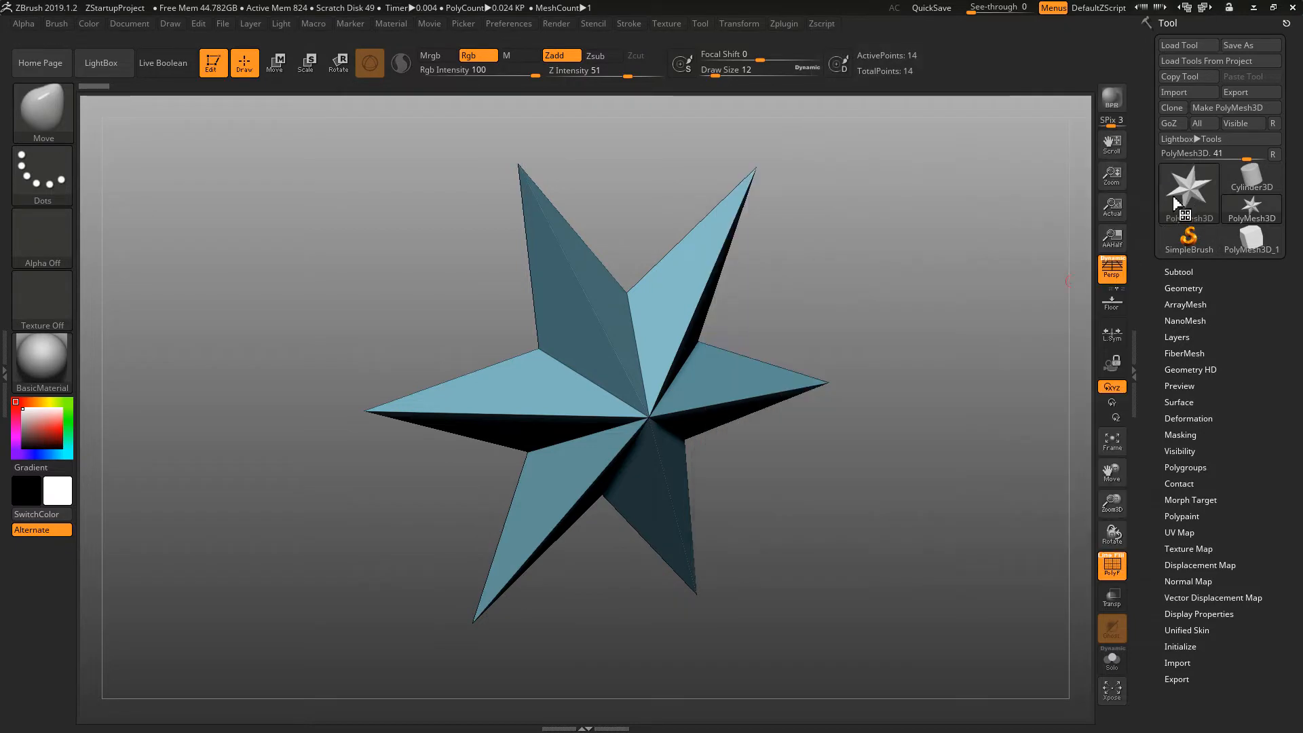
# Step: Select the star mesh, load IMM Primitives from the brush collection and rotate the star slightly
pyautogui.click(1189, 193)
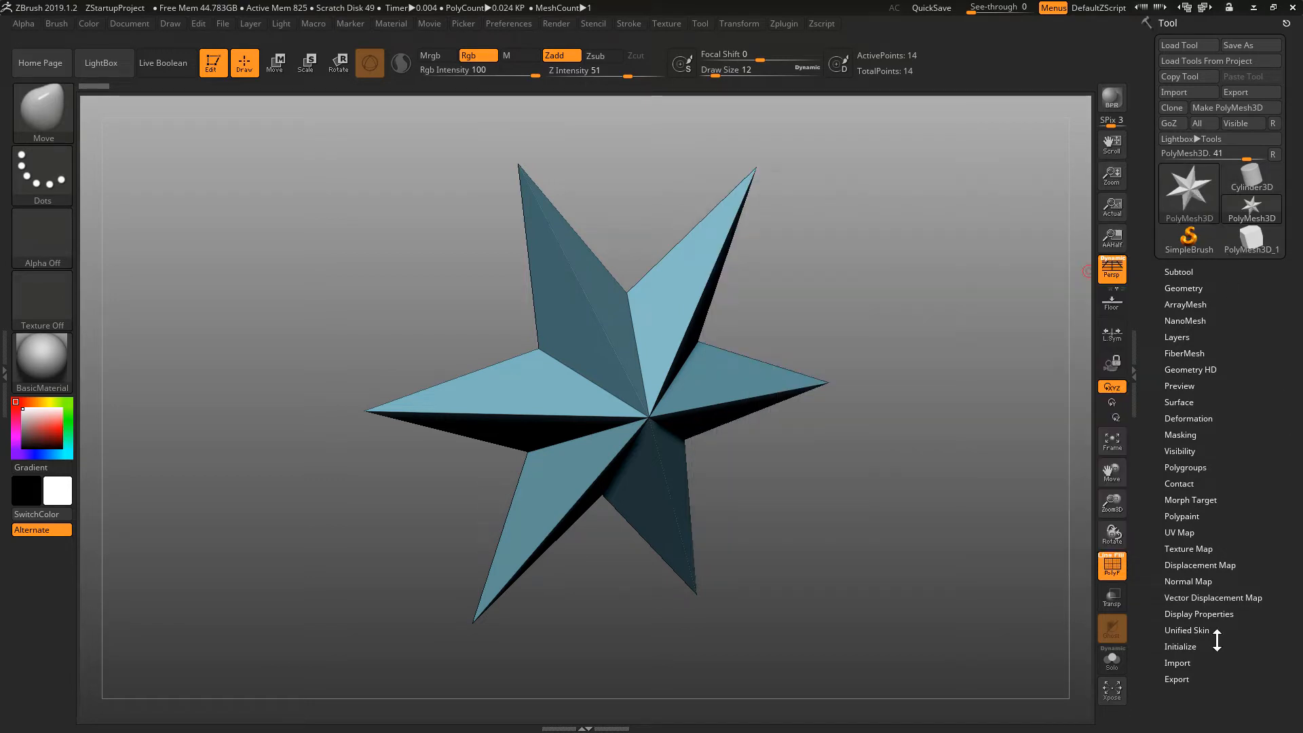
pyautogui.click(1180, 649)
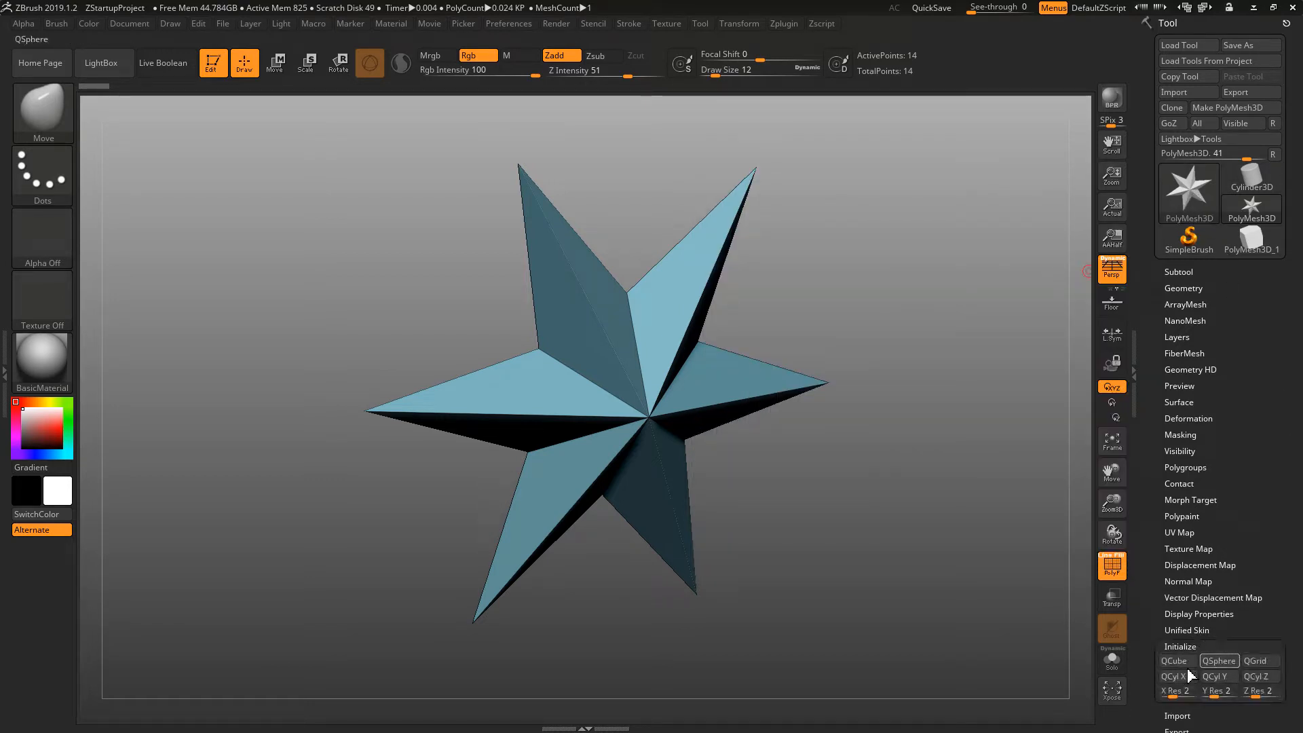
pyautogui.click(1256, 661)
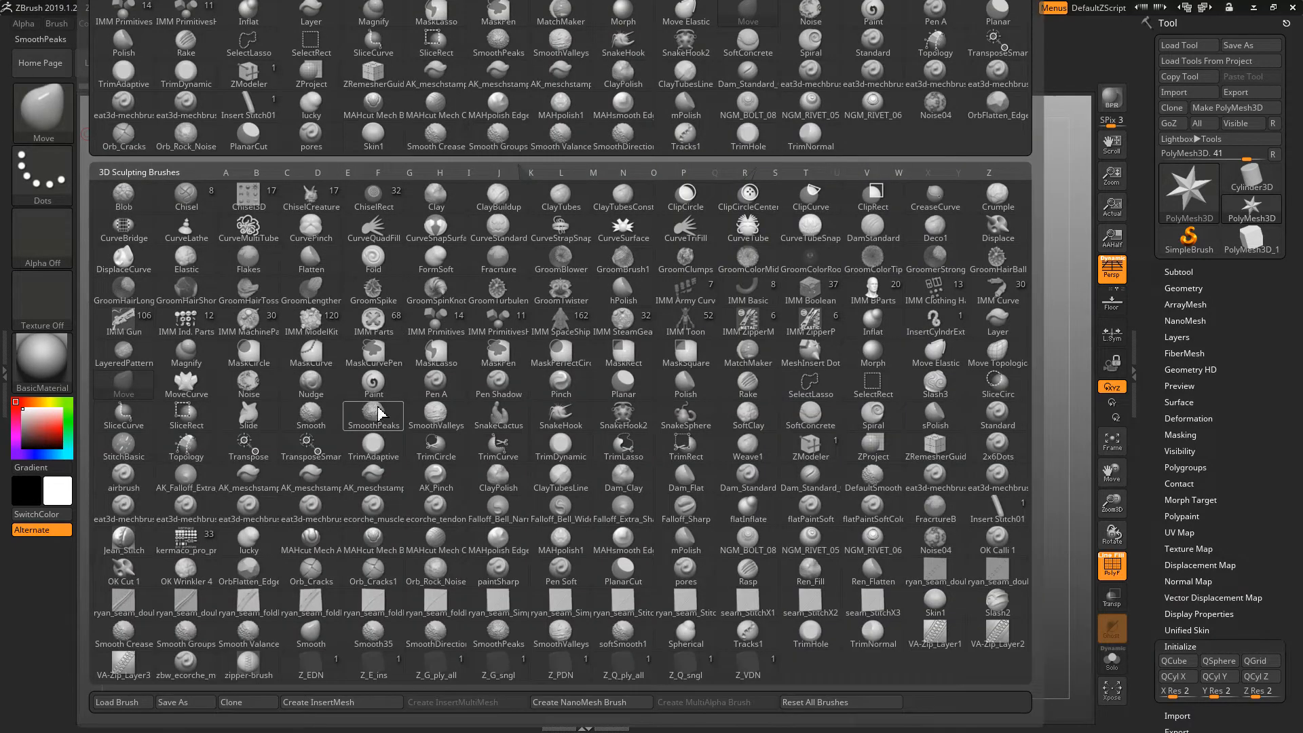
pyautogui.moveTo(436, 322)
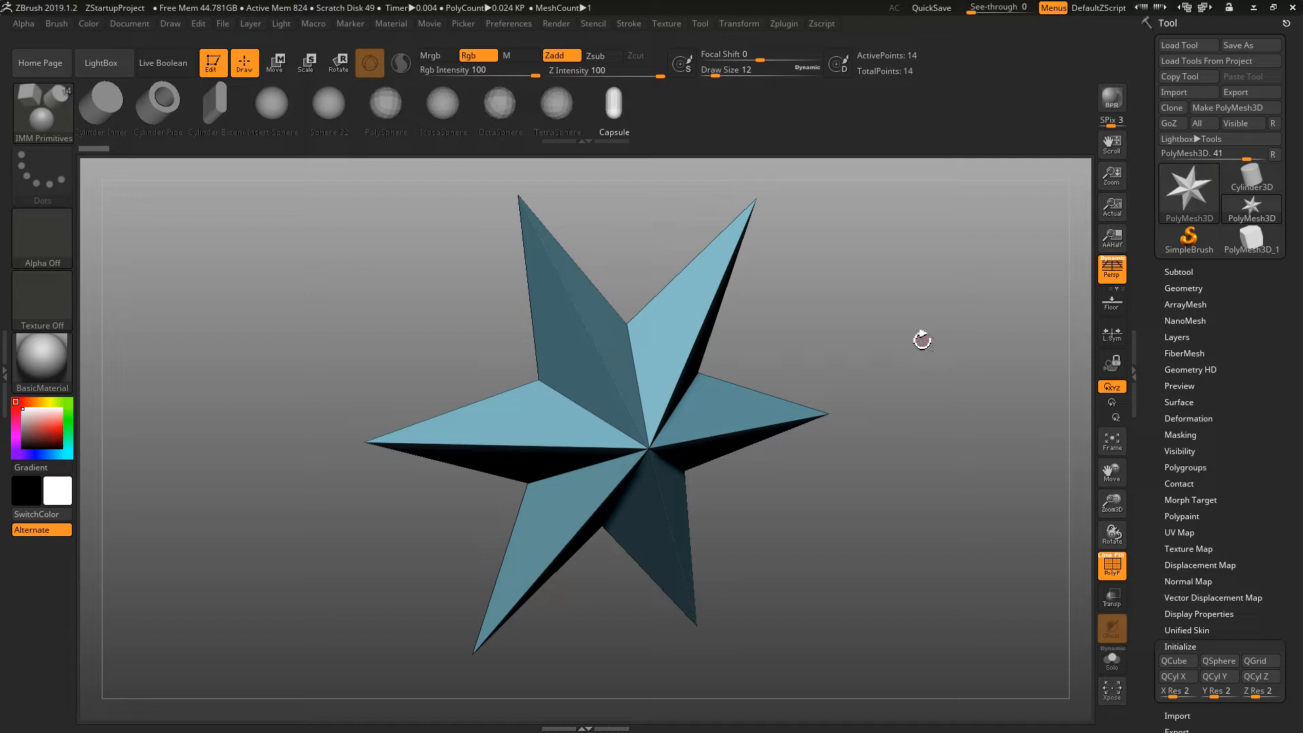
pyautogui.moveTo(816, 258)
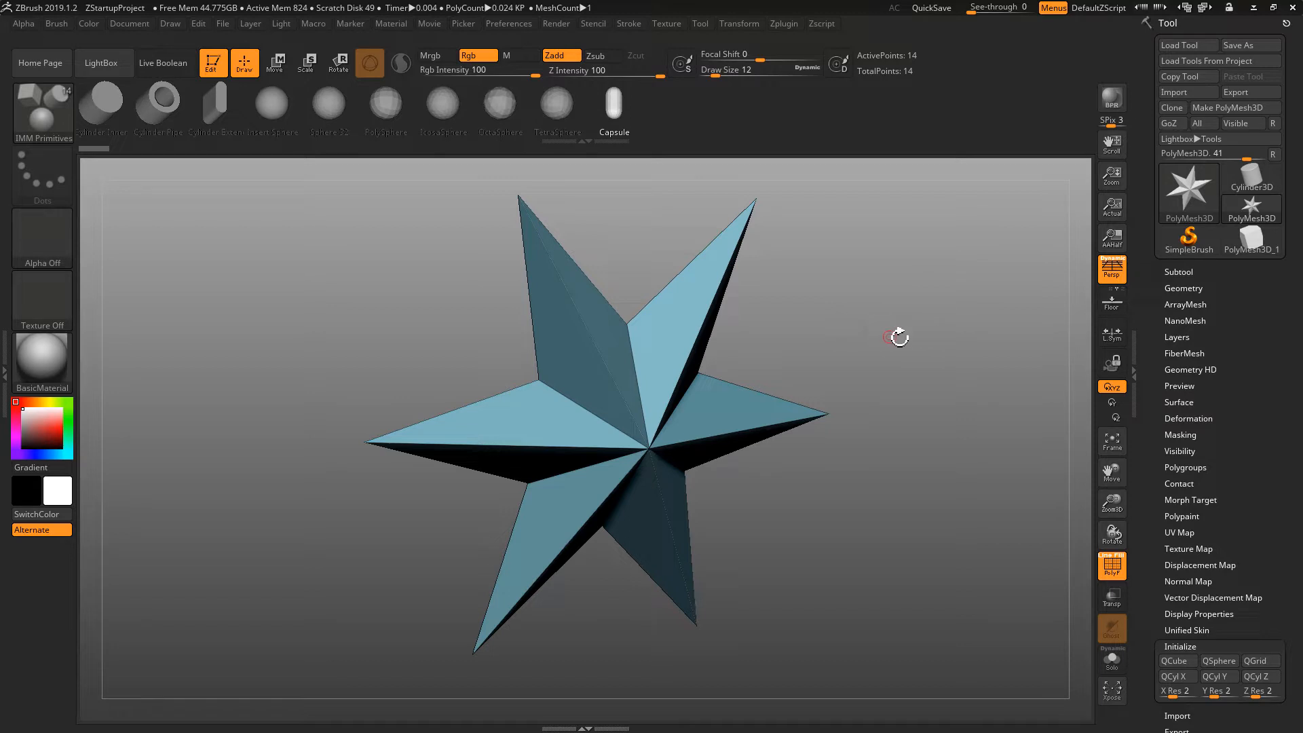
pyautogui.moveTo(900, 334)
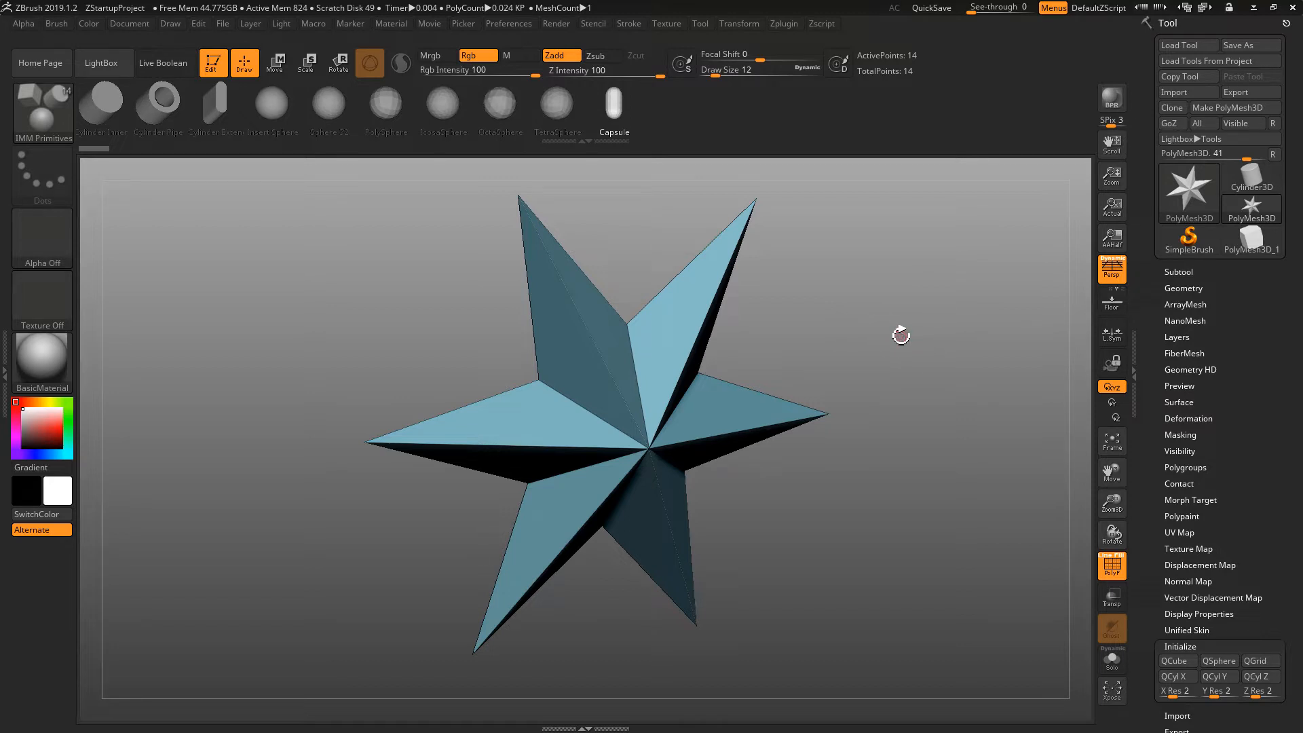
pyautogui.moveTo(931, 340)
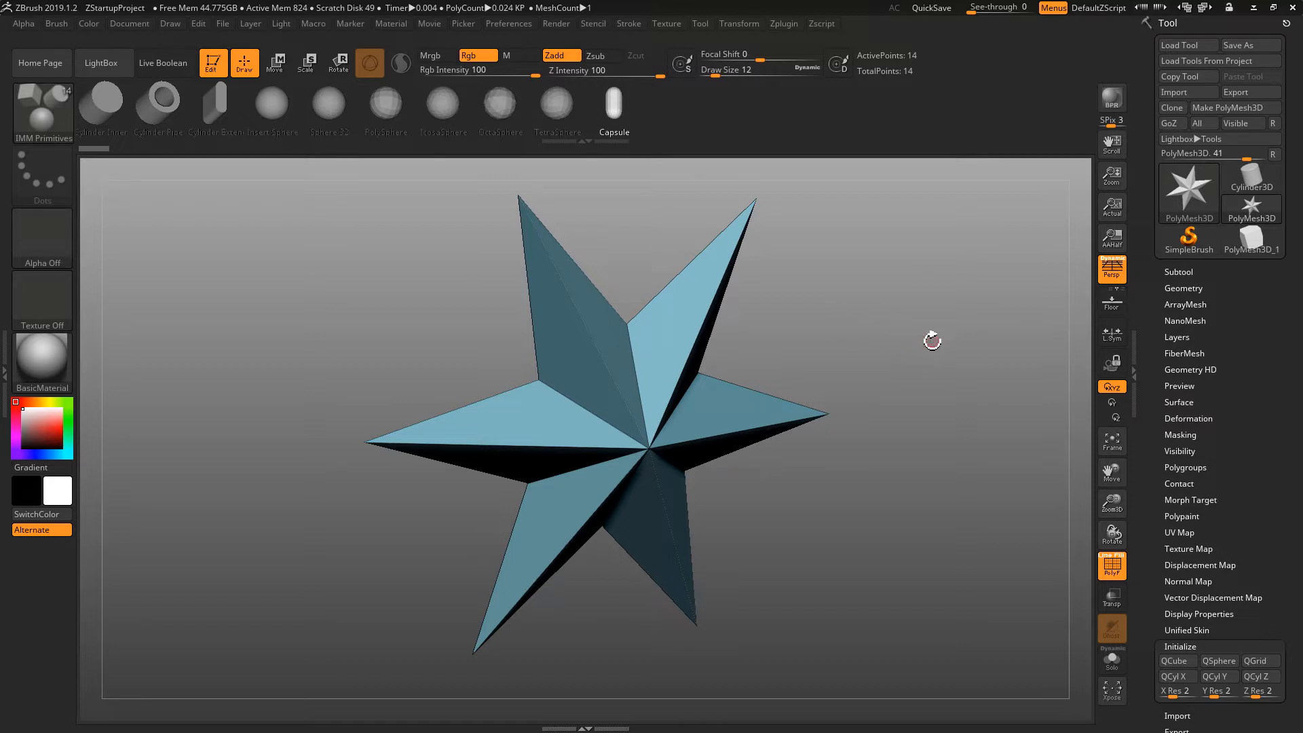
pyautogui.moveTo(932, 341); pyautogui.dragTo(956, 314)
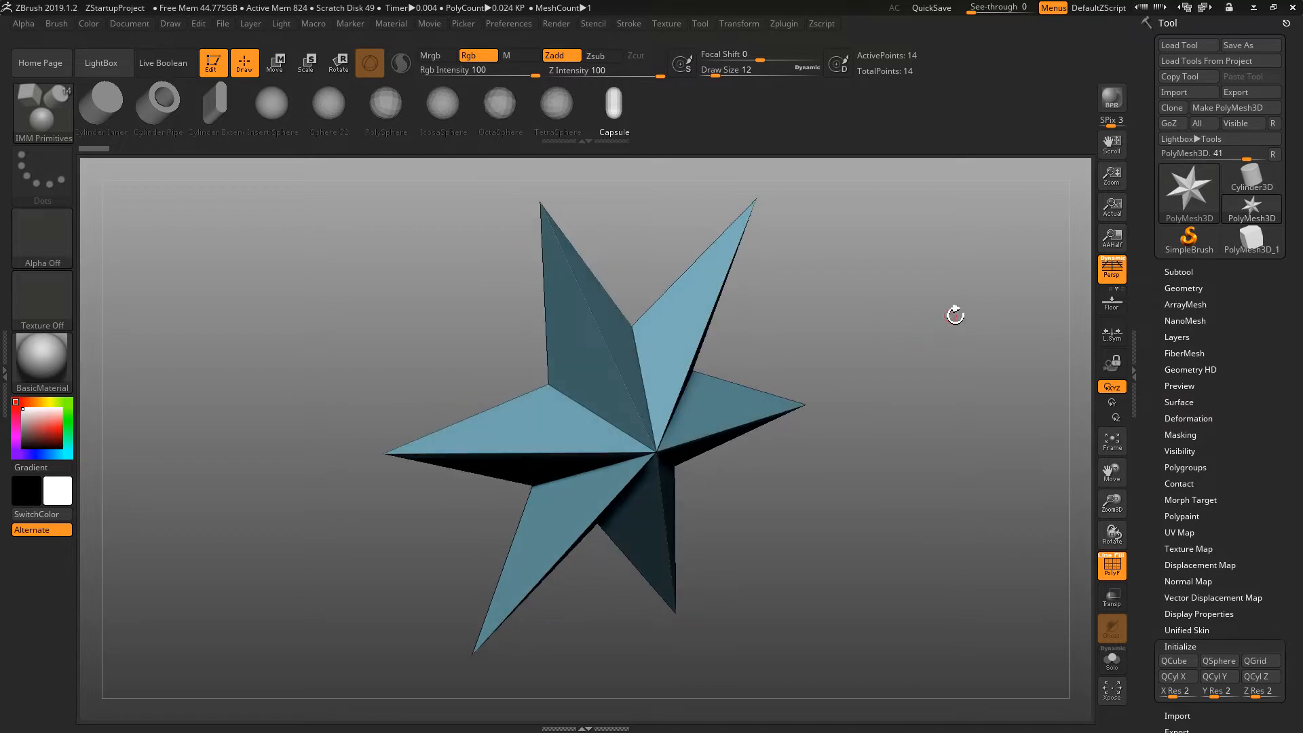
pyautogui.moveTo(956, 314); pyautogui.dragTo(981, 315)
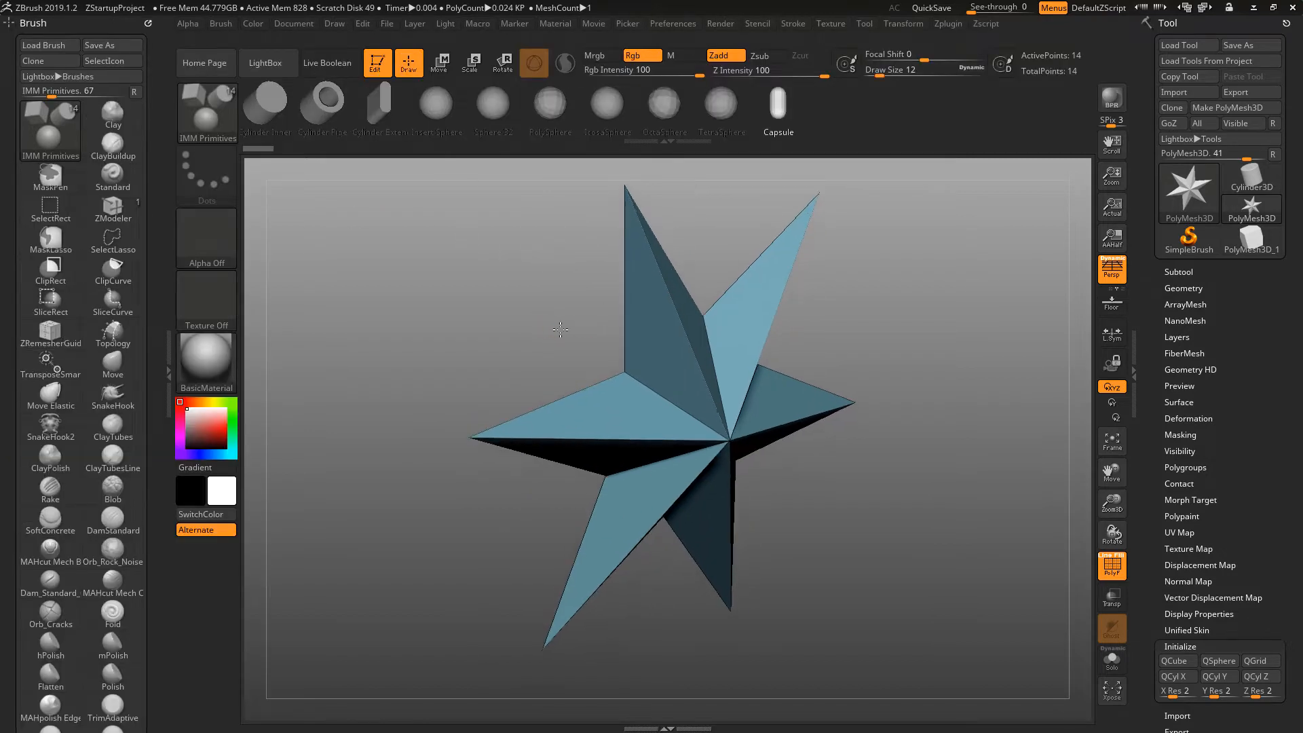
# Step: Turn the star mesh slightly in the canvas view
pyautogui.moveTo(561, 329); pyautogui.dragTo(529, 333)
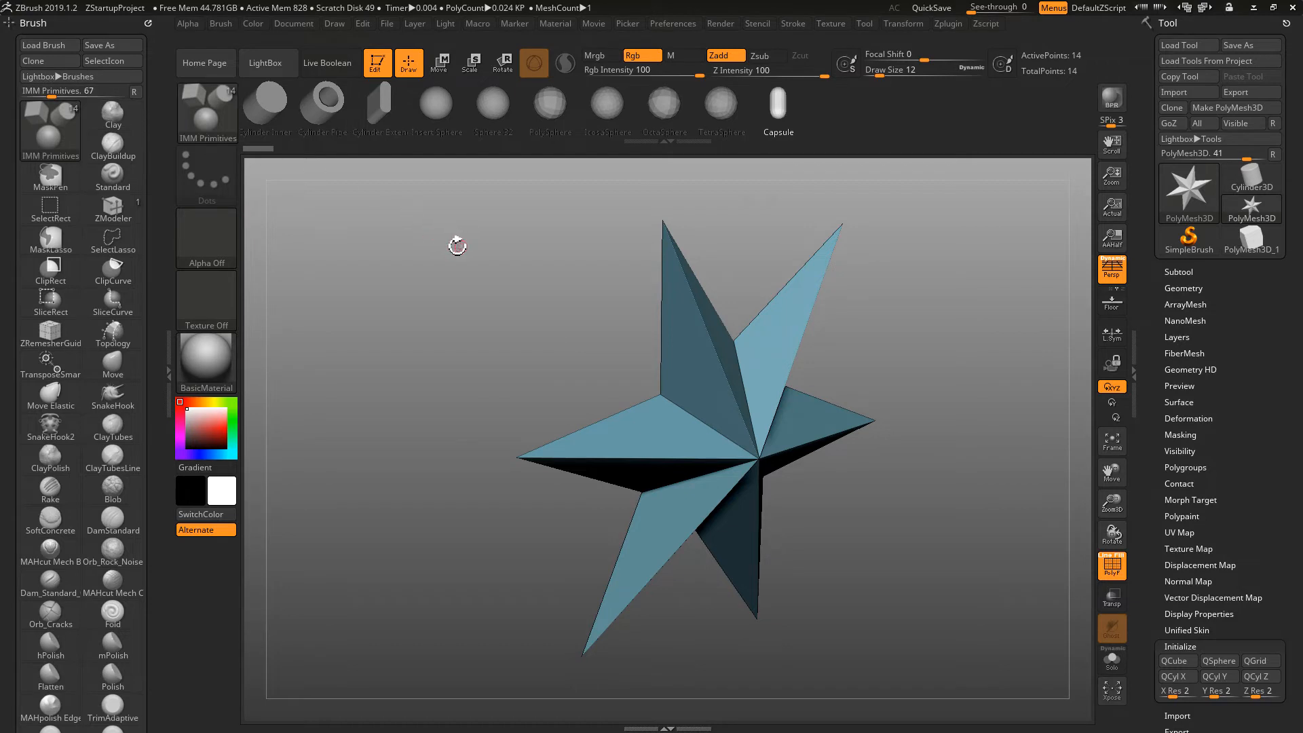
pyautogui.moveTo(154, 101)
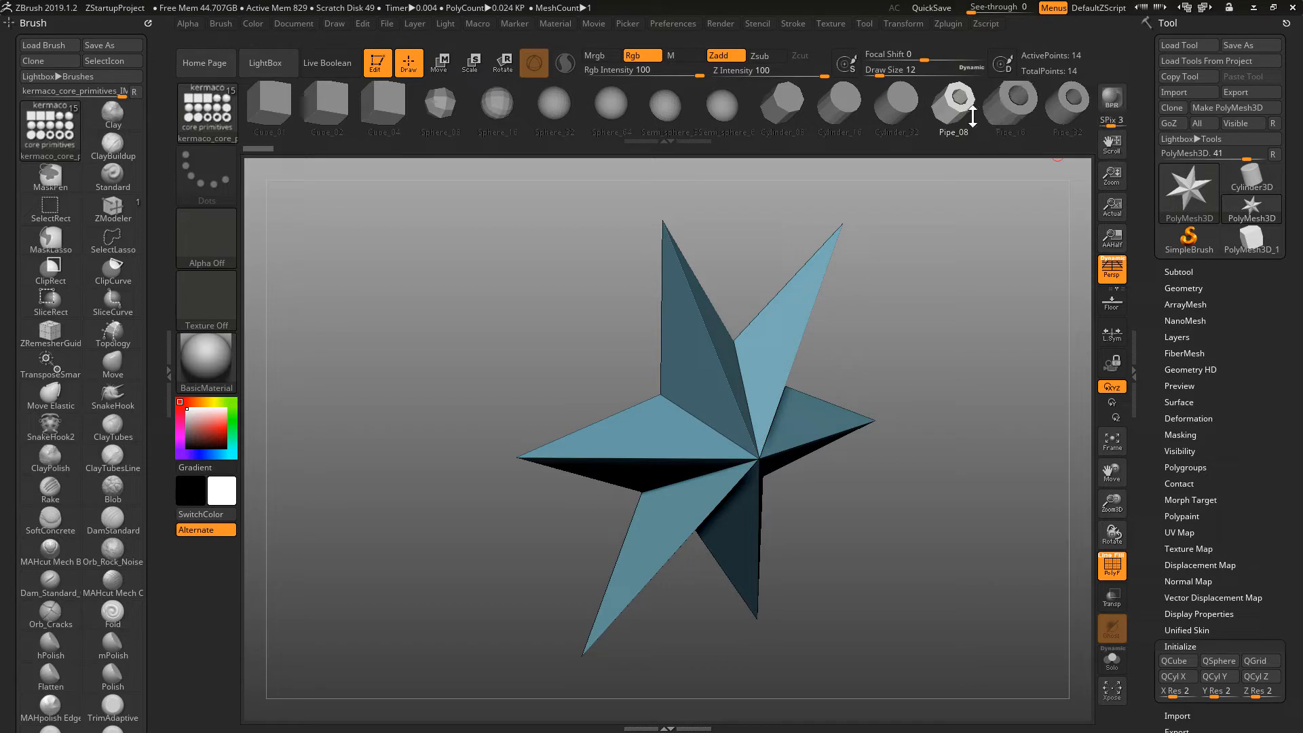
pyautogui.moveTo(999, 304)
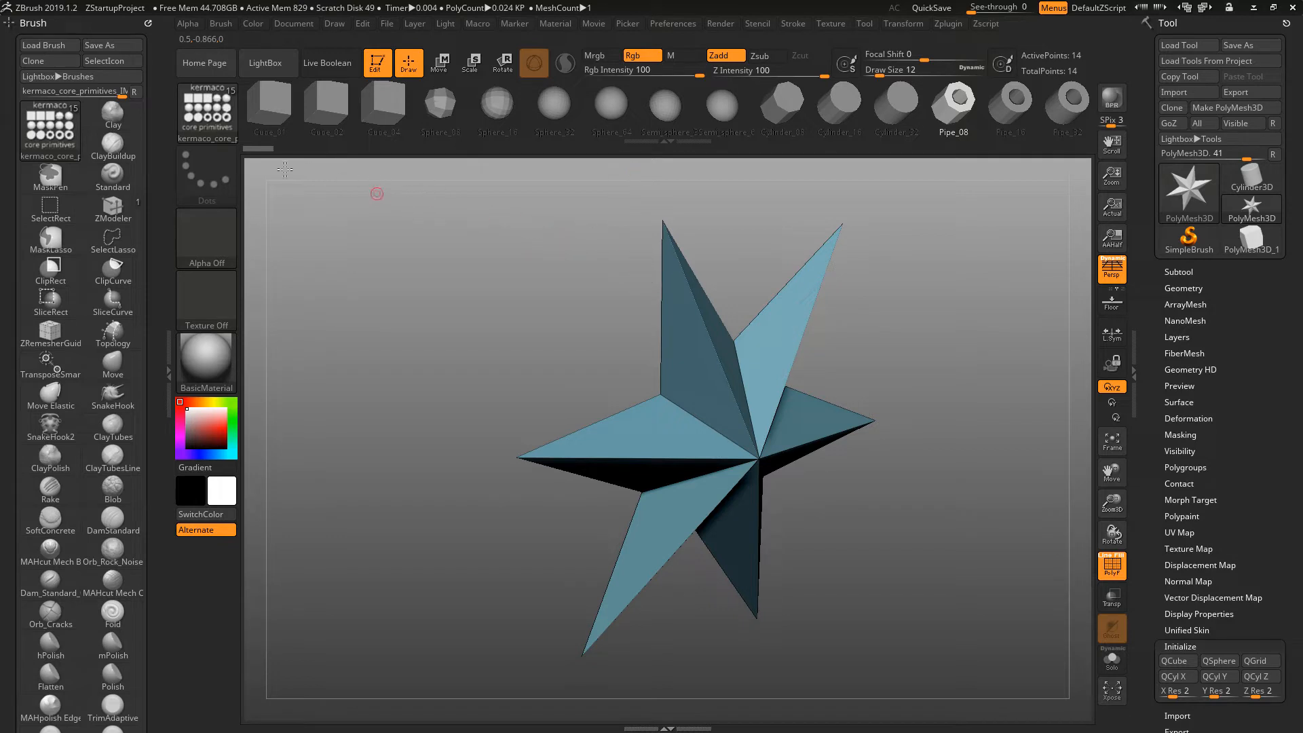
# Step: Switch to move mode and swap the star for Cube_01, then the denser Cube_04
pyautogui.click(439, 63)
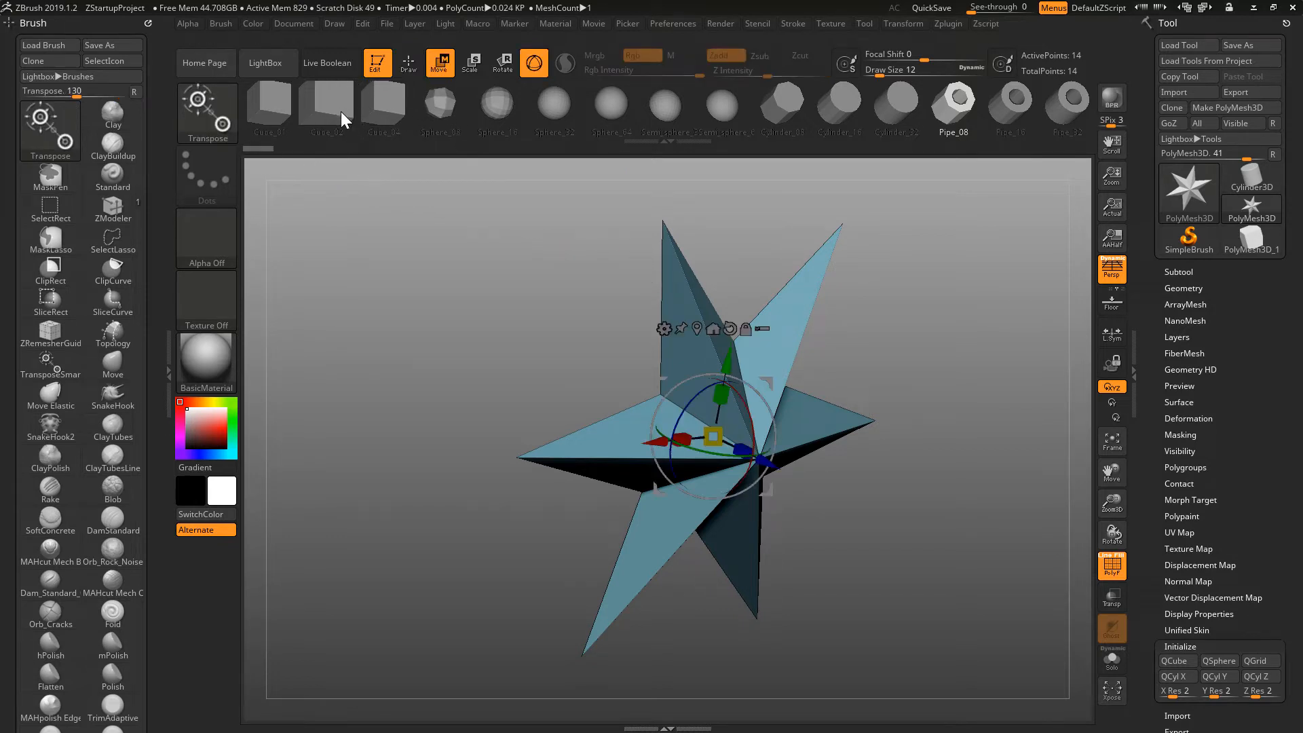
pyautogui.click(269, 107)
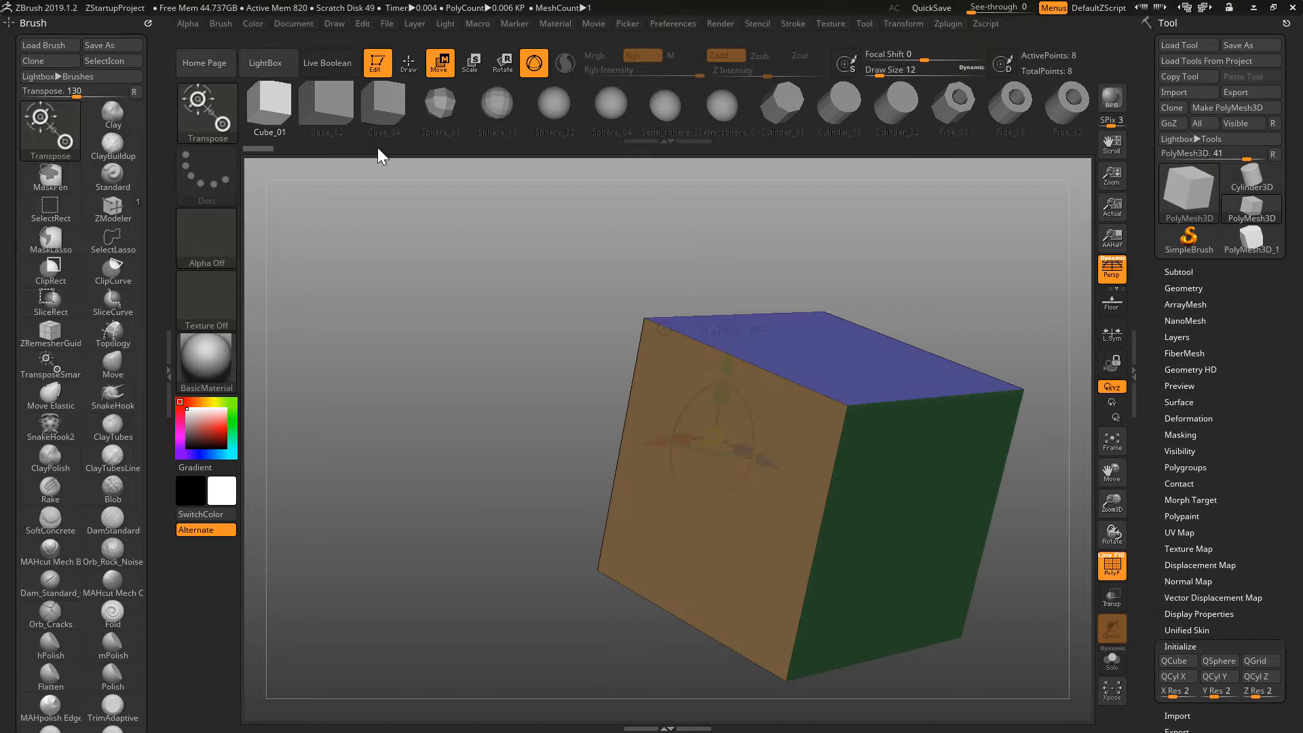
pyautogui.click(326, 107)
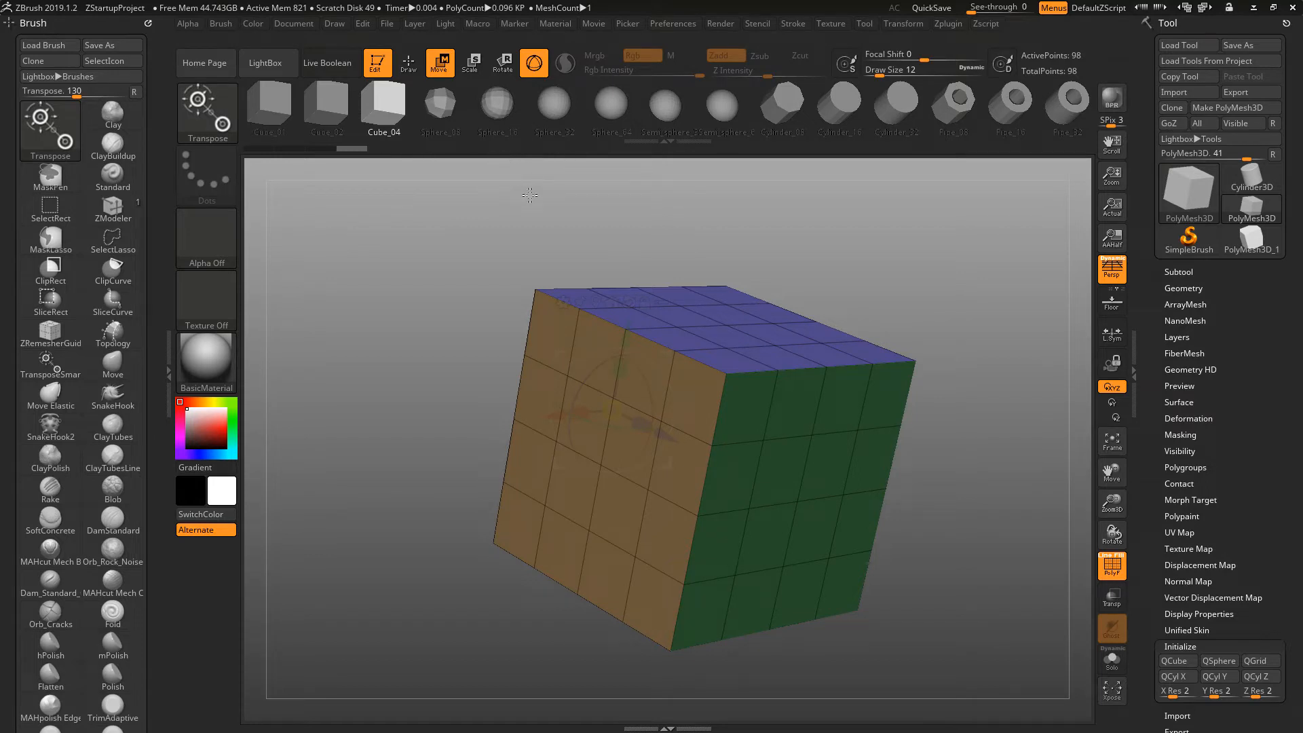
pyautogui.click(1182, 289)
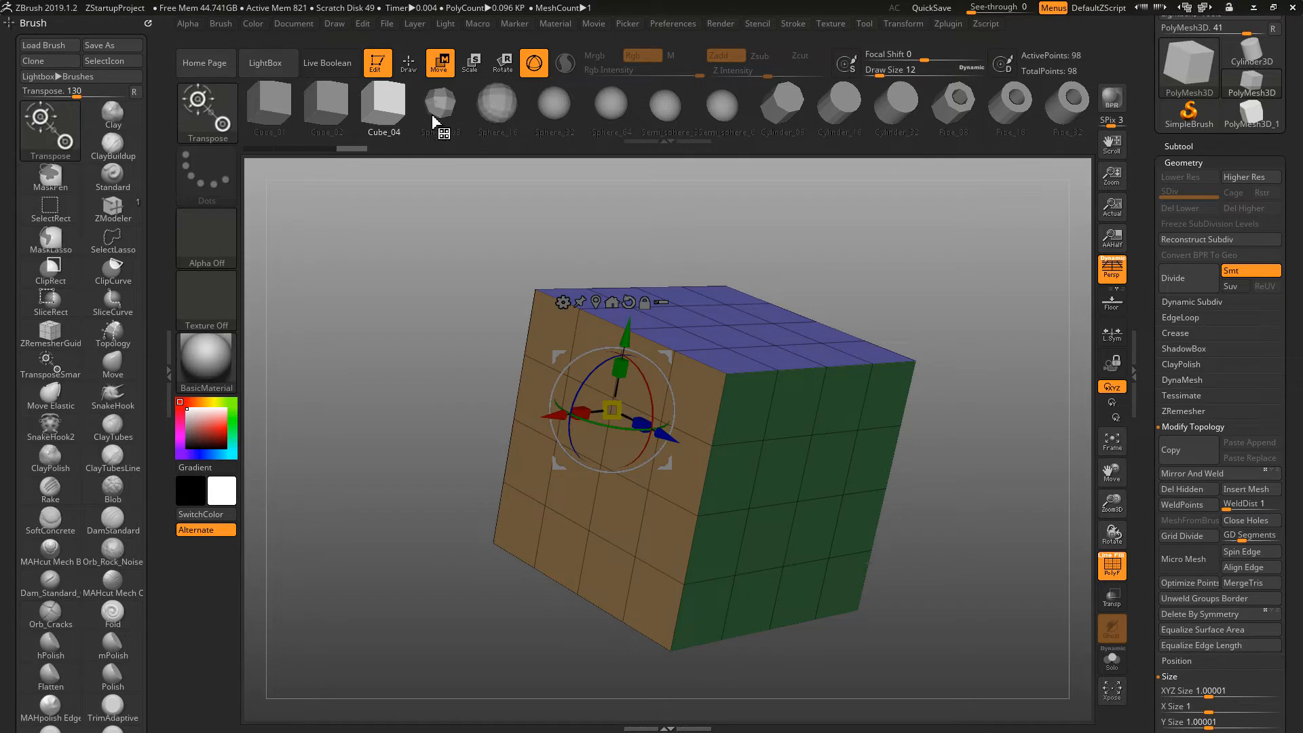
# Step: Swap in a low-poly sphere, a denser sphere, a cylinder and finally a thick pipe
pyautogui.click(441, 108)
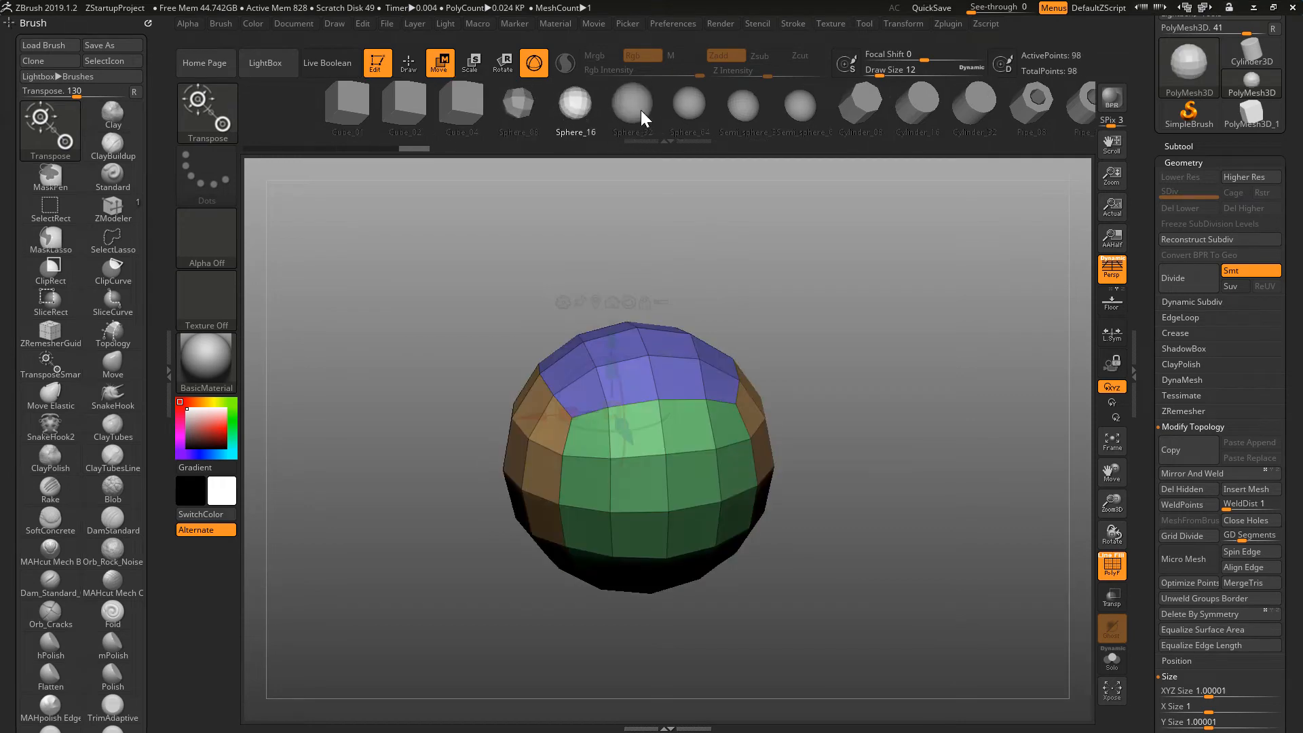
pyautogui.click(632, 106)
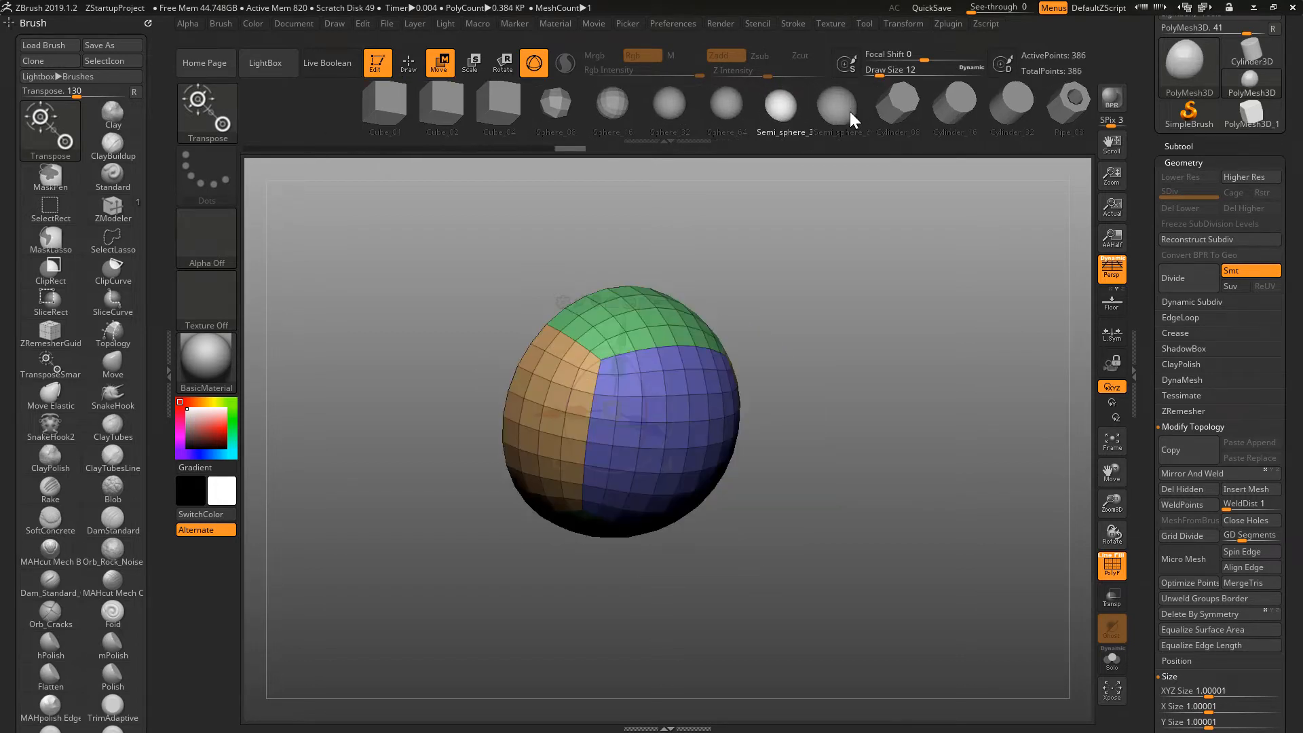
pyautogui.click(1031, 108)
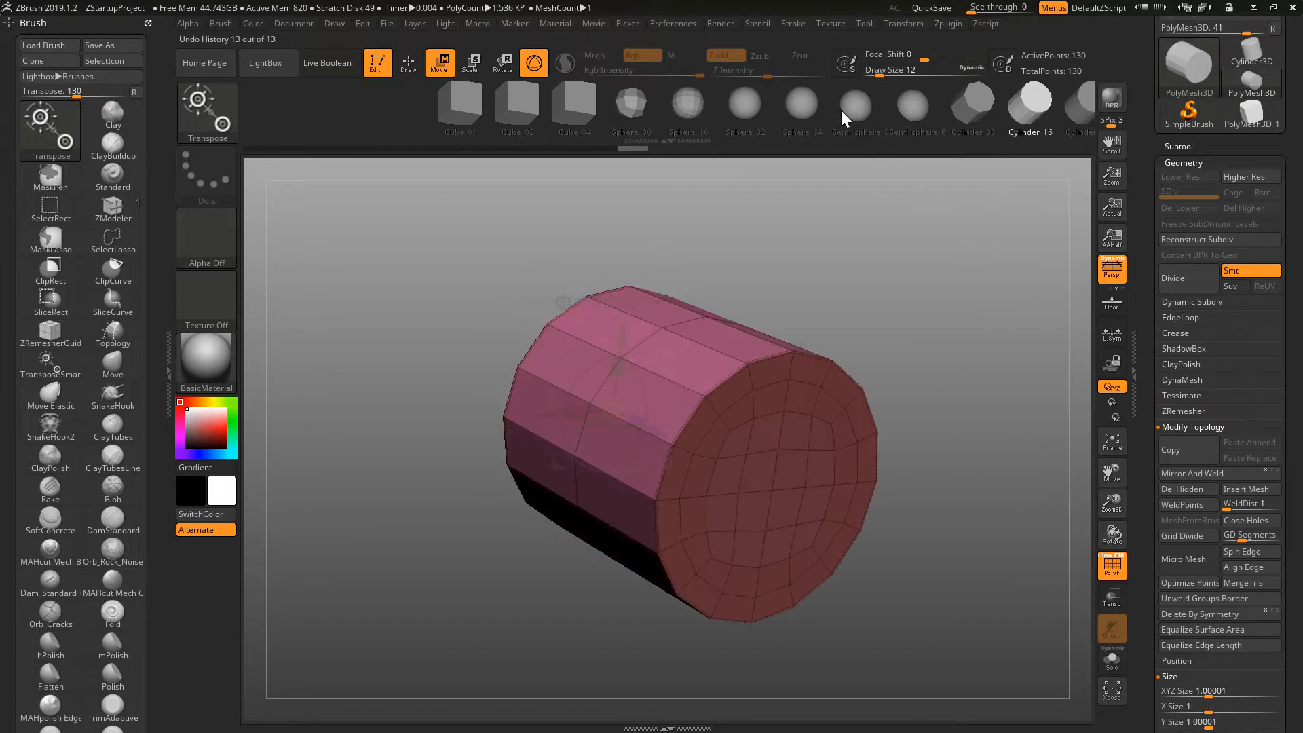
pyautogui.click(852, 106)
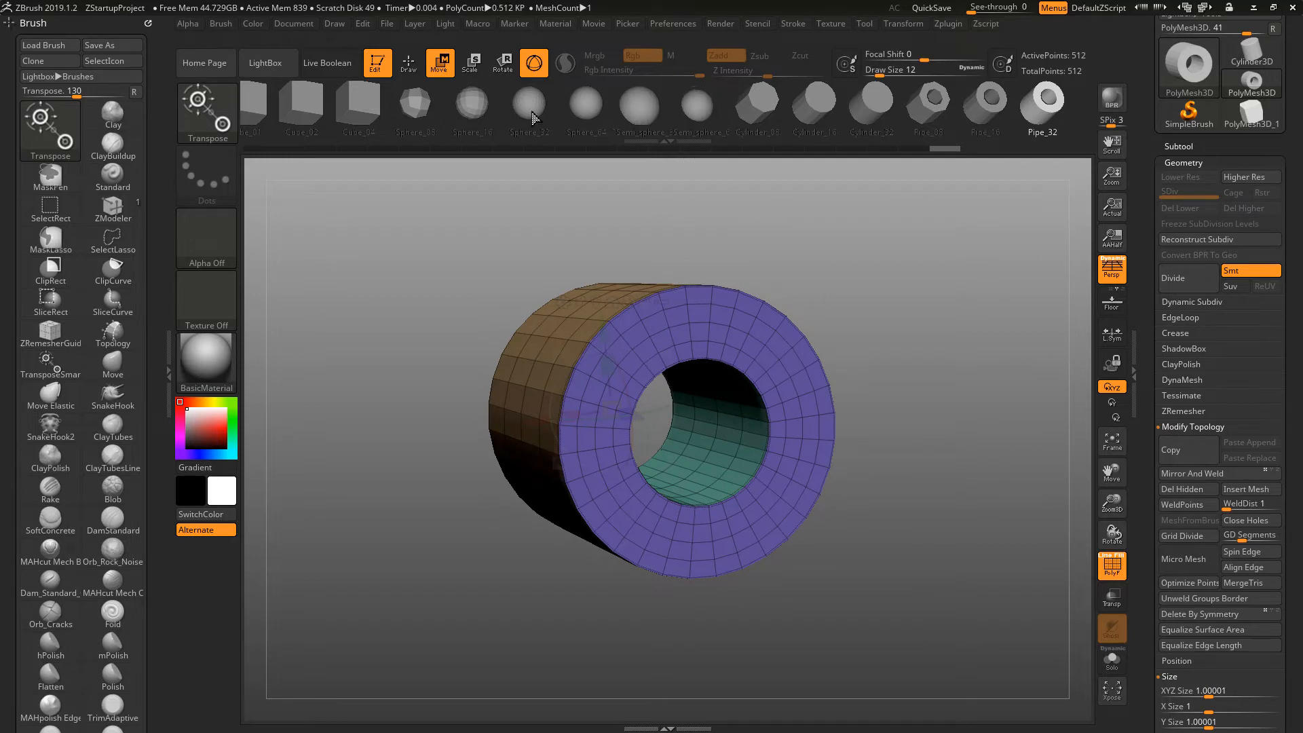
pyautogui.click(415, 106)
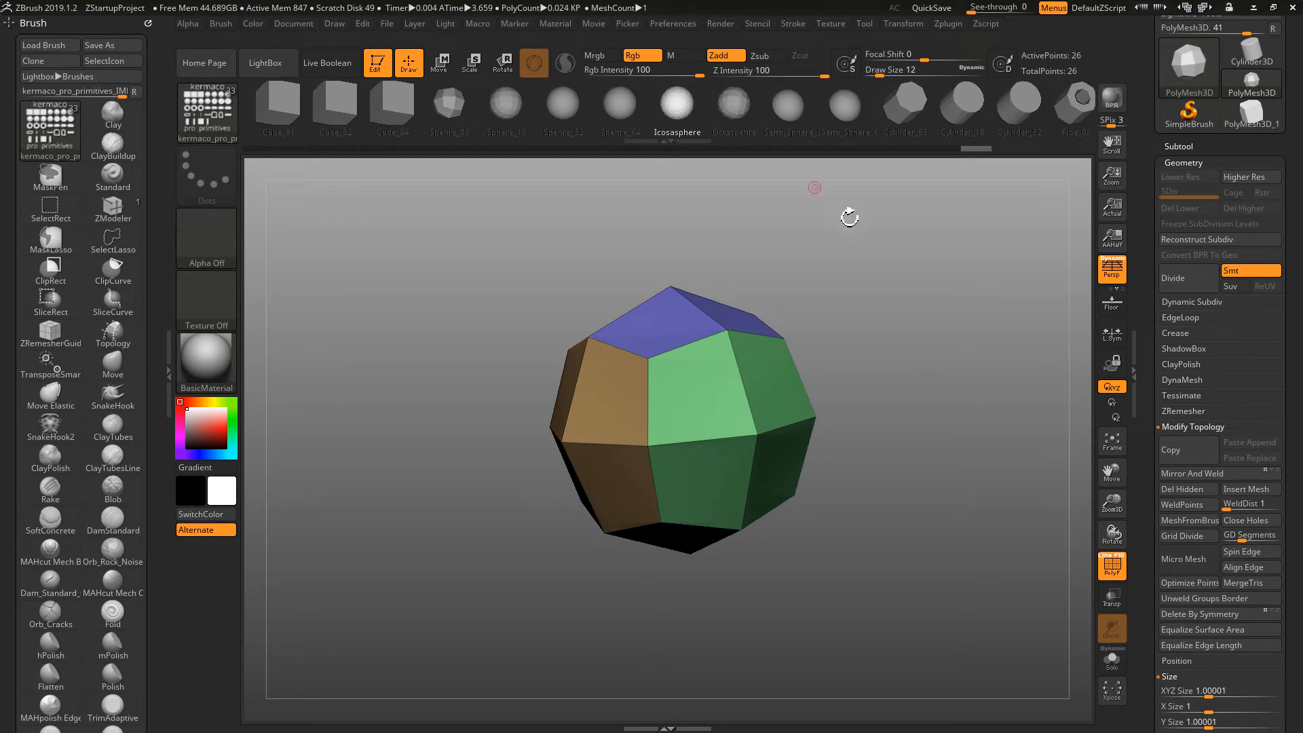
# Step: Swap in a finer icosasphere and then an octasphere from the pro primitives set
pyautogui.click(440, 63)
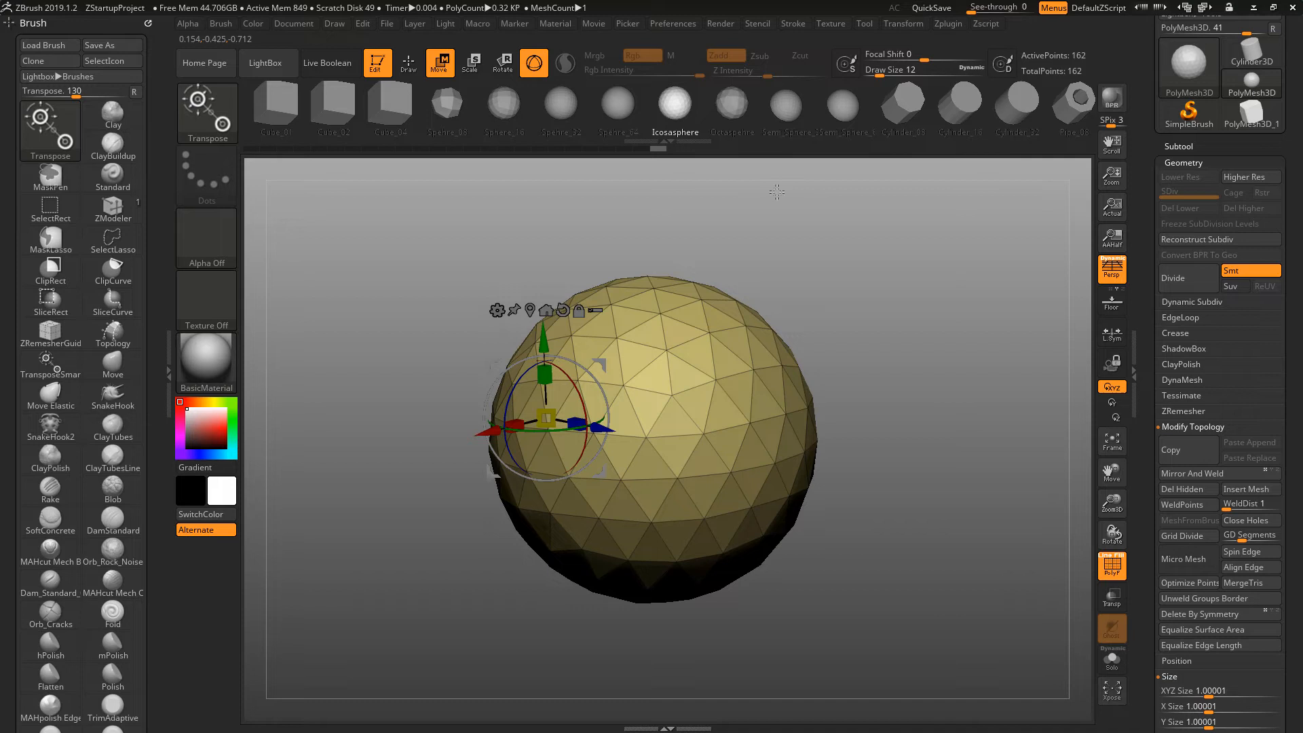
pyautogui.moveTo(736, 106)
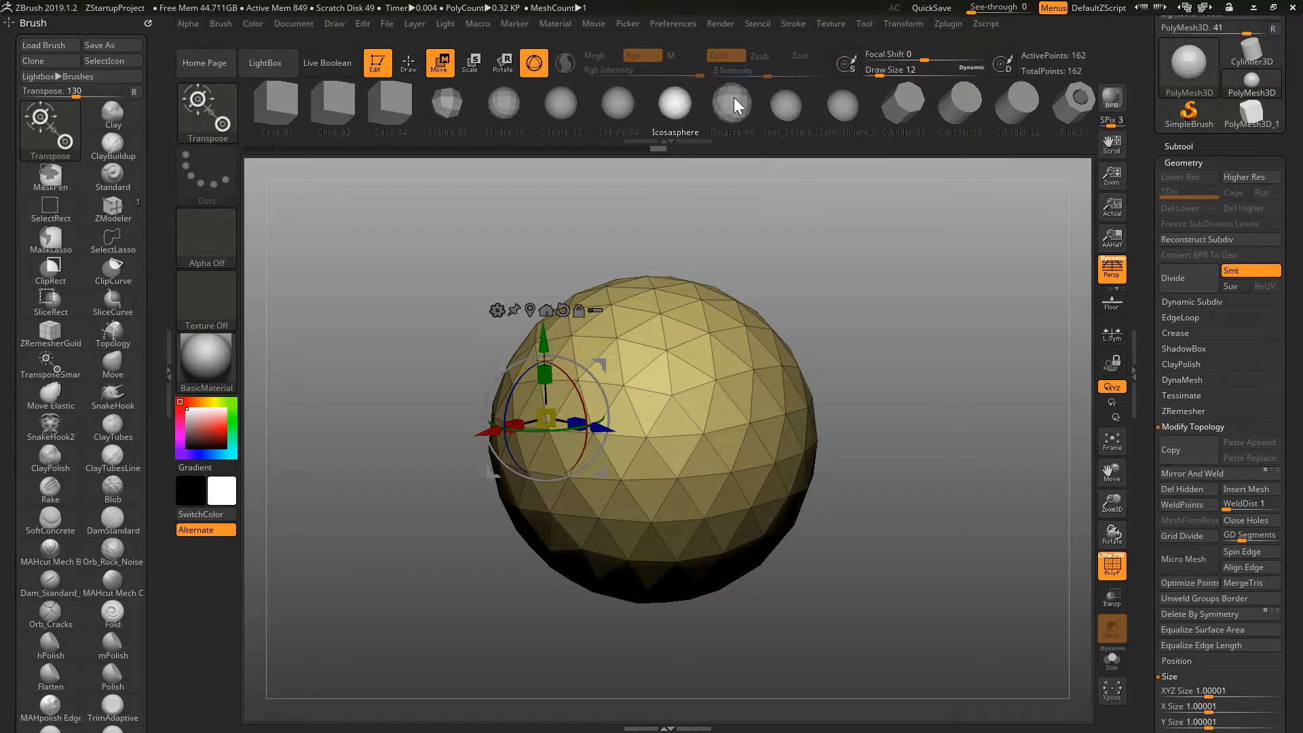
pyautogui.click(732, 110)
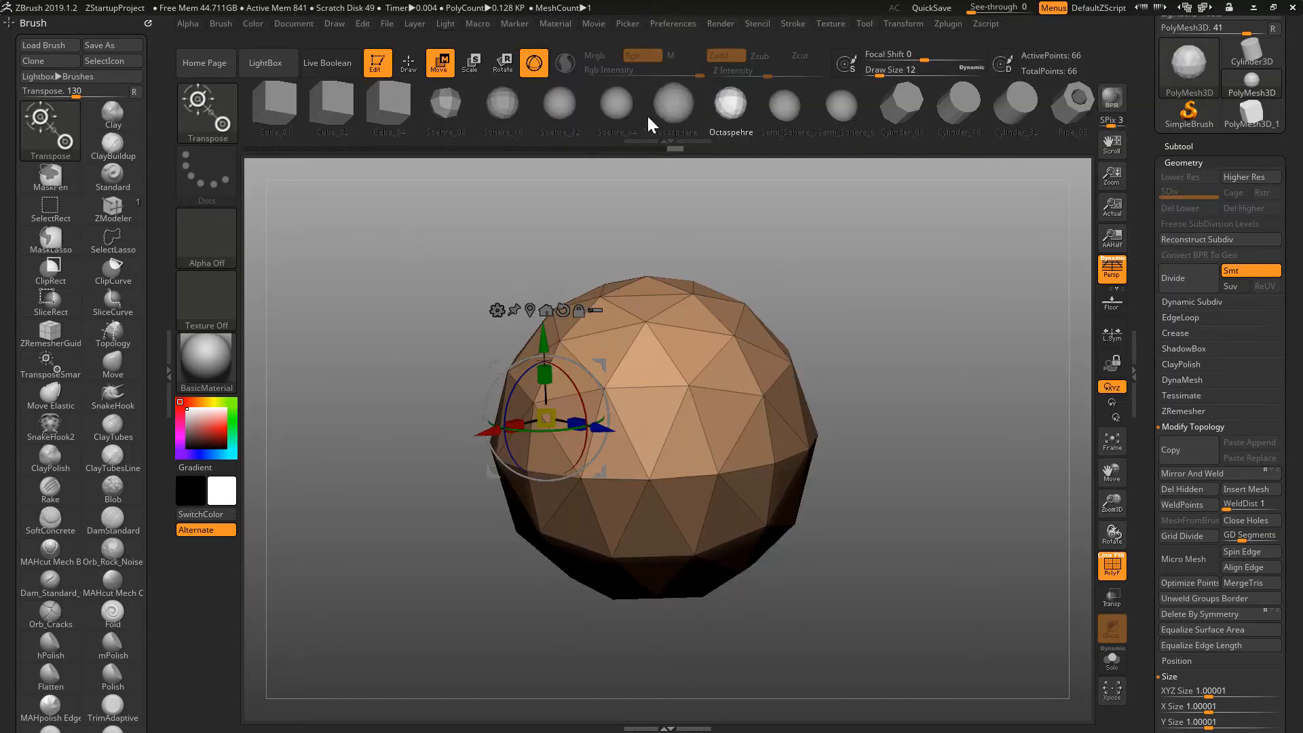
pyautogui.moveTo(781, 112)
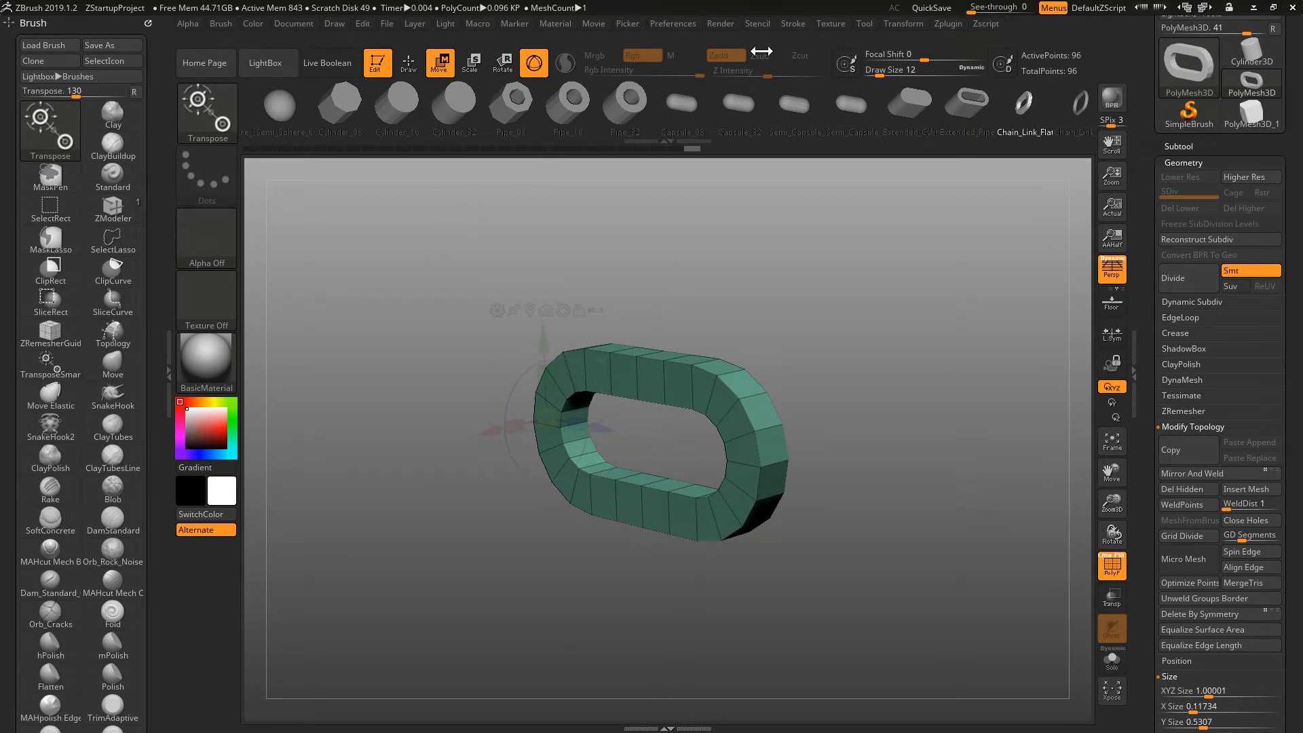
# Step: Preview the low and dense capsules, a flat ring and the rounded chain link
pyautogui.click(686, 103)
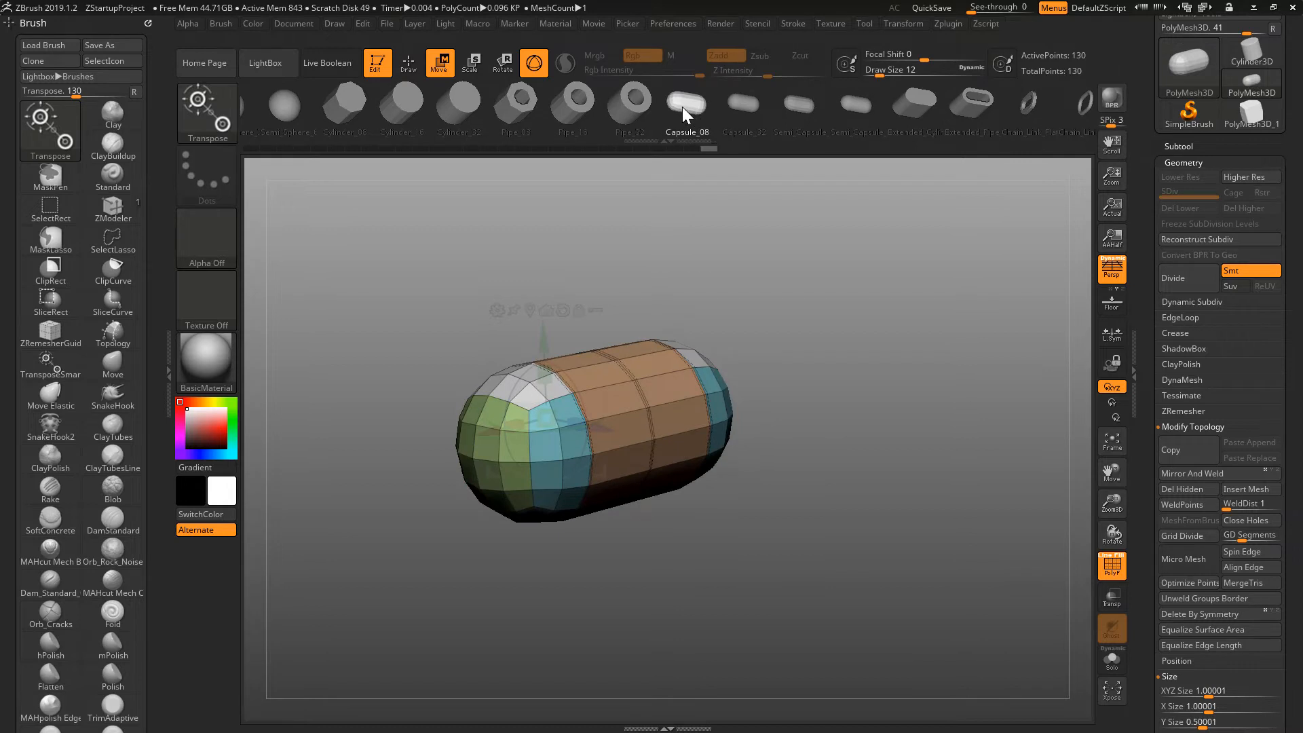
pyautogui.click(686, 106)
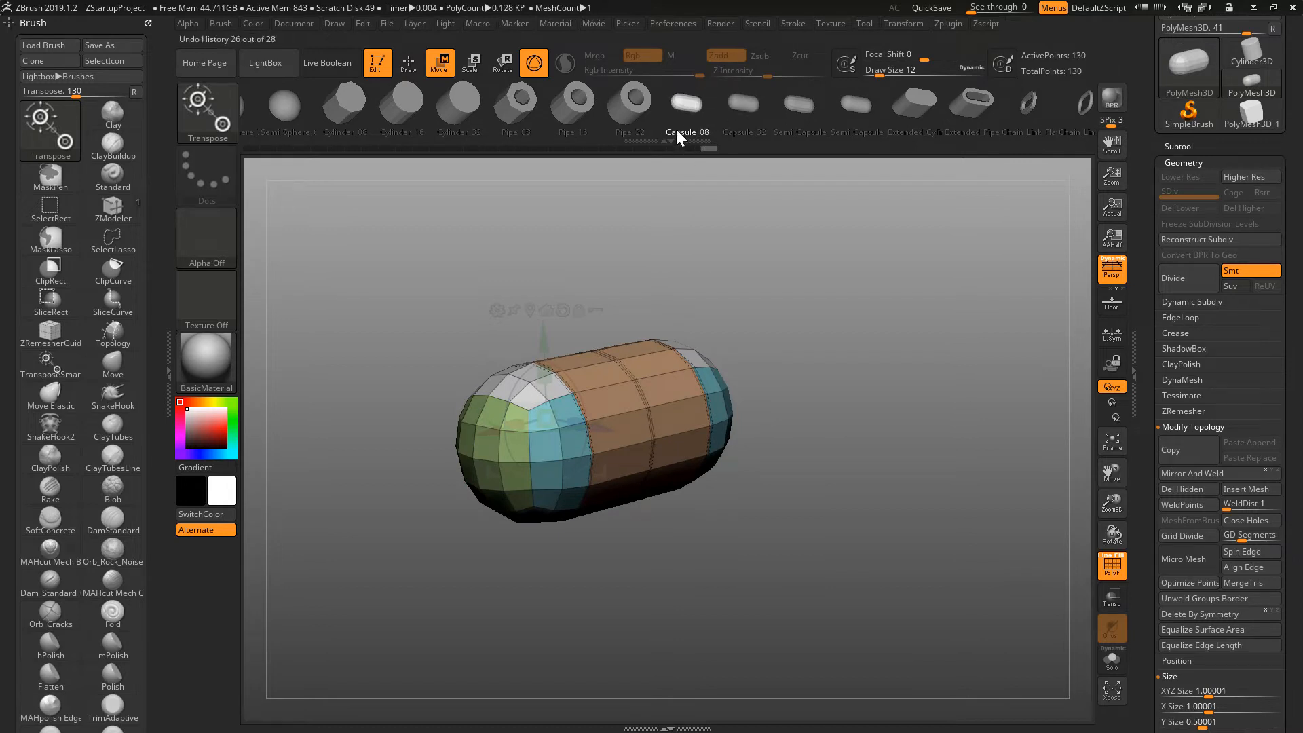
pyautogui.moveTo(744, 104)
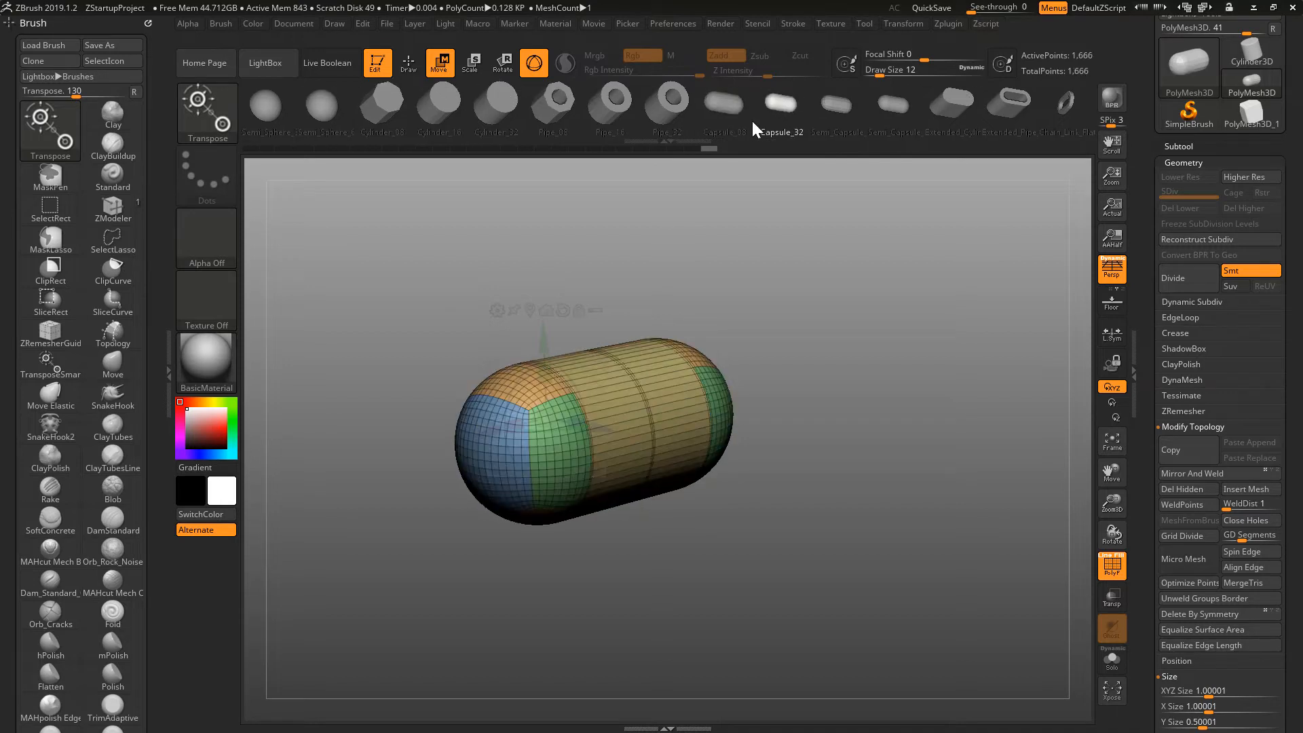
pyautogui.click(777, 104)
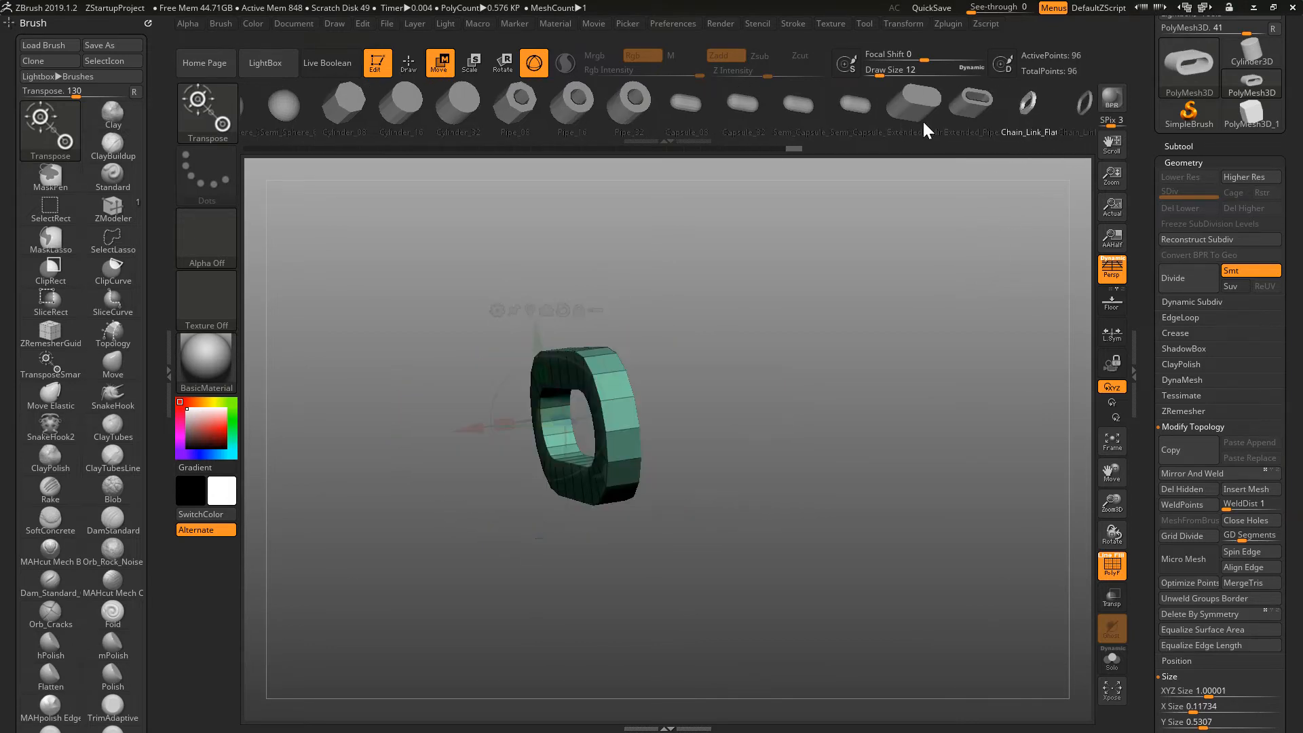
pyautogui.click(945, 104)
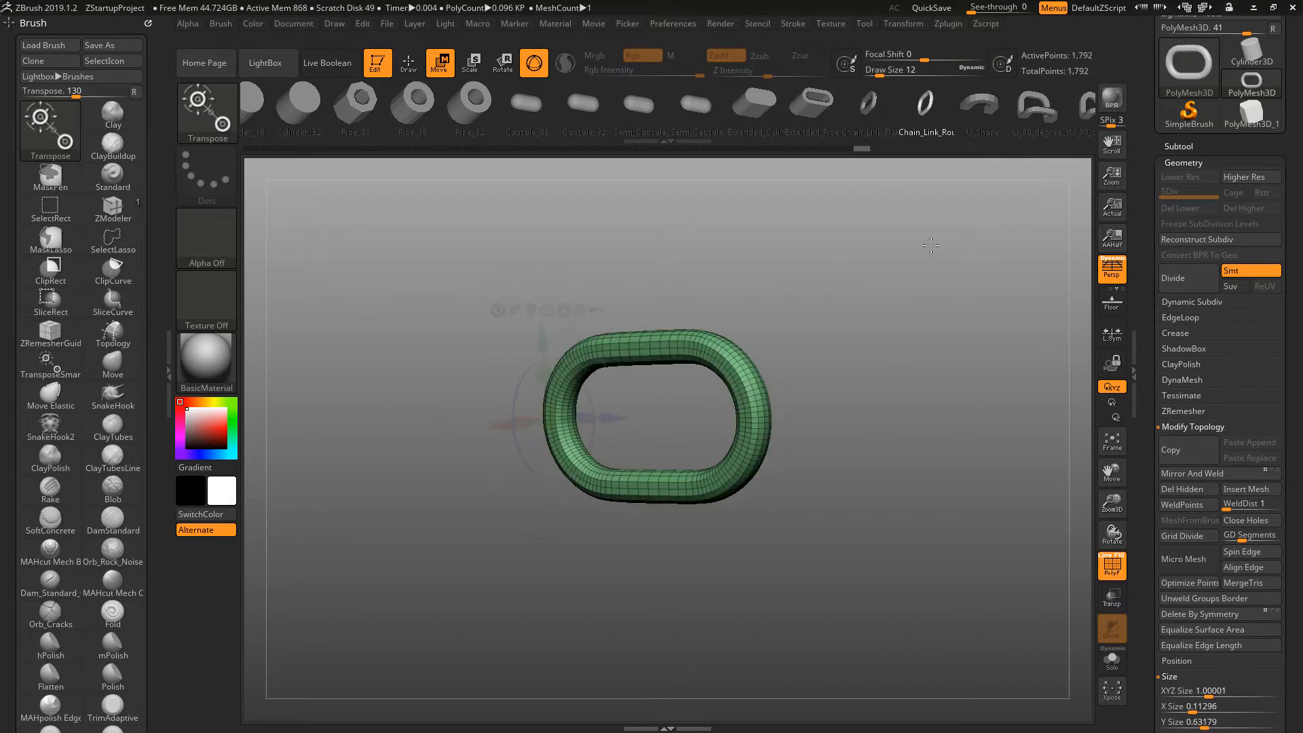
# Step: Preview the U-shaped bend and plus-shaped cylinder, then the square-ring lattice grill
pyautogui.click(982, 102)
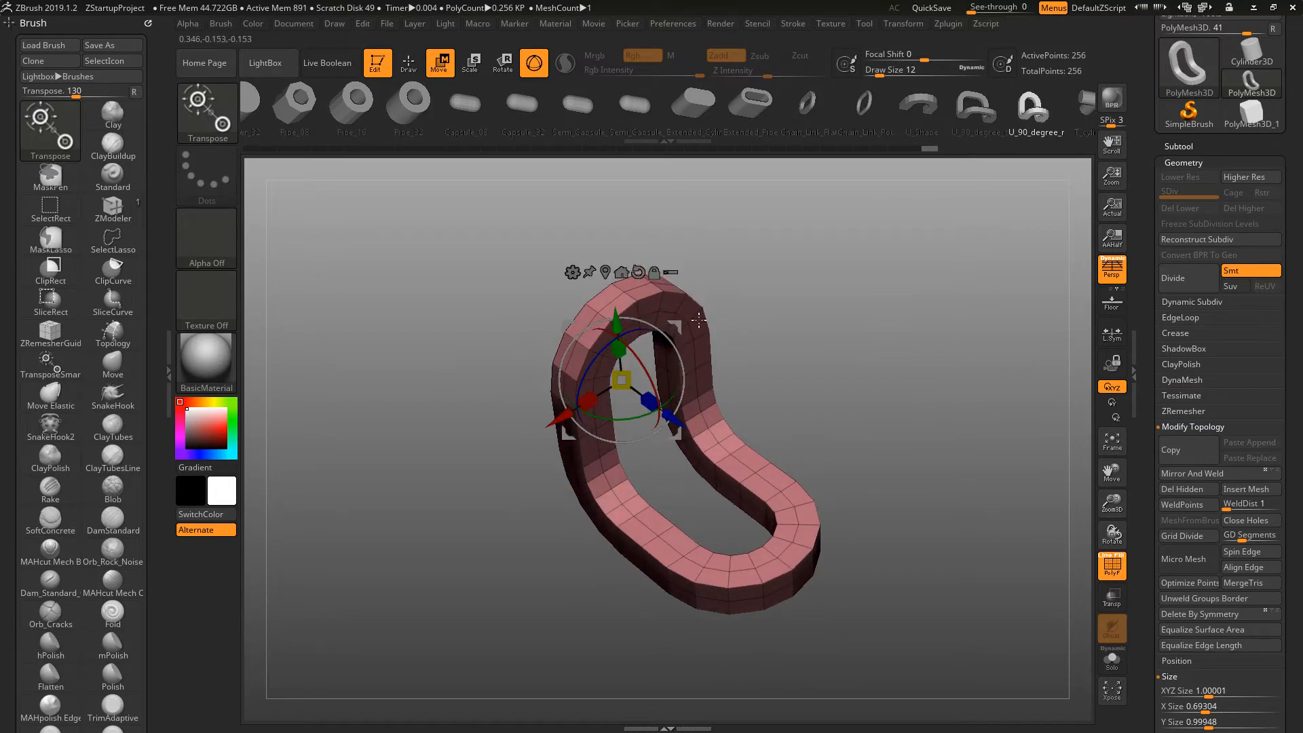
pyautogui.moveTo(900, 306)
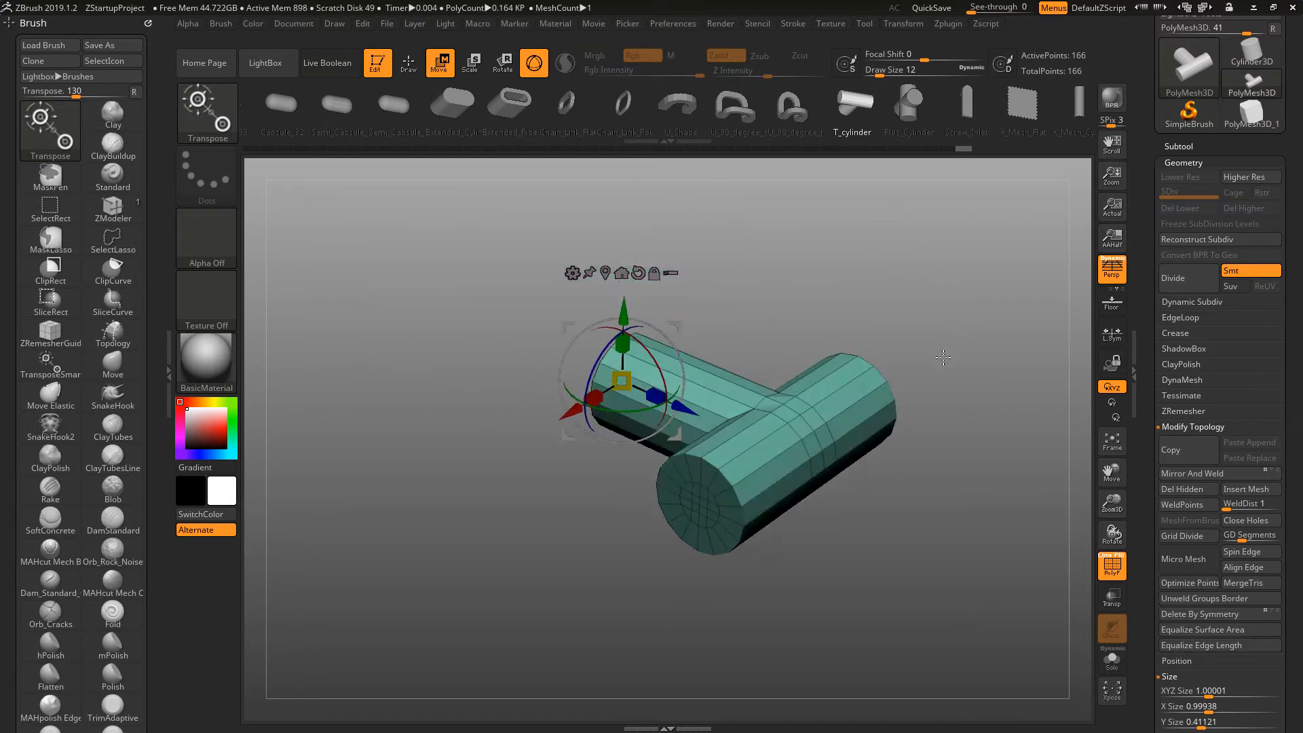
pyautogui.moveTo(943, 358); pyautogui.dragTo(885, 256)
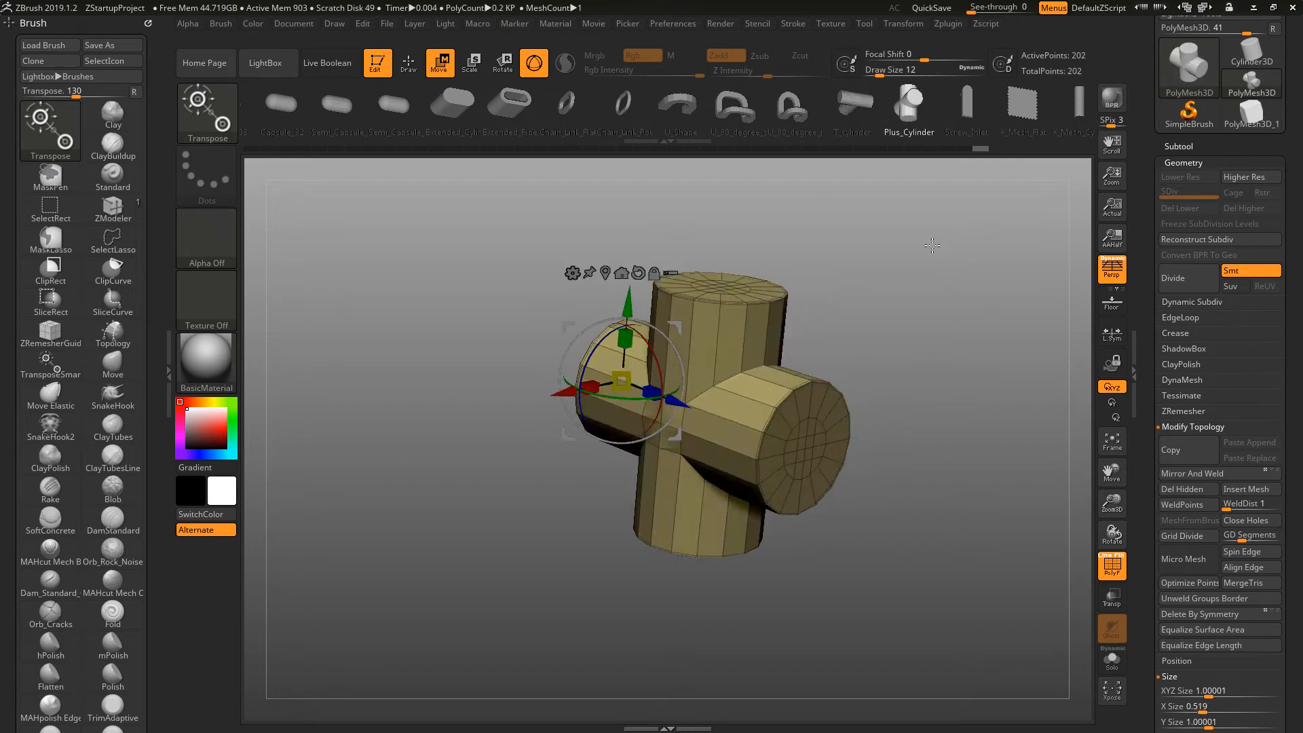
pyautogui.moveTo(931, 246); pyautogui.dragTo(907, 256)
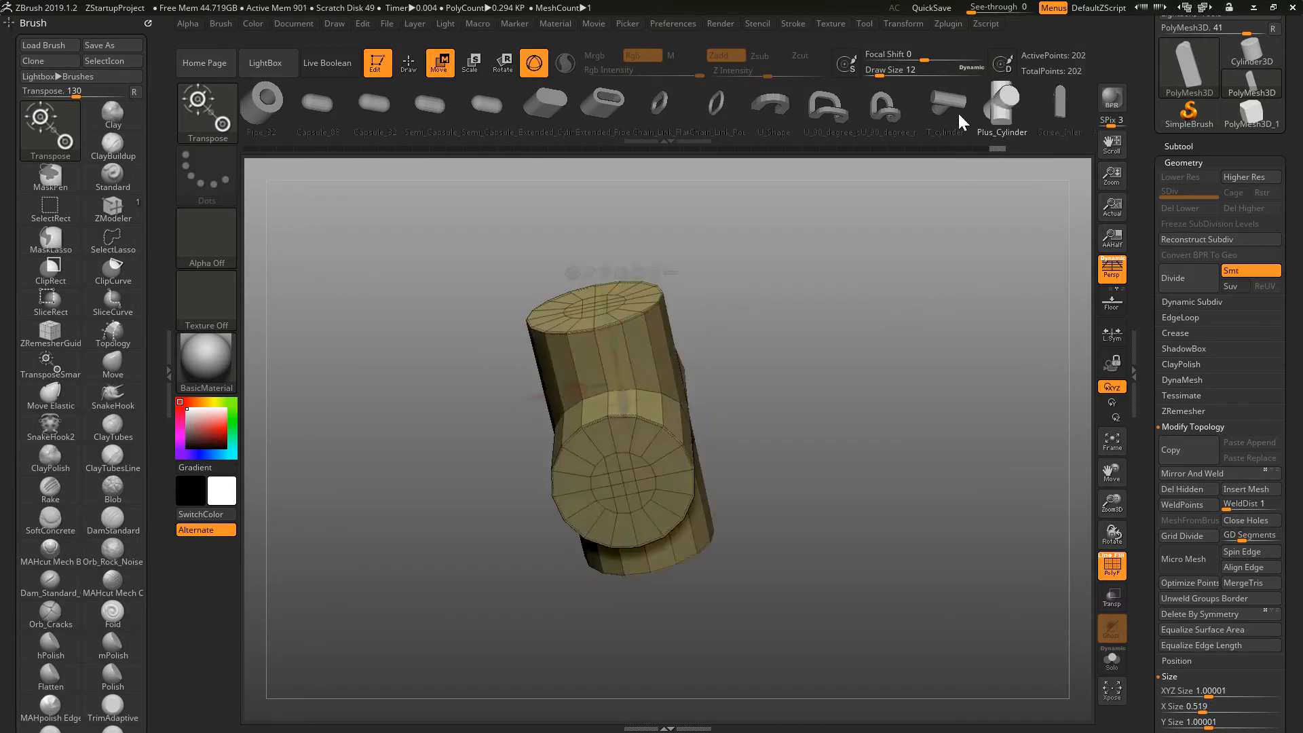
pyautogui.click(971, 104)
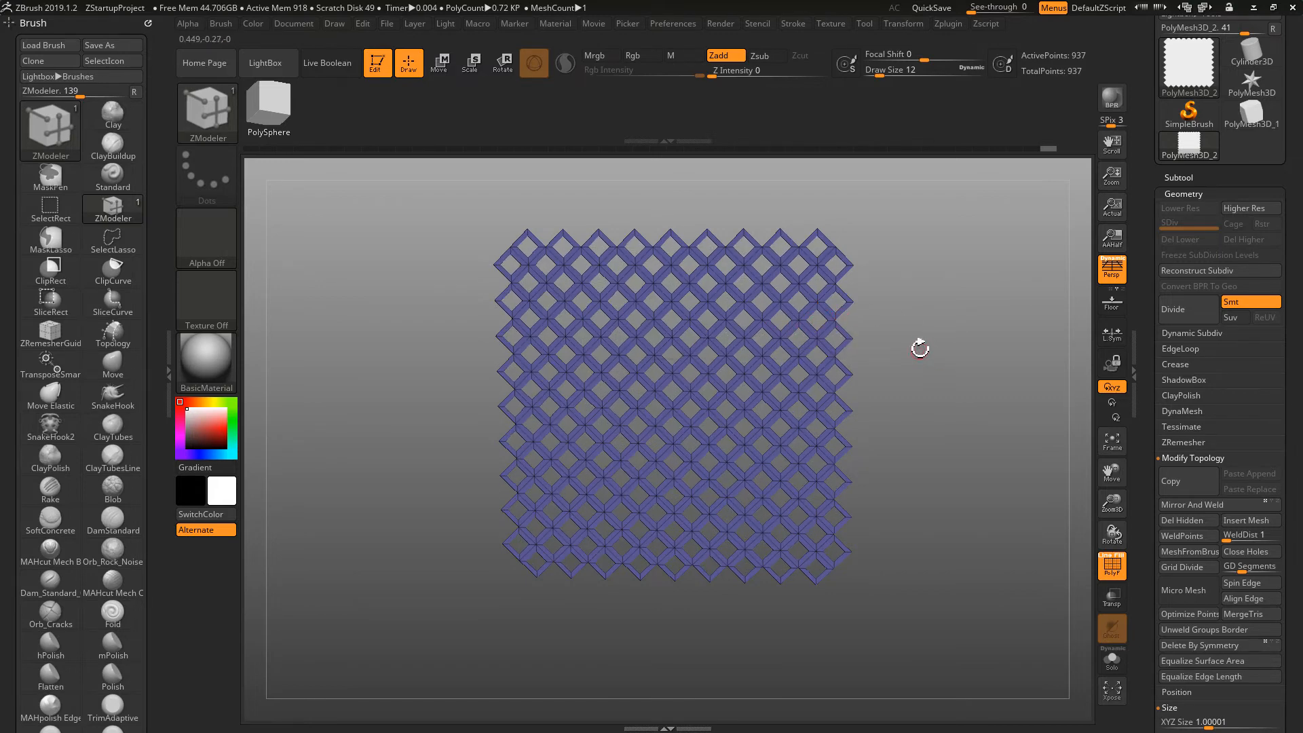
# Step: Subdivide the square lattice so its holes become round, then return to move mode
pyautogui.click(1182, 309)
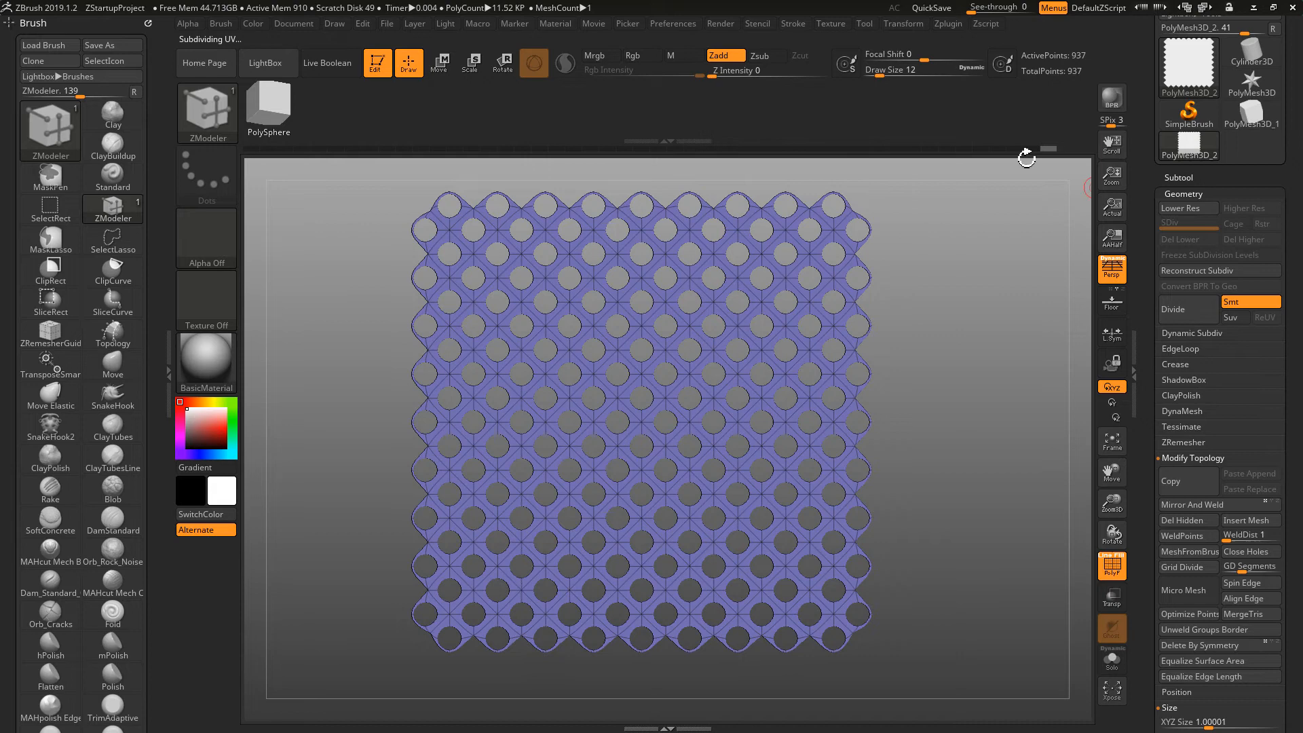
pyautogui.moveTo(49, 131)
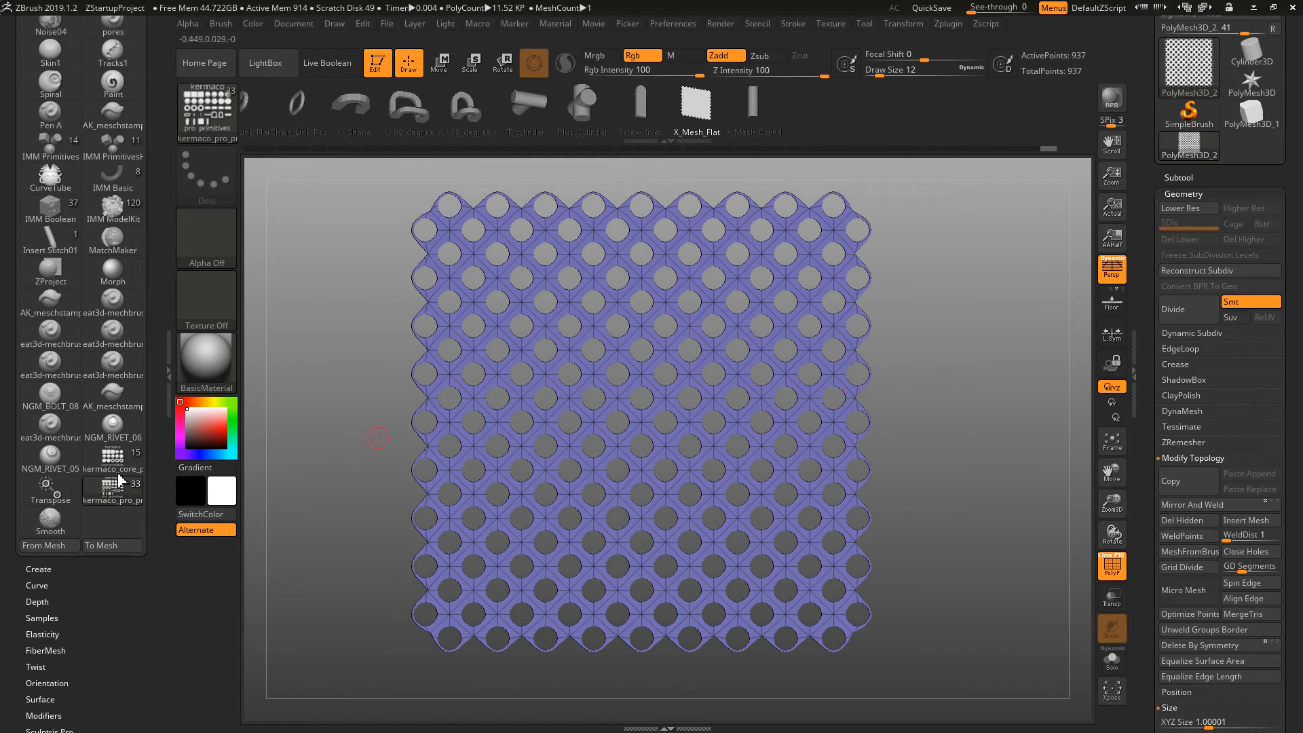
pyautogui.click(501, 63)
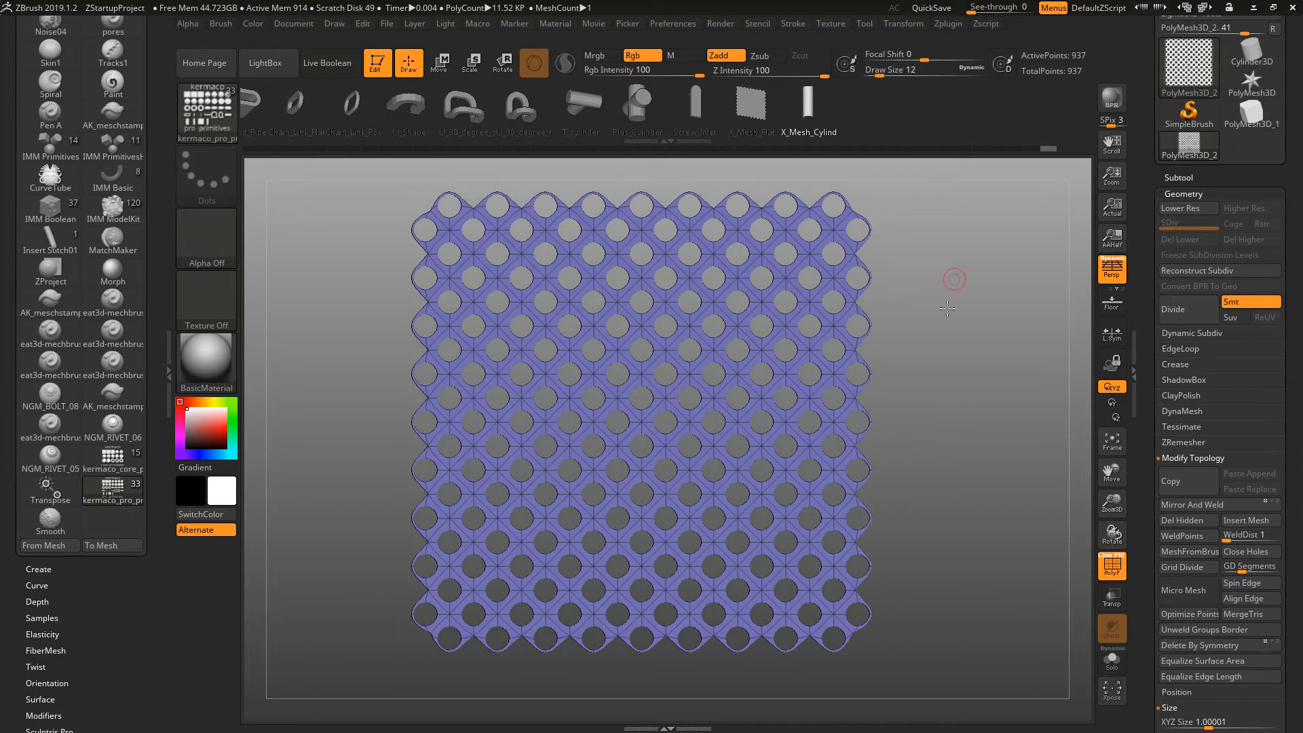
pyautogui.click(440, 63)
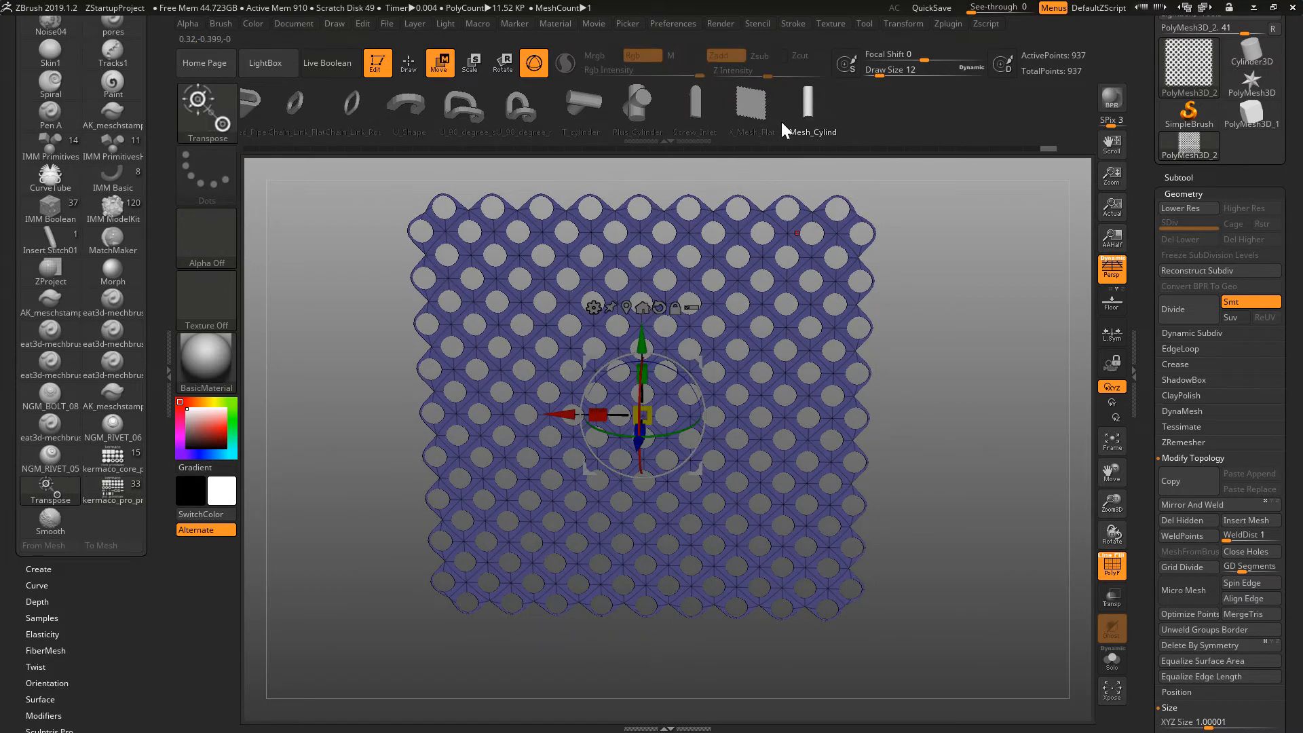
# Step: Swap in the cylindrical grill, subdivide it, then lower its subdivision and disable Dynamic Subdiv
pyautogui.click(834, 107)
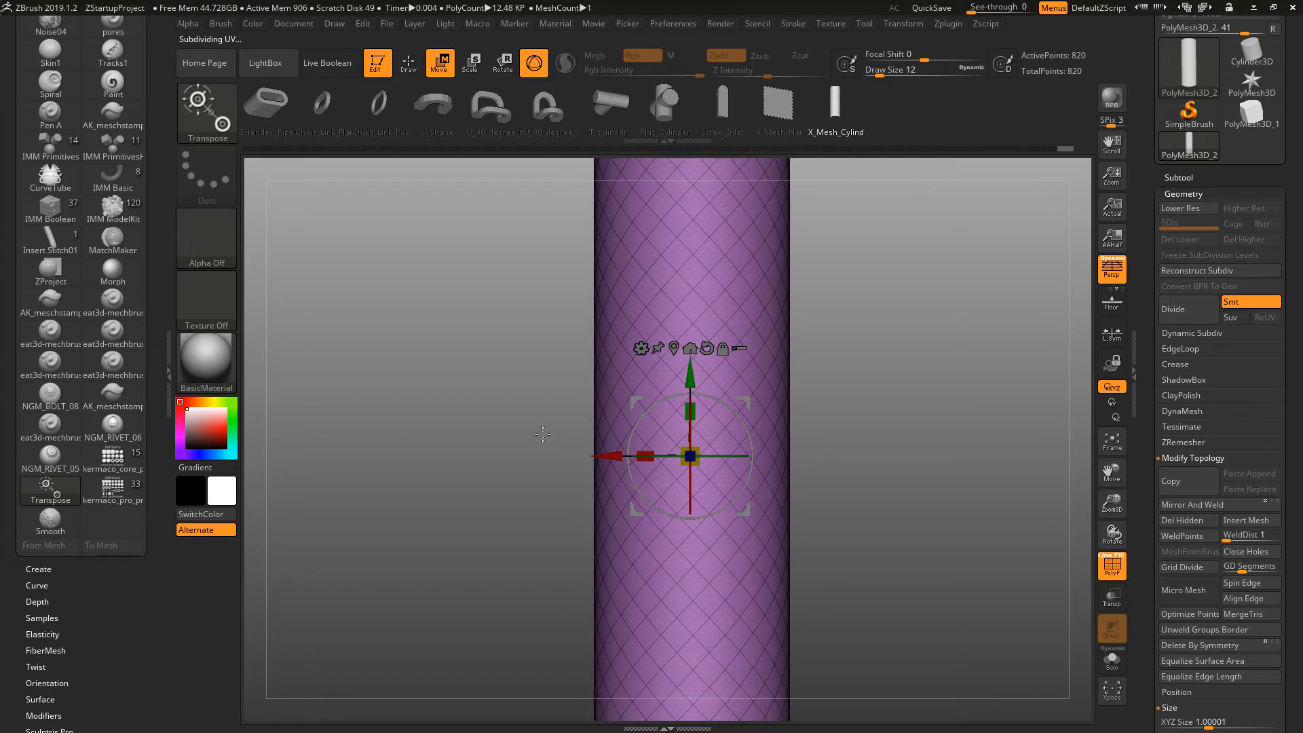
pyautogui.click(408, 63)
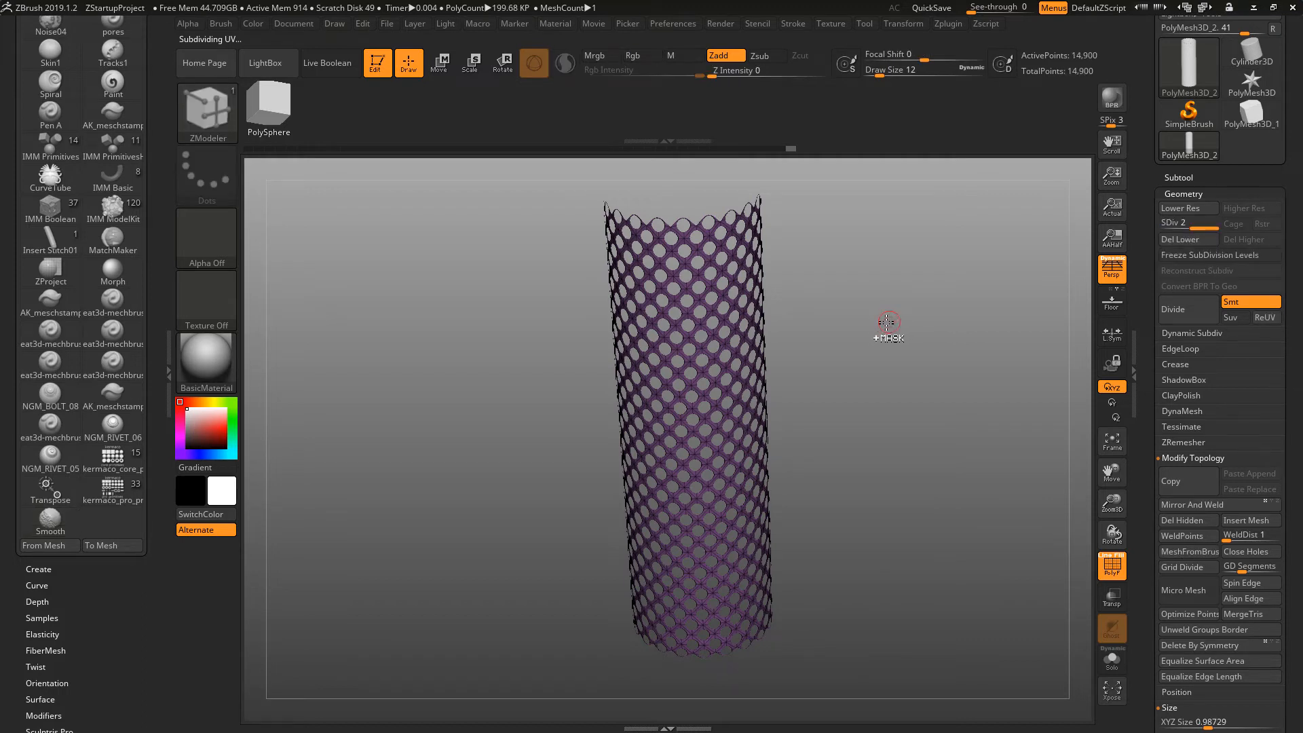
pyautogui.click(1180, 207)
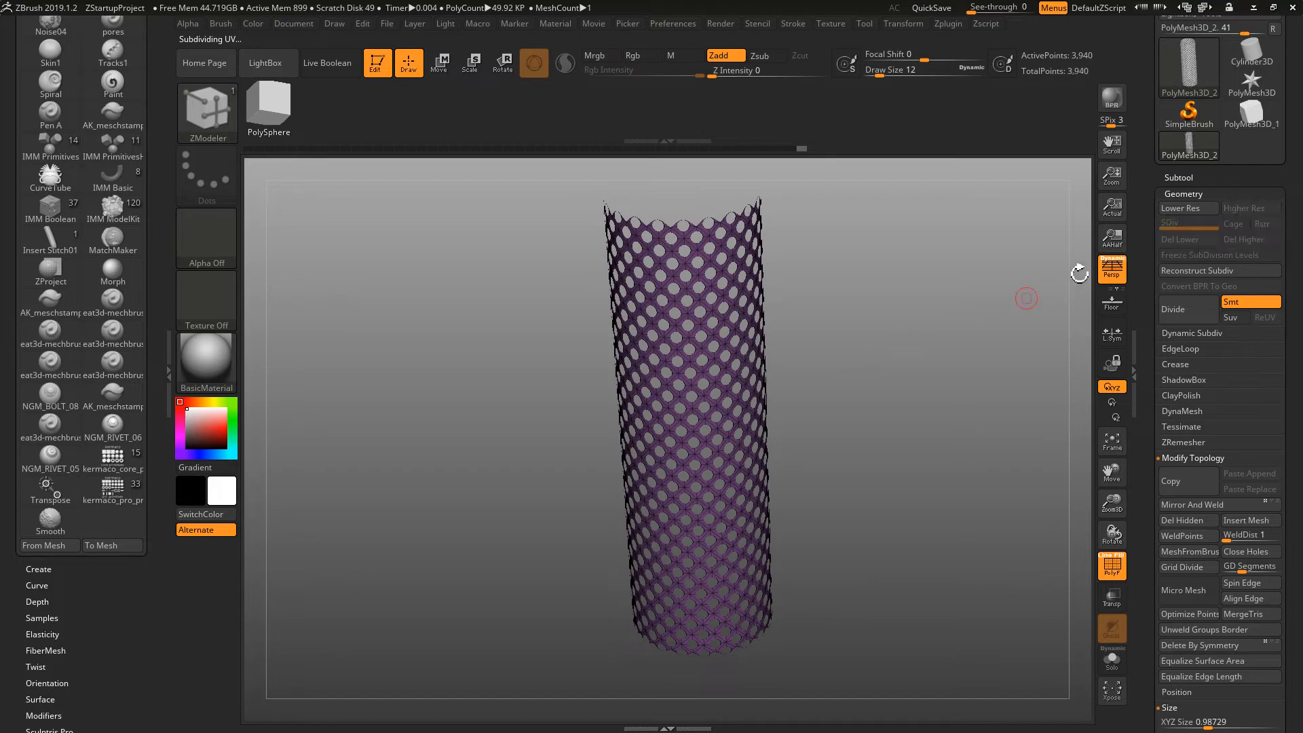
pyautogui.click(1193, 333)
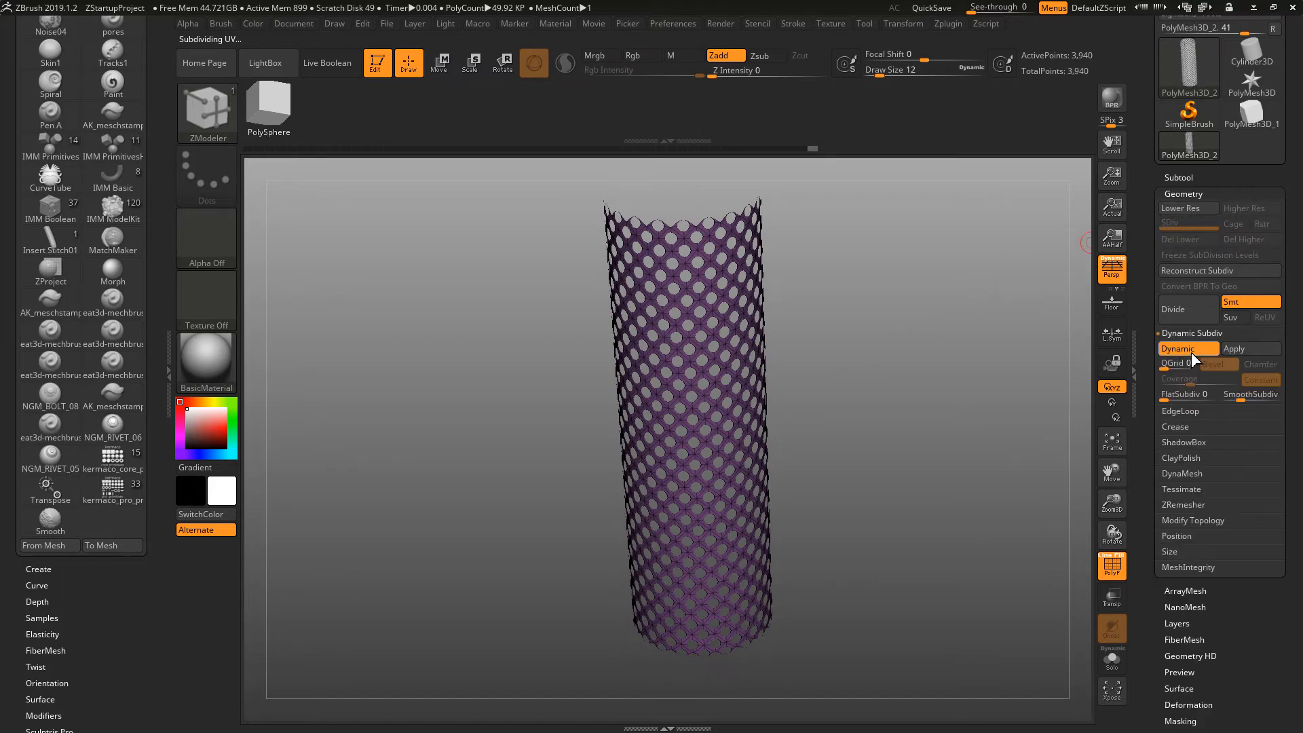
pyautogui.click(1177, 348)
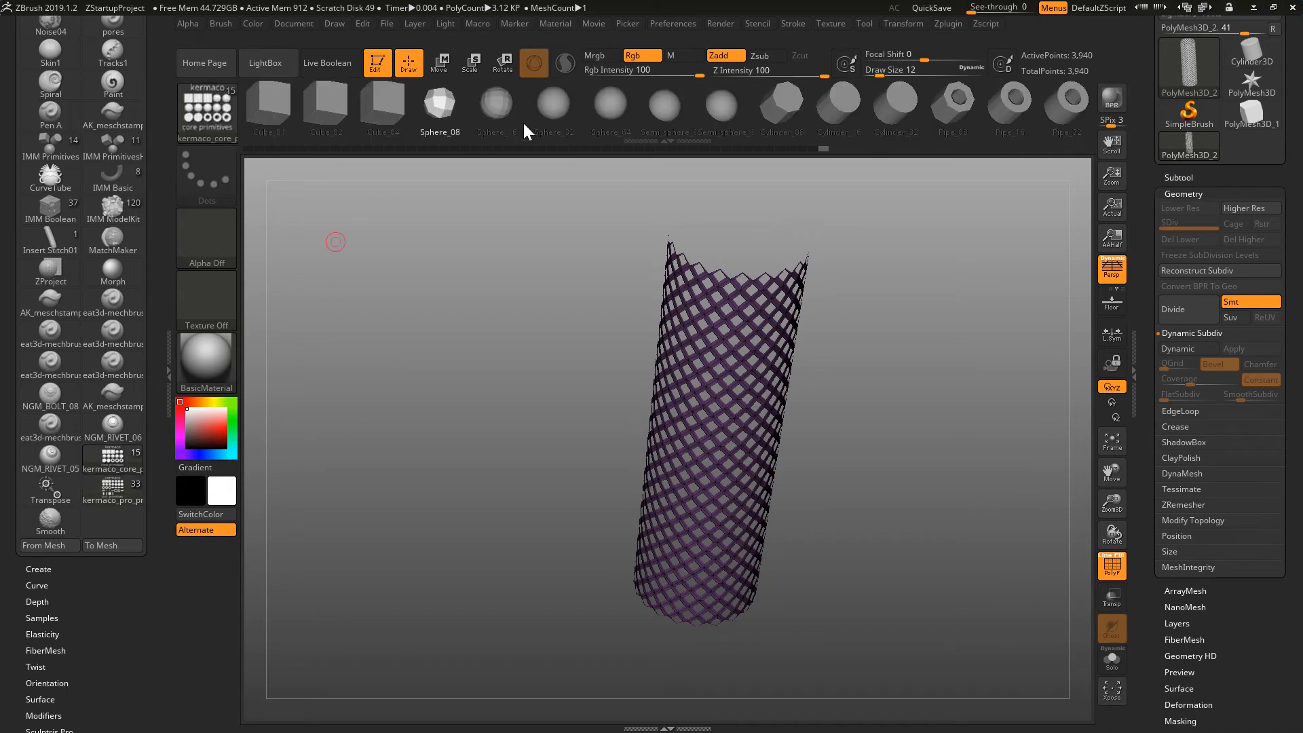
# Step: Orbit around the unsmoothed diamond-lattice tube to view its openings
pyautogui.click(112, 485)
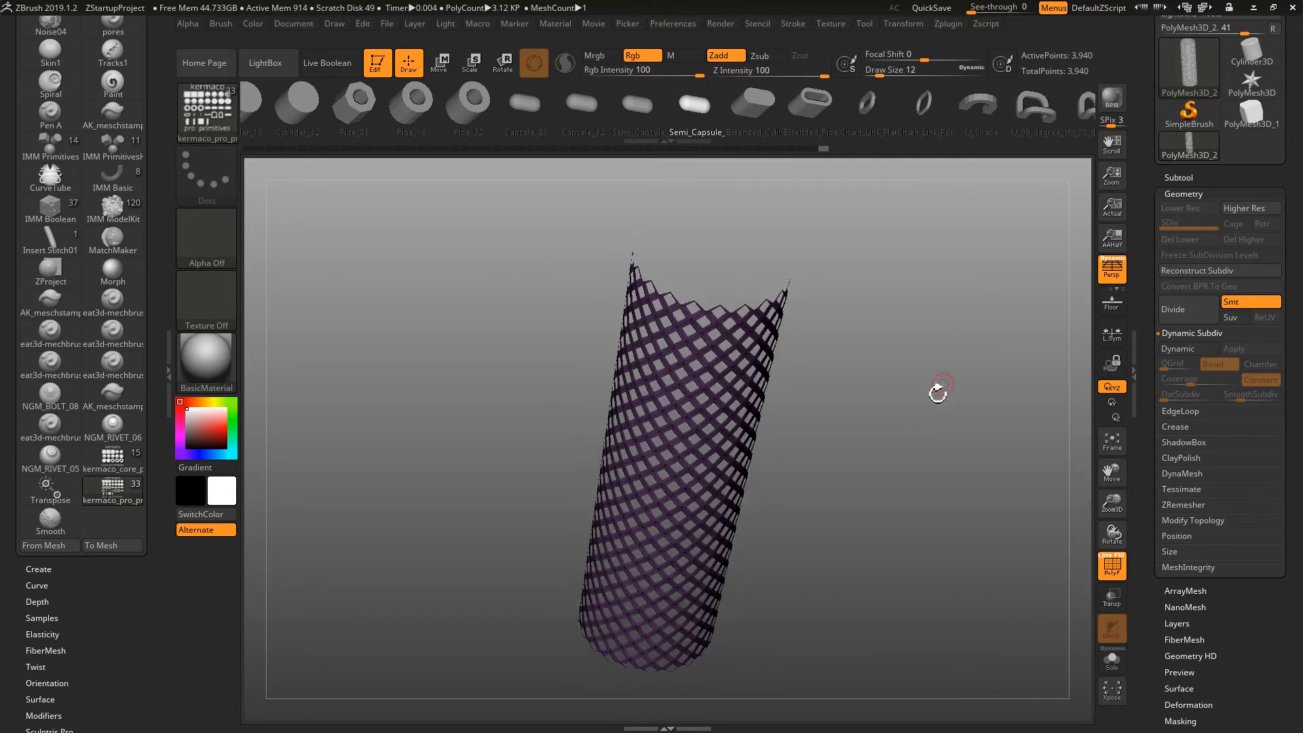
pyautogui.moveTo(938, 391); pyautogui.dragTo(938, 408)
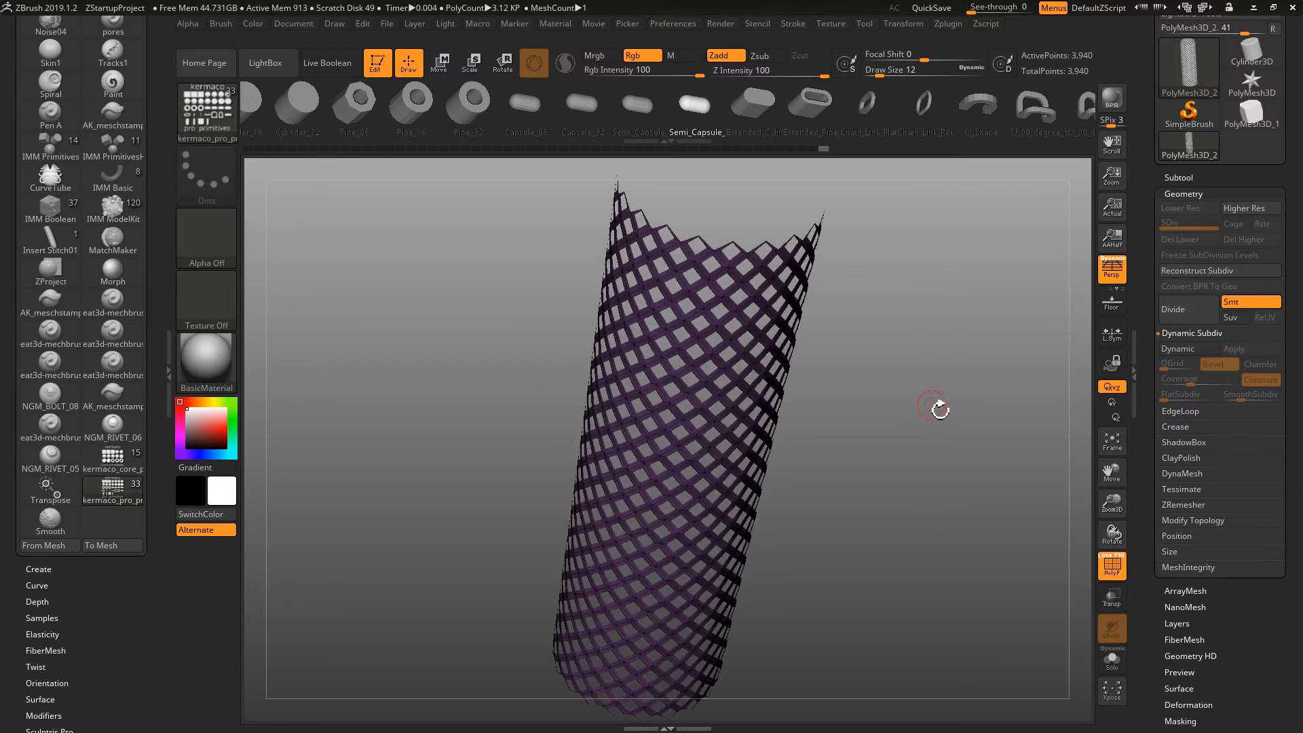
pyautogui.moveTo(933, 407); pyautogui.dragTo(930, 420)
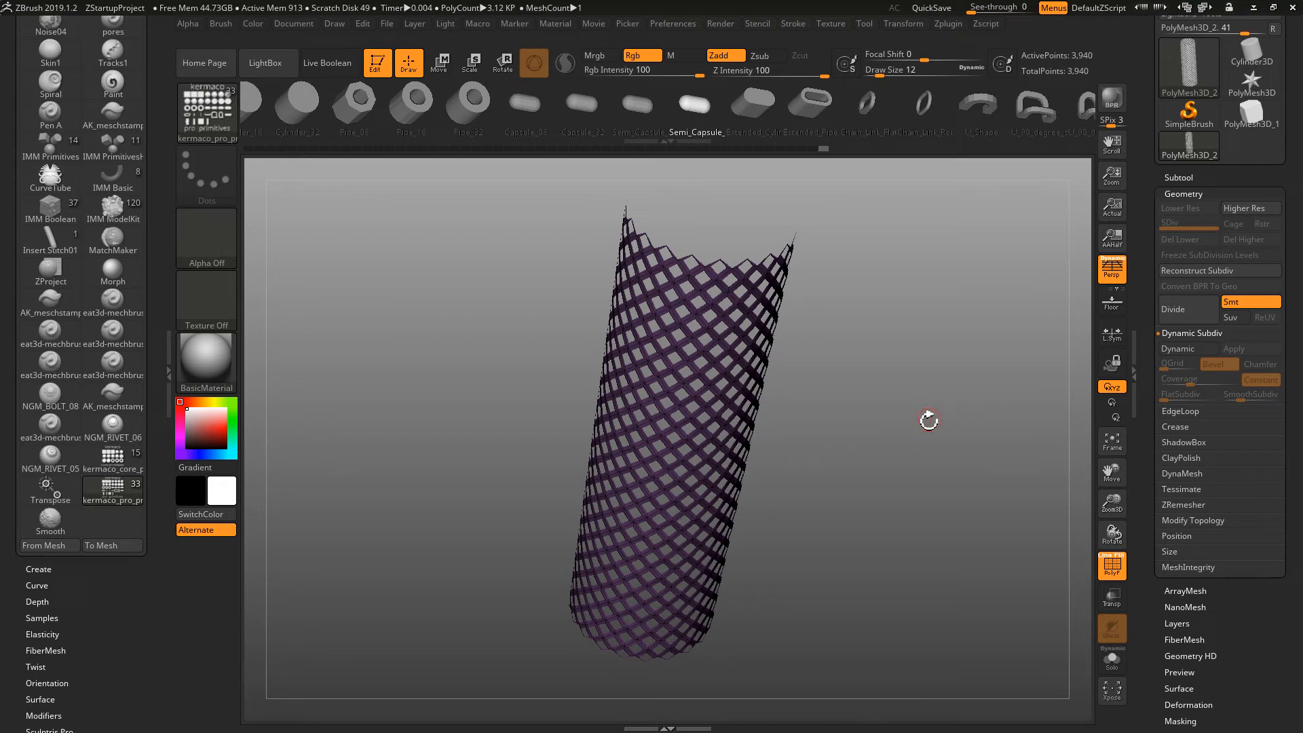
pyautogui.moveTo(960, 342)
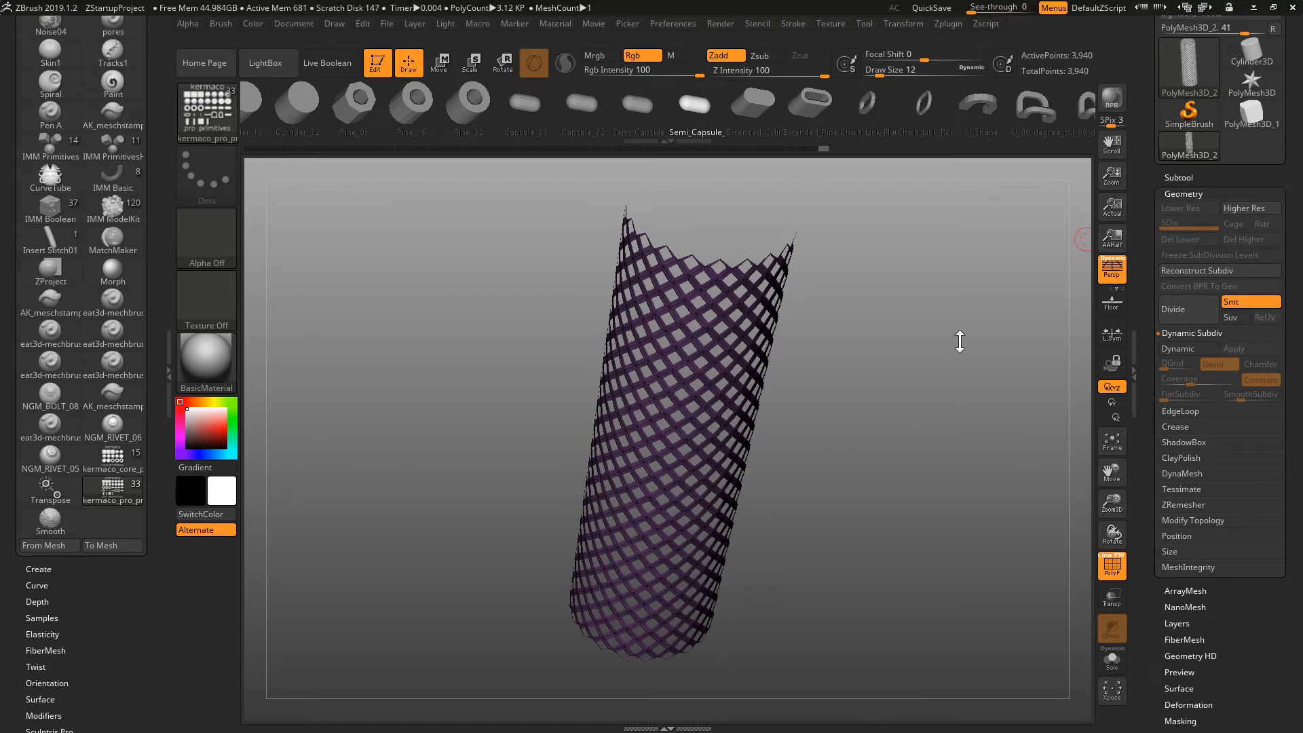
pyautogui.moveTo(960, 341); pyautogui.dragTo(952, 348)
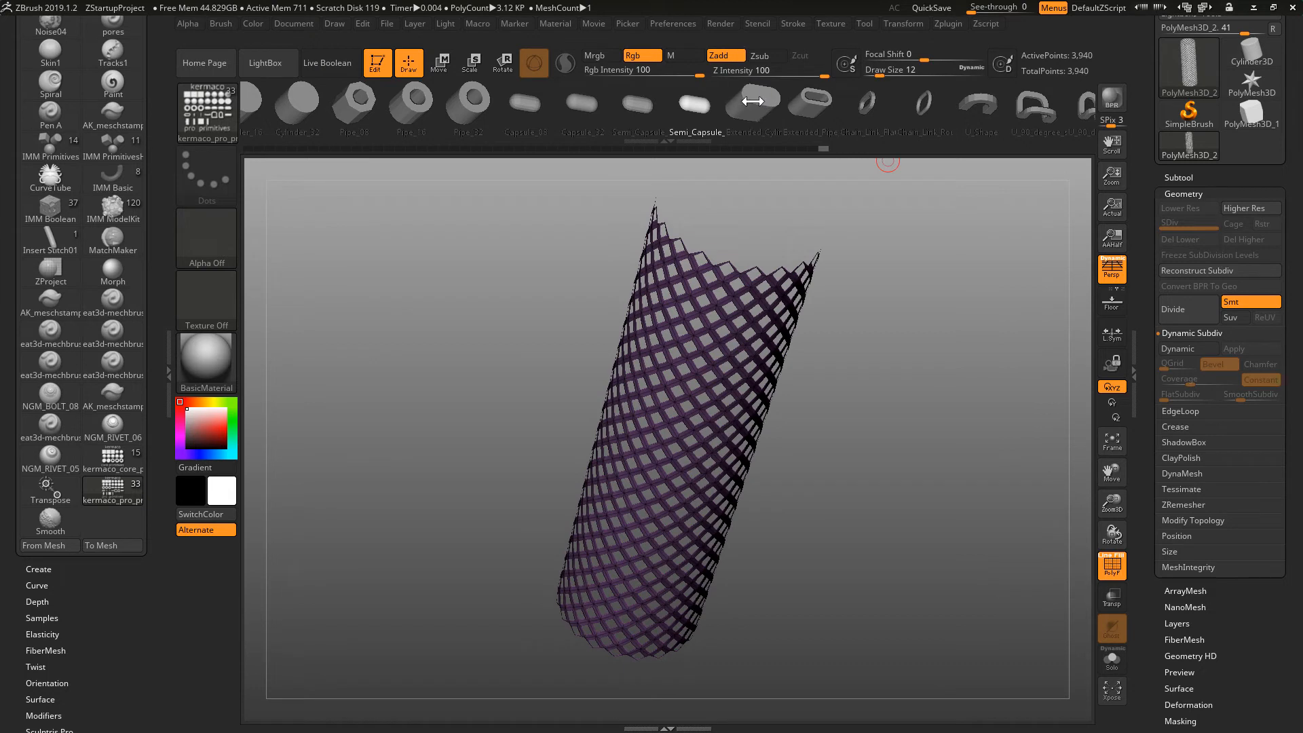
pyautogui.moveTo(793, 135)
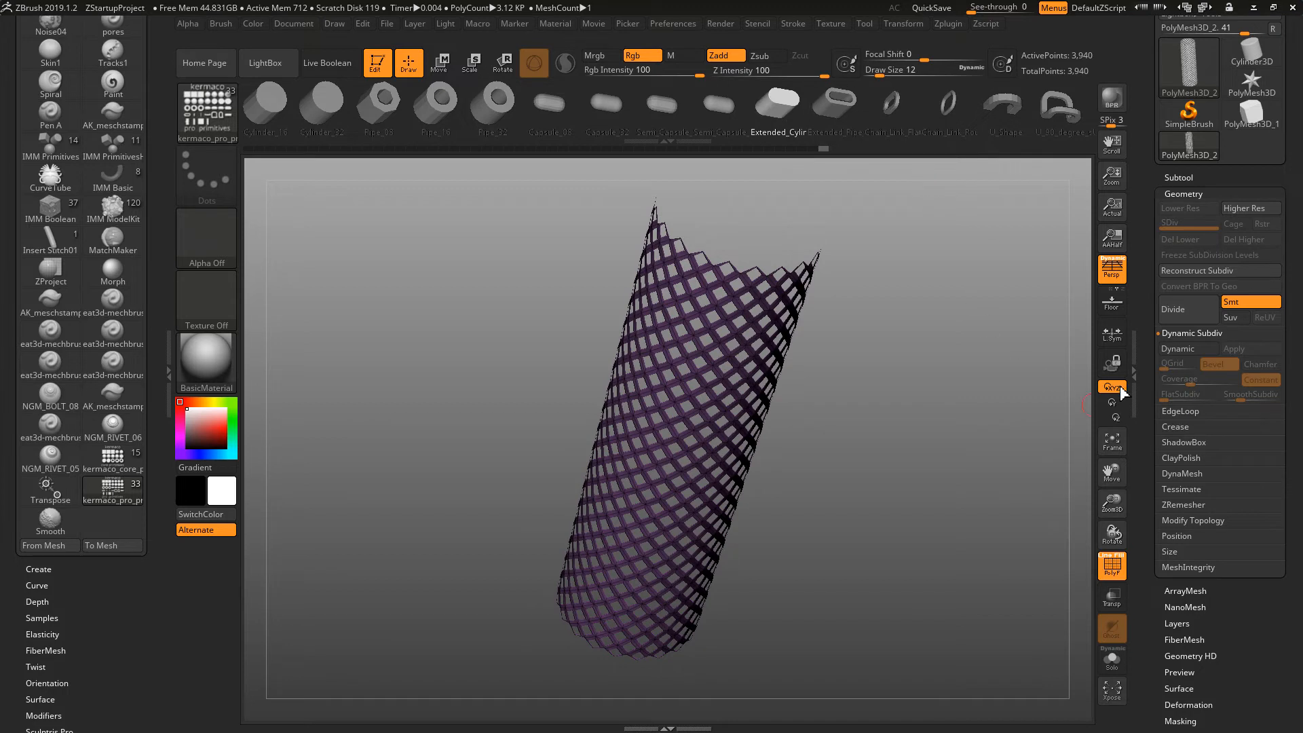
pyautogui.moveTo(1176, 170)
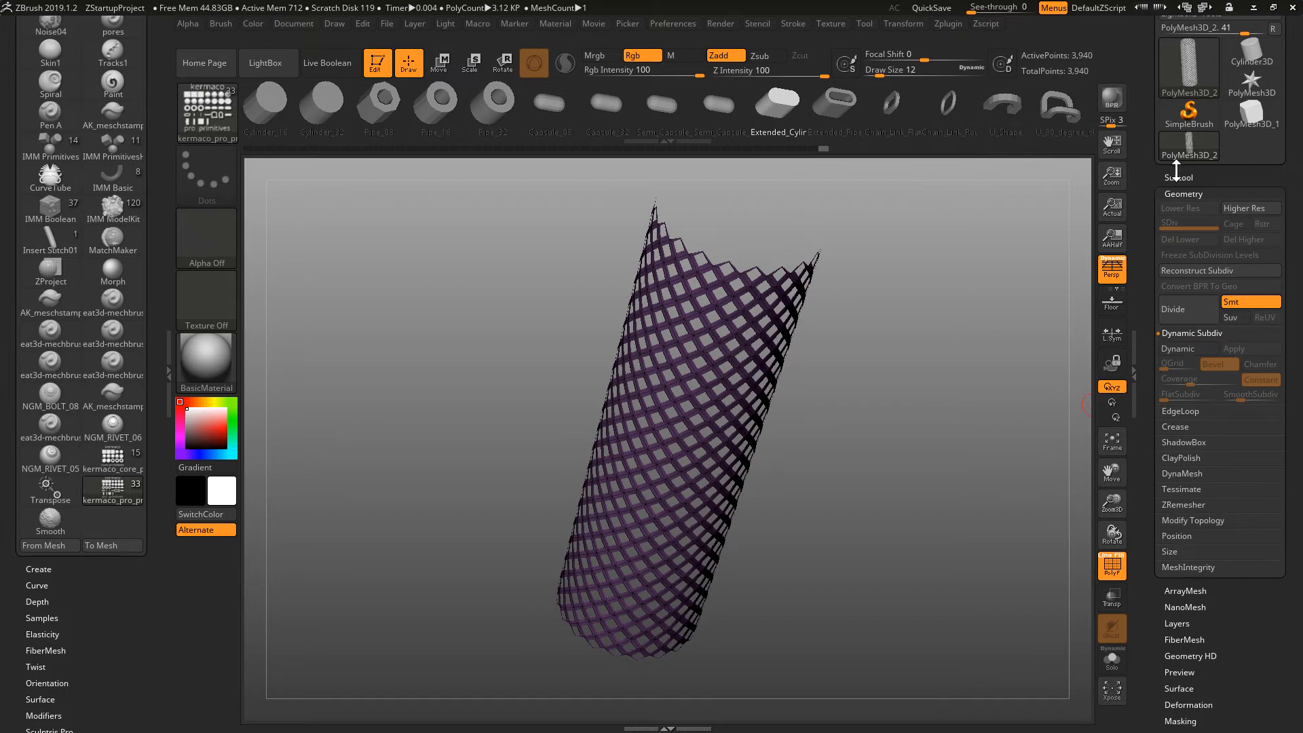
# Step: Insert the Screw_Inlet mesh against the upper right of the cylinder
pyautogui.click(1195, 458)
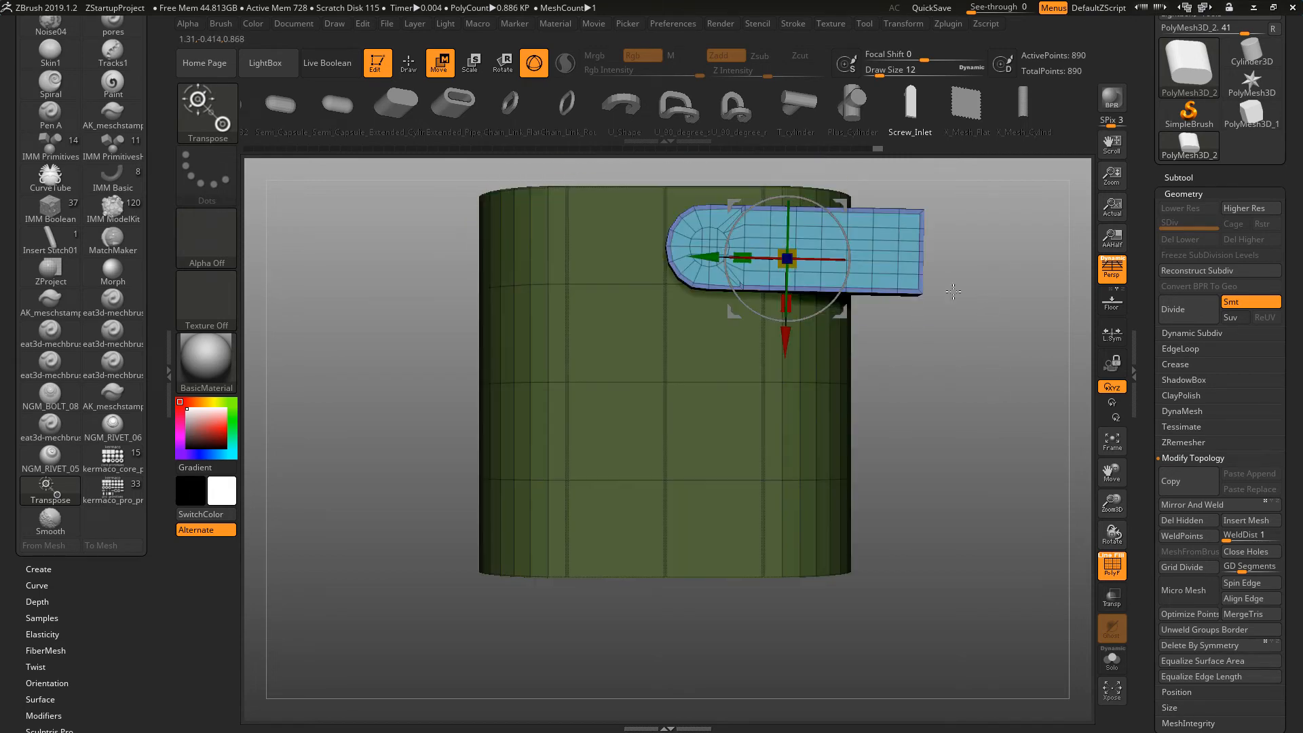
# Step: Face the cylinder, split the inlet into its own subtool via Split Unmasked Points and select it
pyautogui.moveTo(784, 258); pyautogui.dragTo(784, 349)
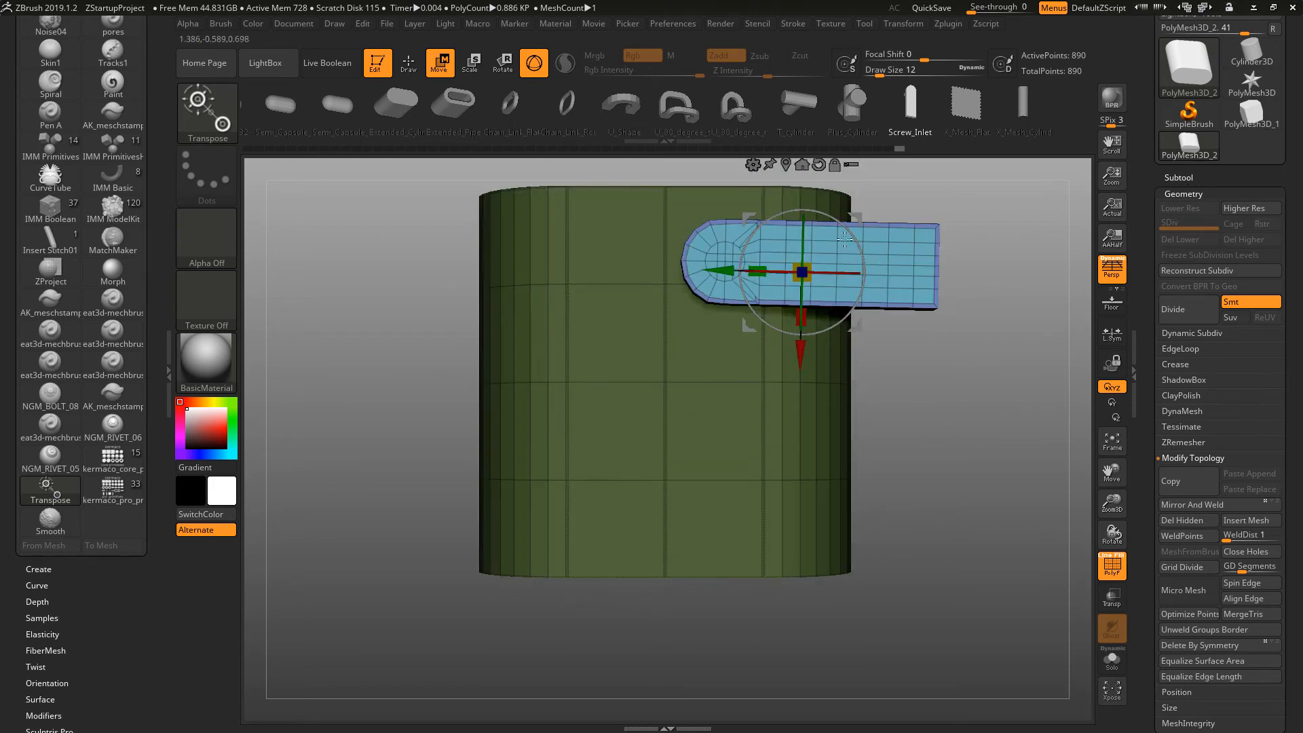
pyautogui.moveTo(1111, 274)
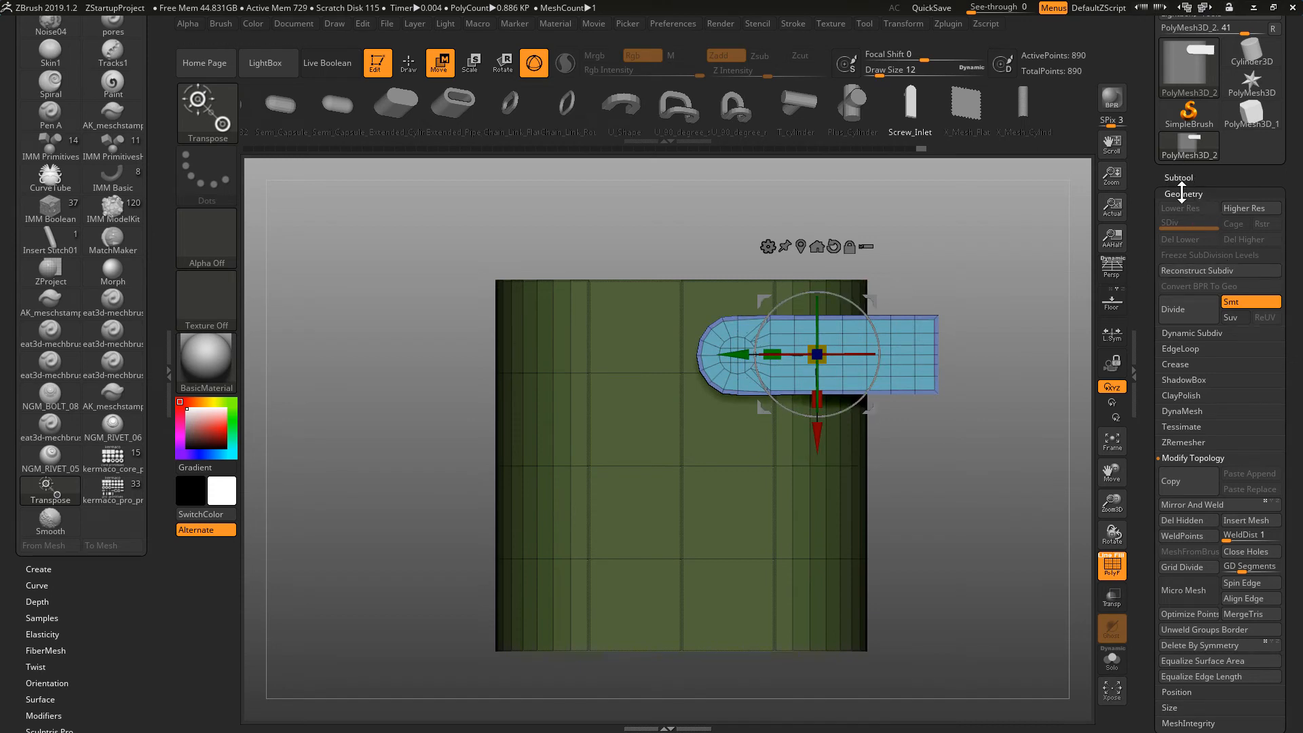
pyautogui.click(1197, 552)
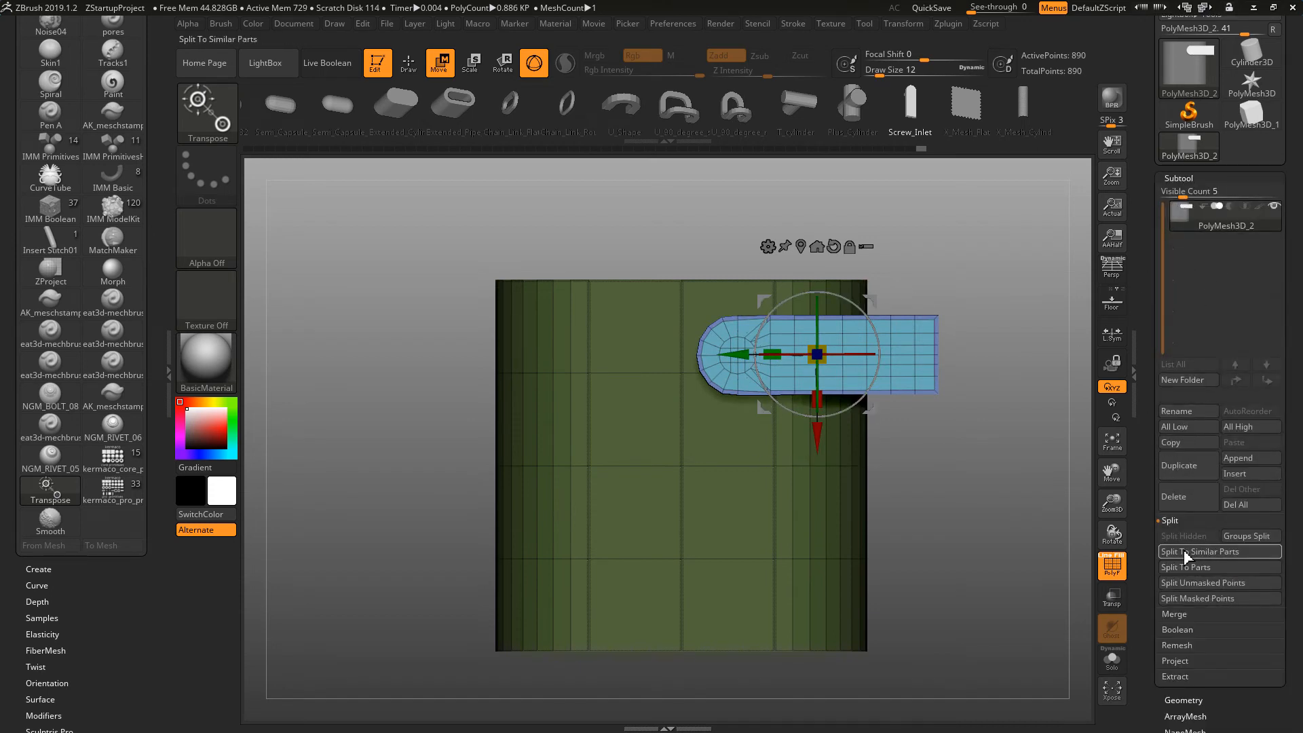
pyautogui.moveTo(1217, 582)
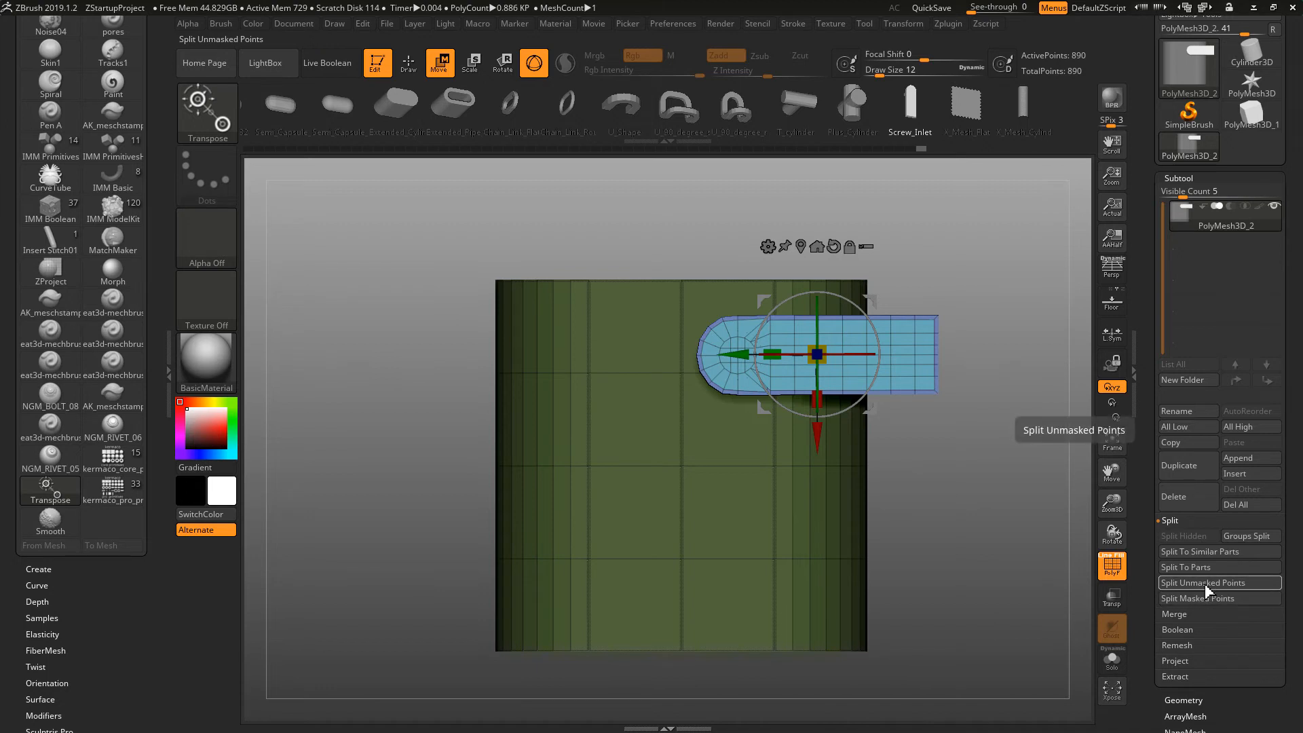
pyautogui.click(1202, 583)
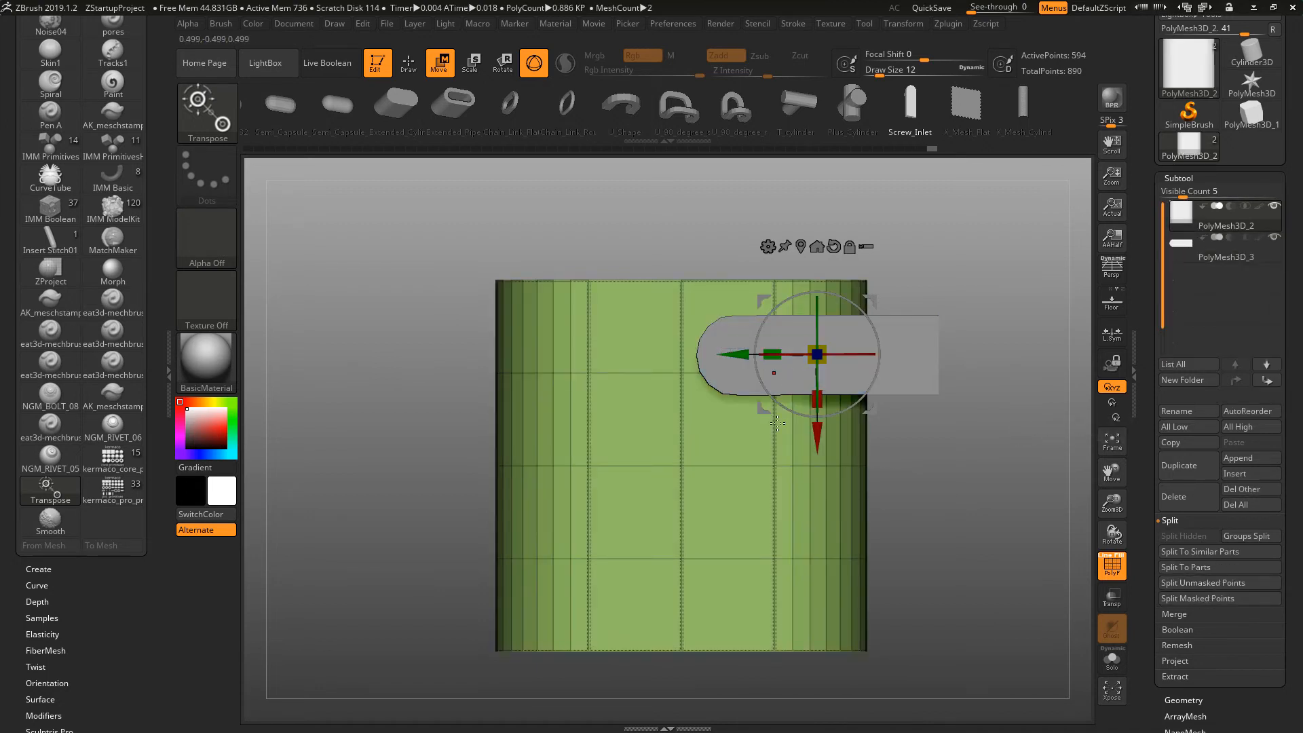
pyautogui.click(1239, 257)
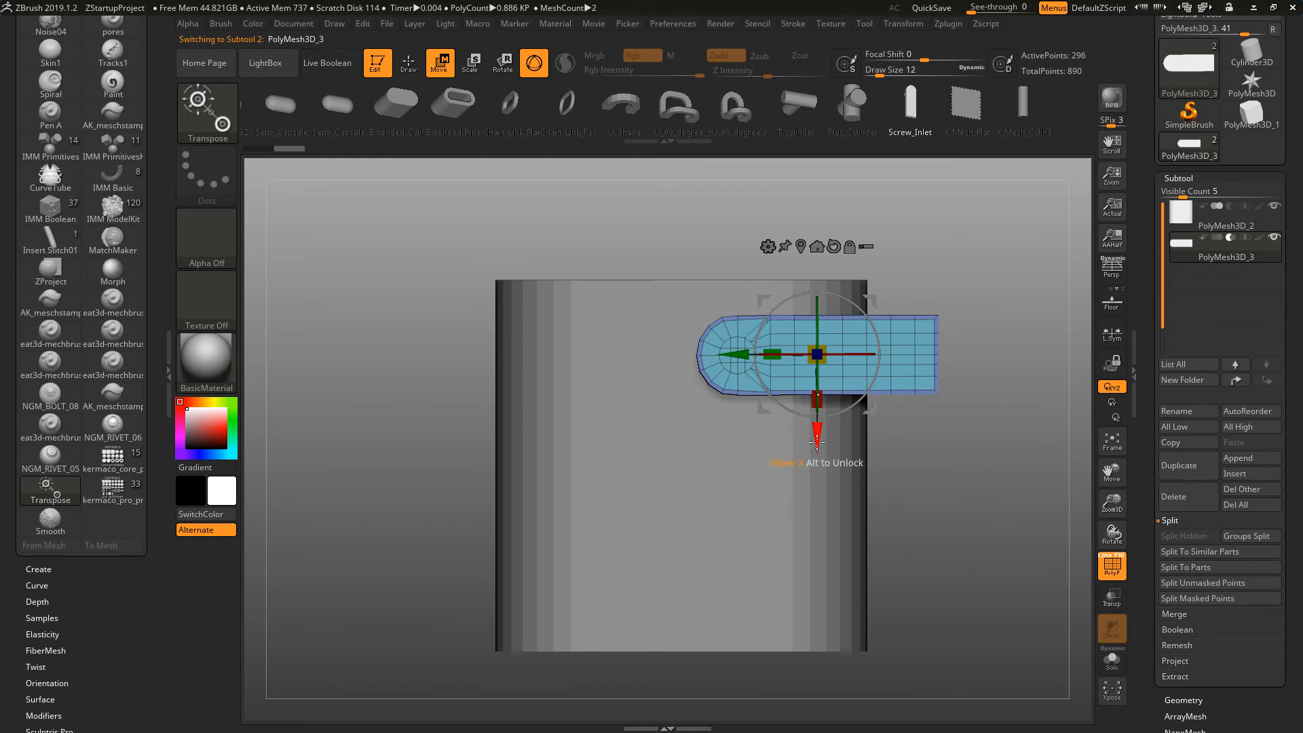
# Step: Duplicate the inlet downward twice, leaving three inlets stacked along the cylinder
pyautogui.moveTo(815, 353); pyautogui.dragTo(814, 540)
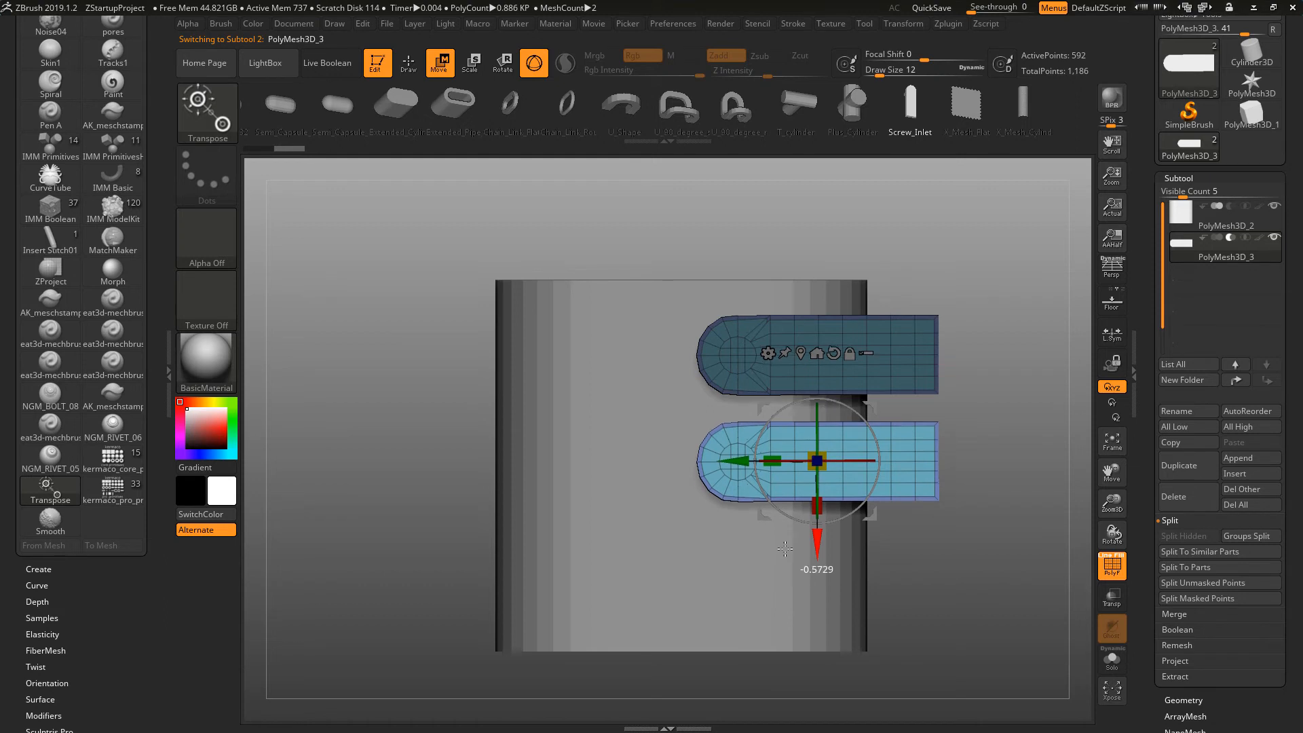
pyautogui.moveTo(795, 459); pyautogui.dragTo(818, 562)
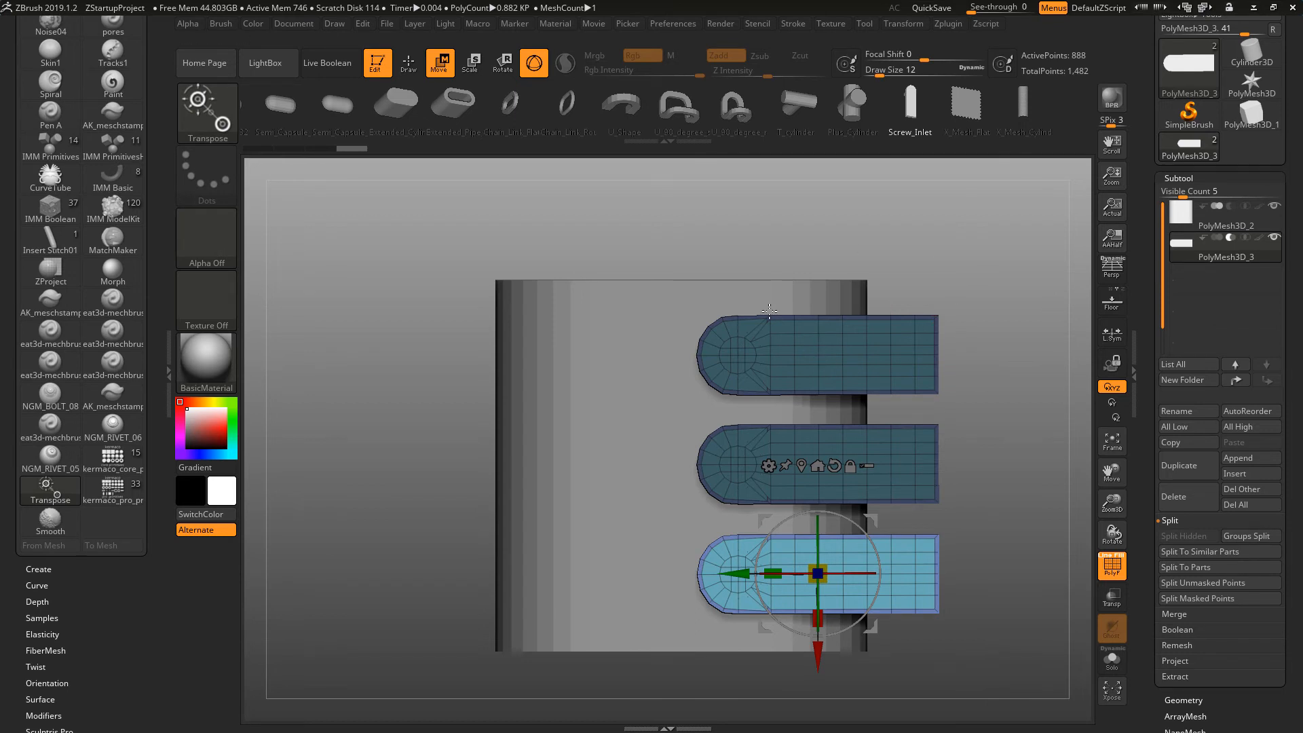
pyautogui.moveTo(1049, 334)
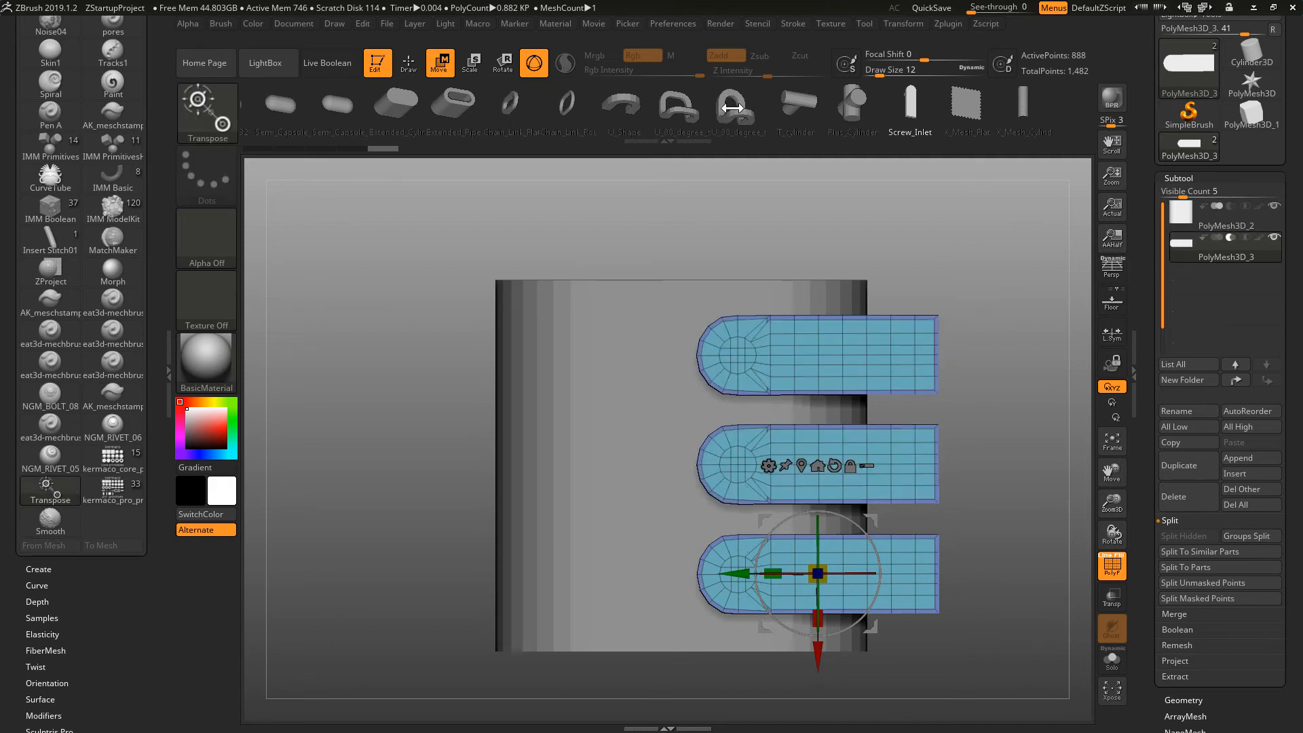
# Step: Enable Live Boolean and inspect the three rounded slots with holes cut into the cylinder
pyautogui.click(330, 63)
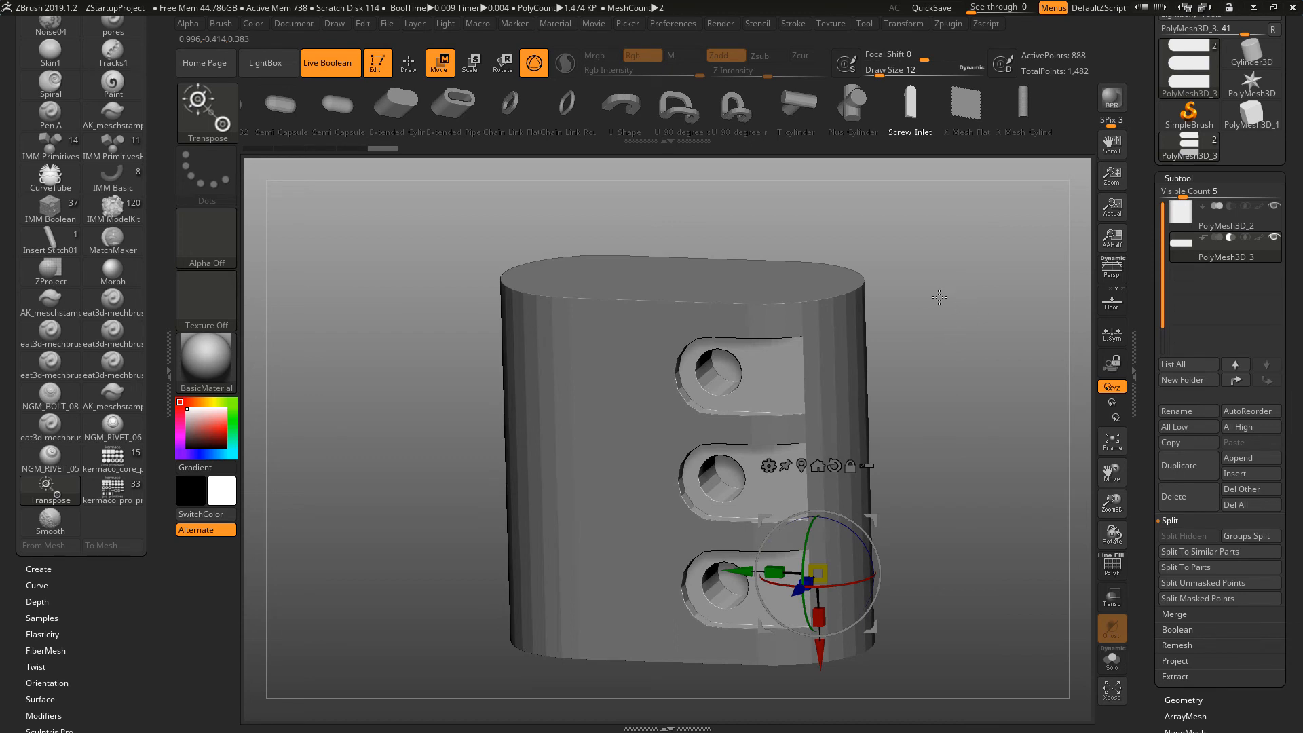
pyautogui.moveTo(863, 549)
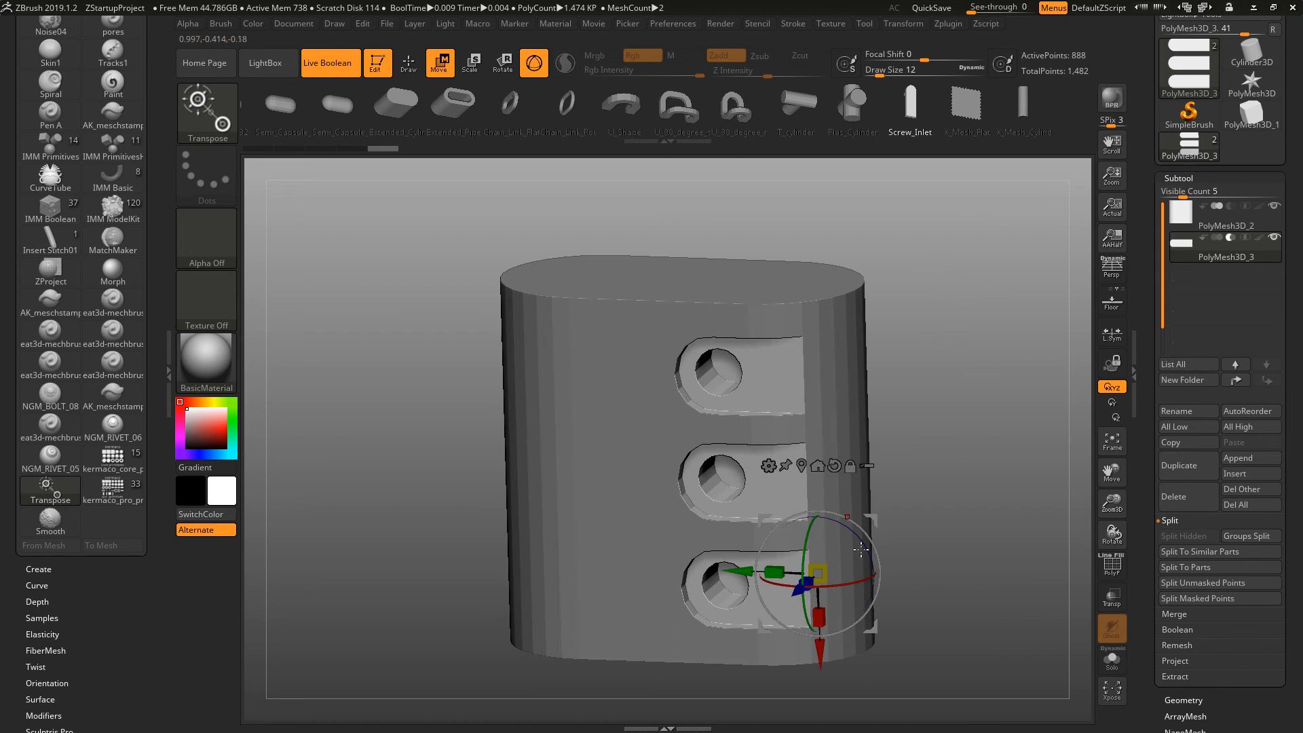
pyautogui.moveTo(840, 582); pyautogui.dragTo(810, 573)
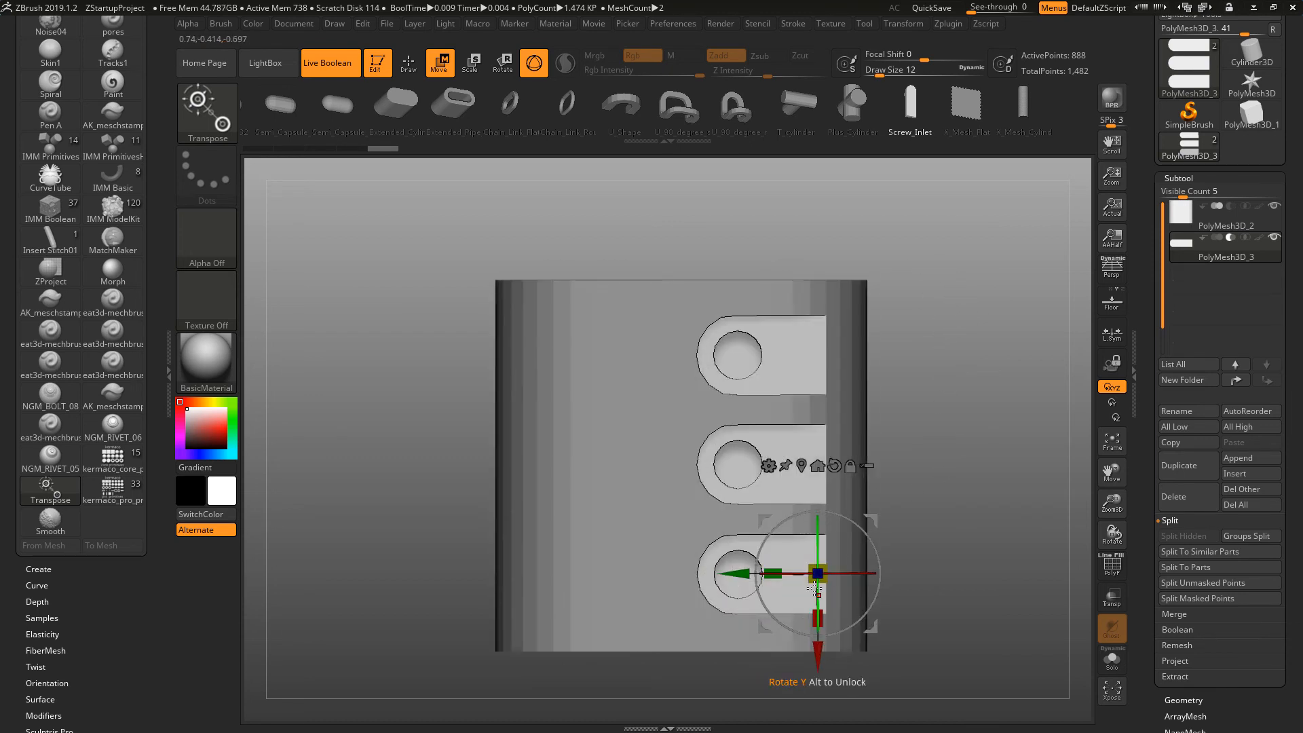
pyautogui.moveTo(817, 574); pyautogui.dragTo(818, 574)
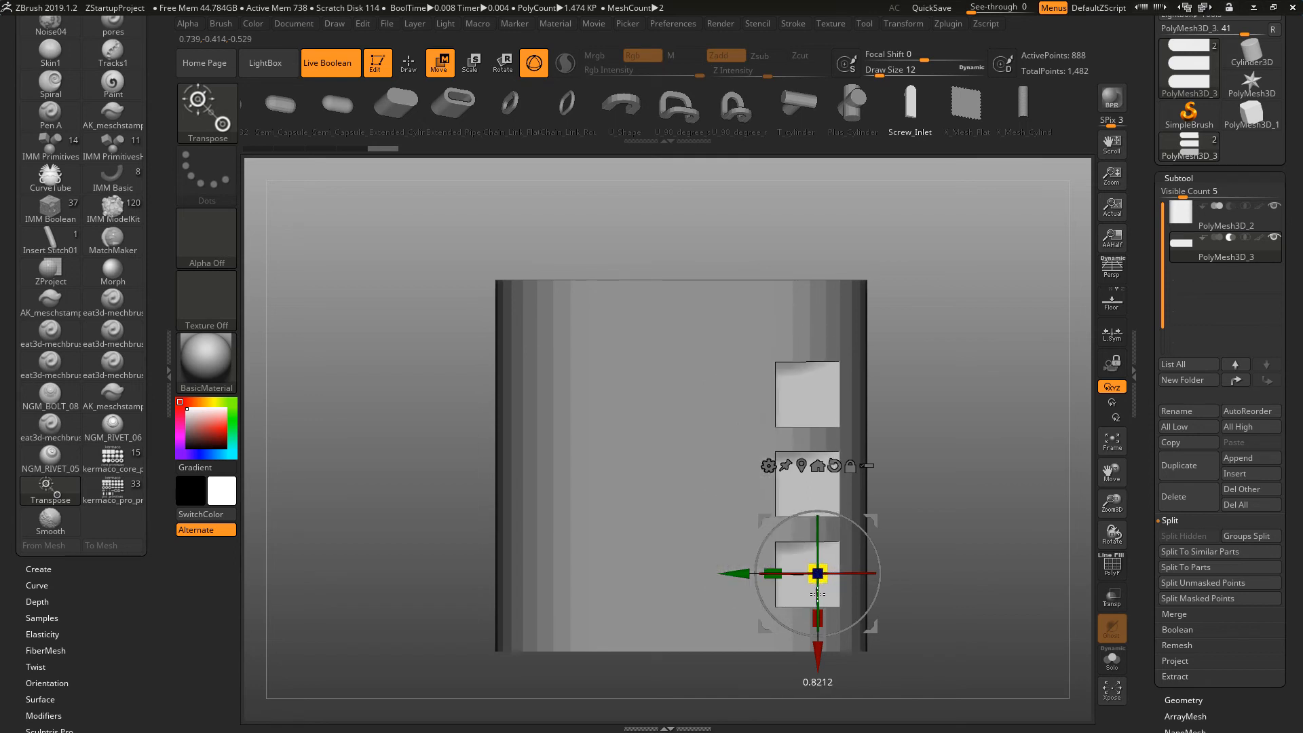
pyautogui.moveTo(819, 574); pyautogui.dragTo(790, 574)
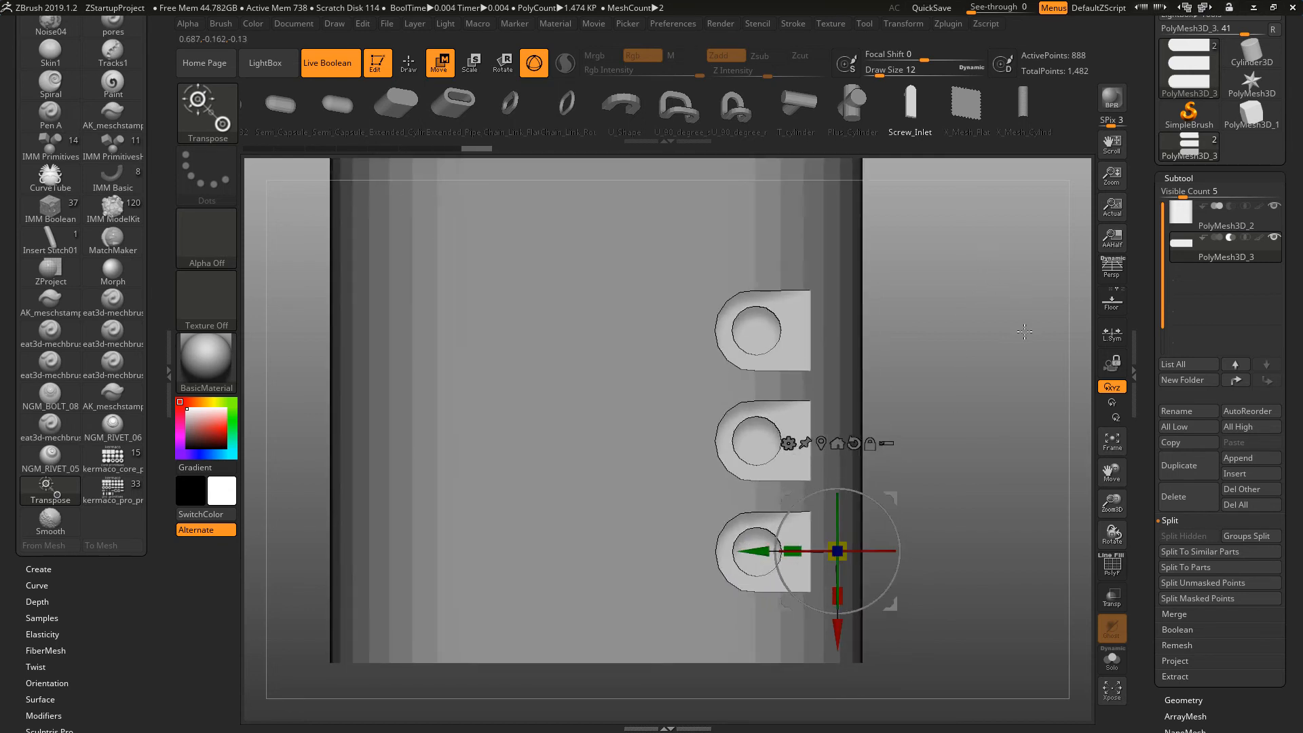
pyautogui.moveTo(947, 318)
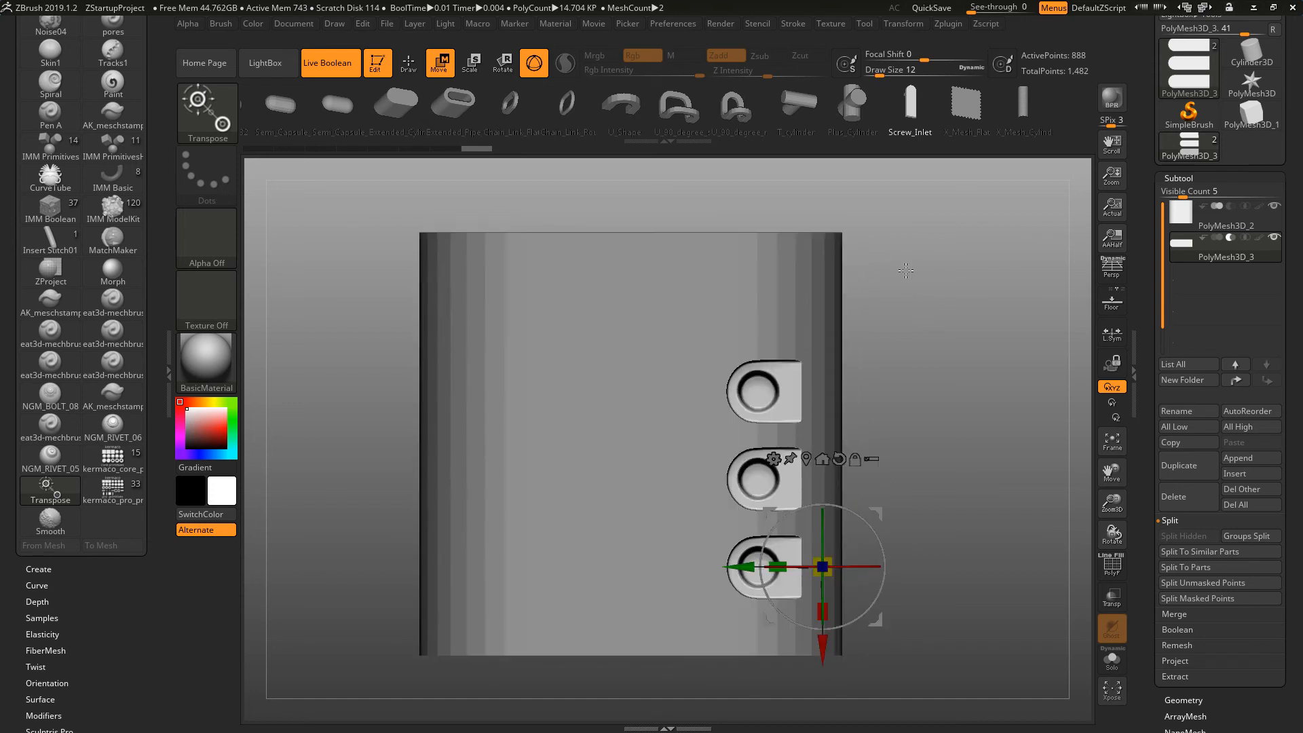
pyautogui.moveTo(842, 466)
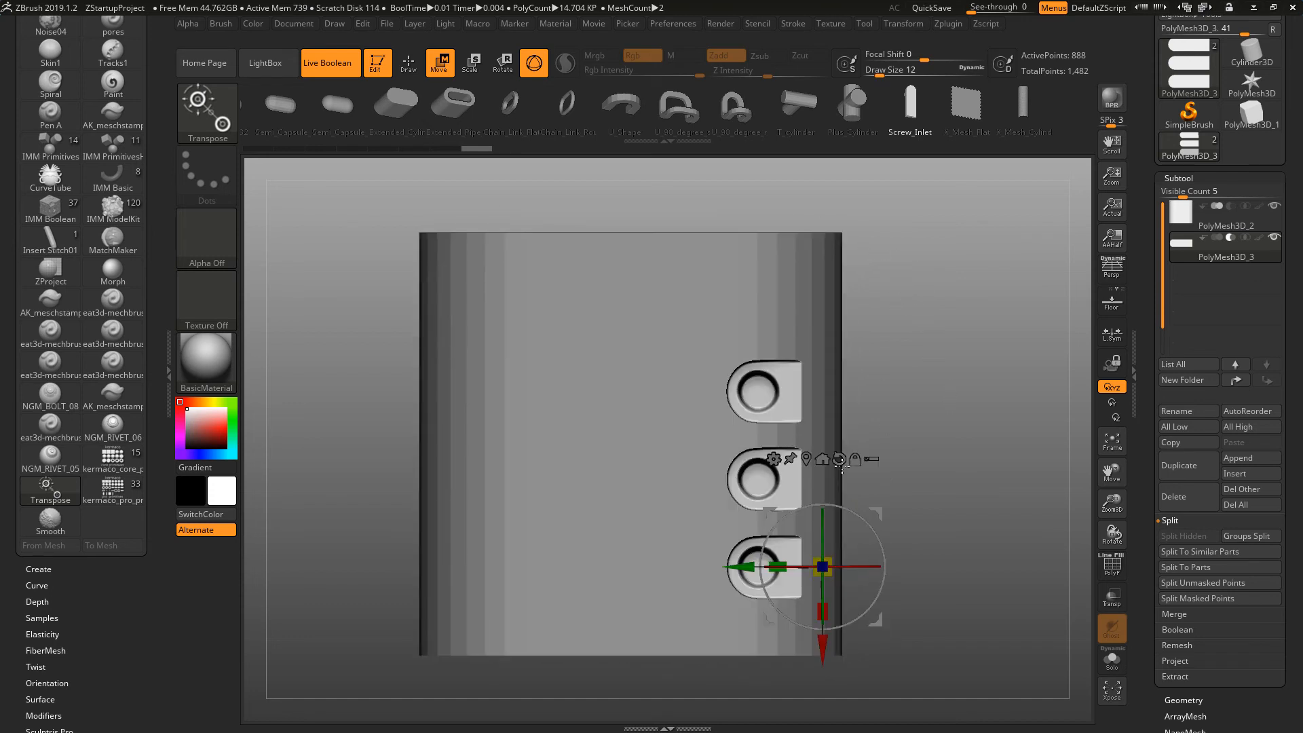
pyautogui.moveTo(819, 568); pyautogui.dragTo(782, 568)
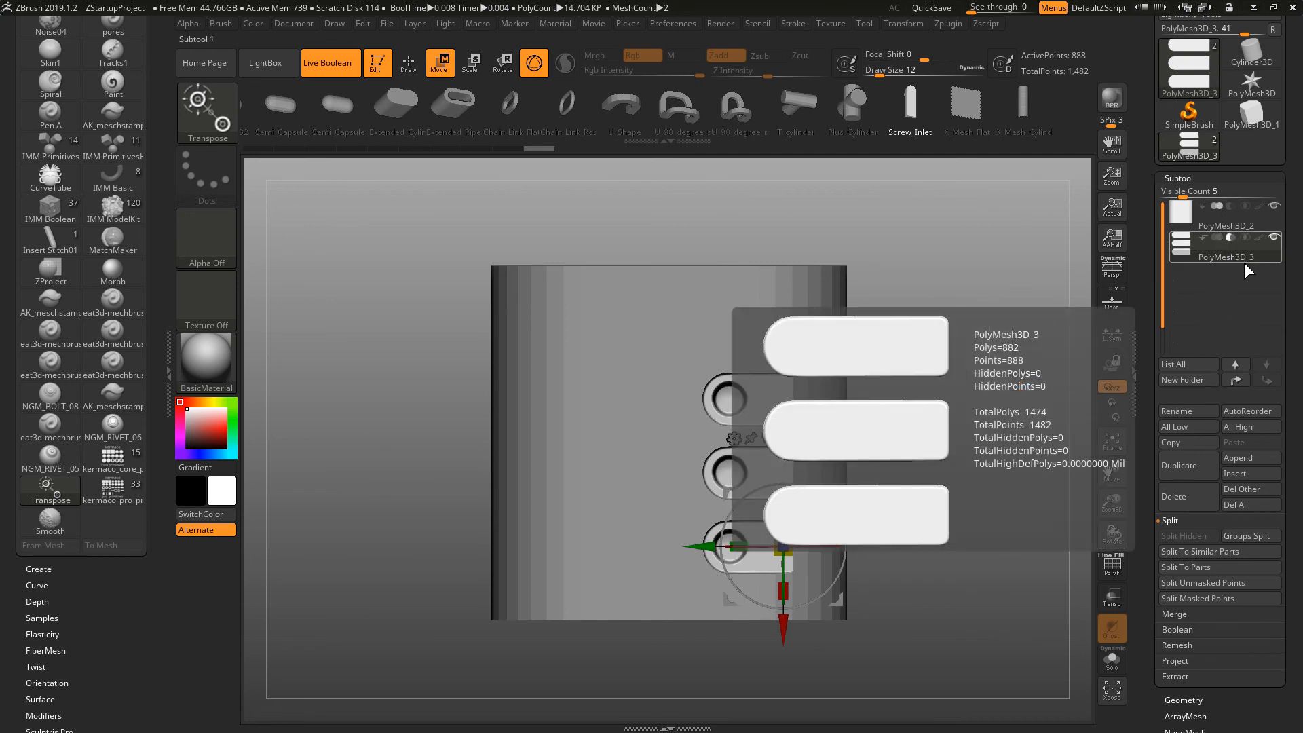
# Step: Delete the inlet subtool and confirm the warning, leaving the bar-with-cylinder mesh
pyautogui.click(1175, 497)
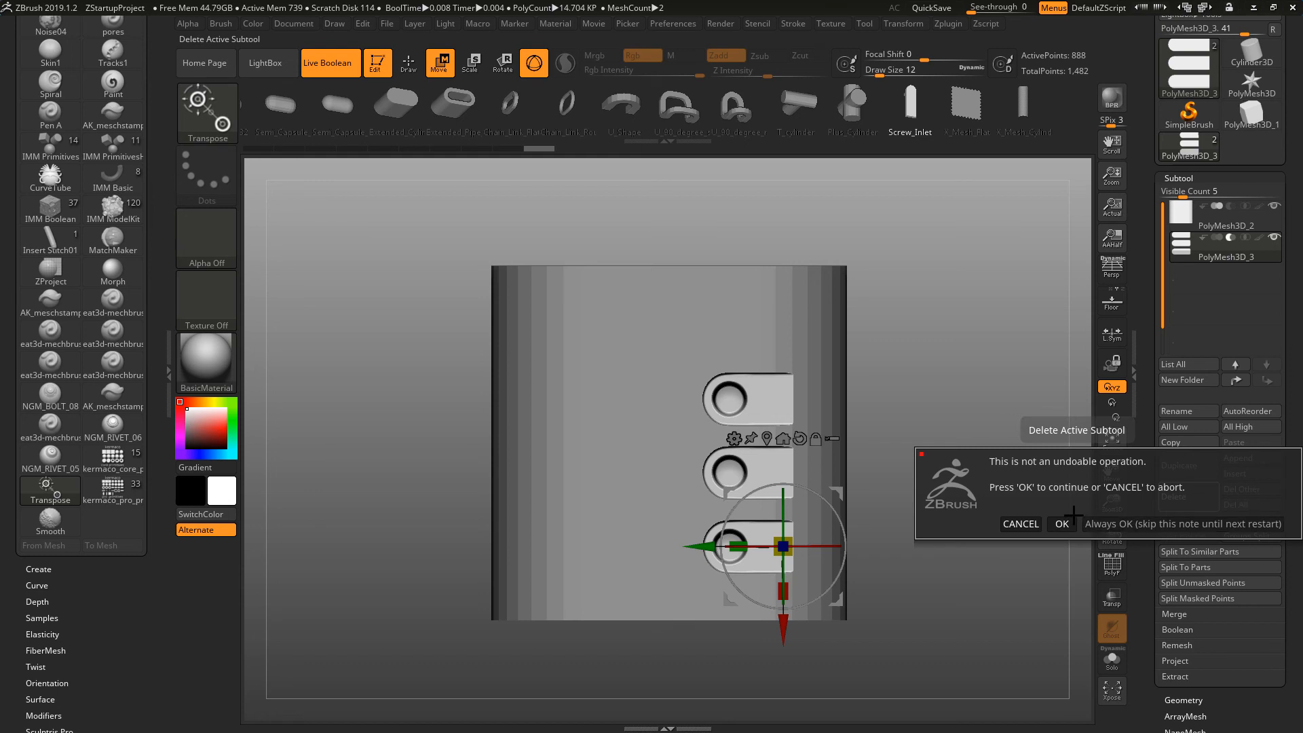
pyautogui.click(1062, 523)
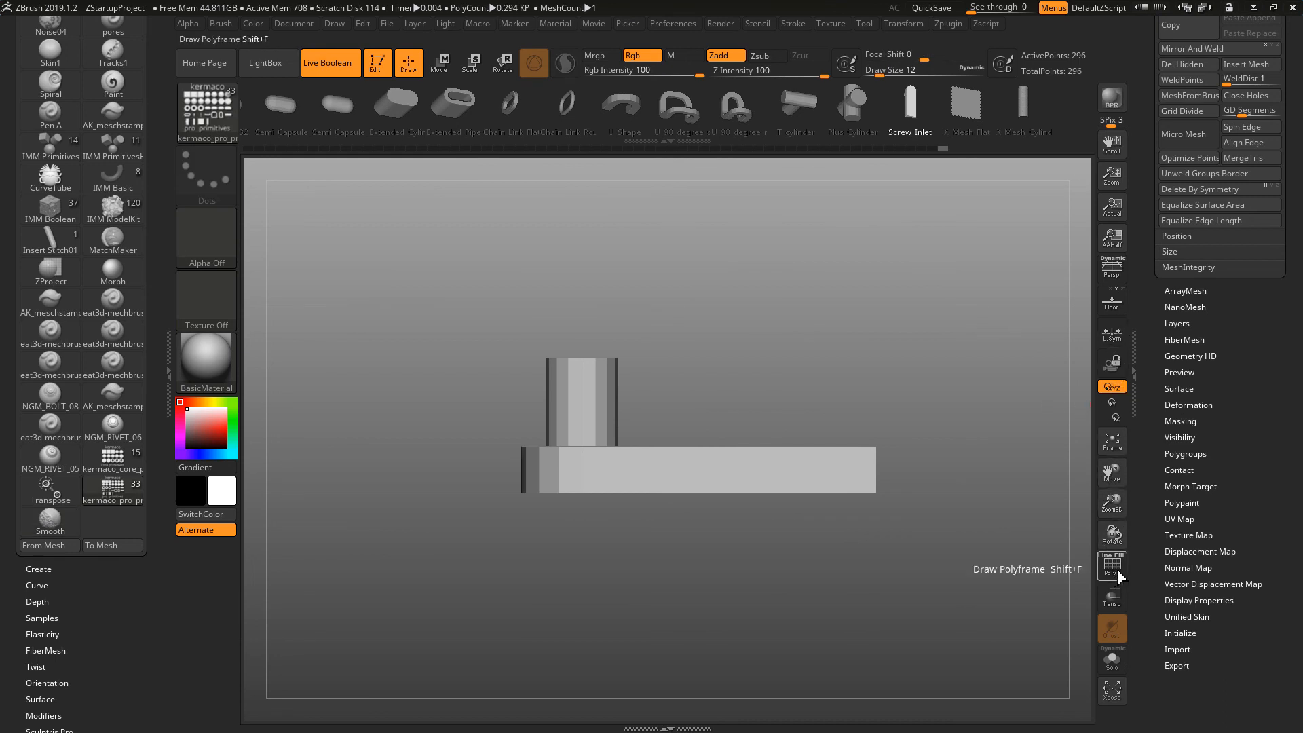
# Step: Turn on PolyF wireframe and orbit to view the bar's rounded top face from above
pyautogui.click(1111, 566)
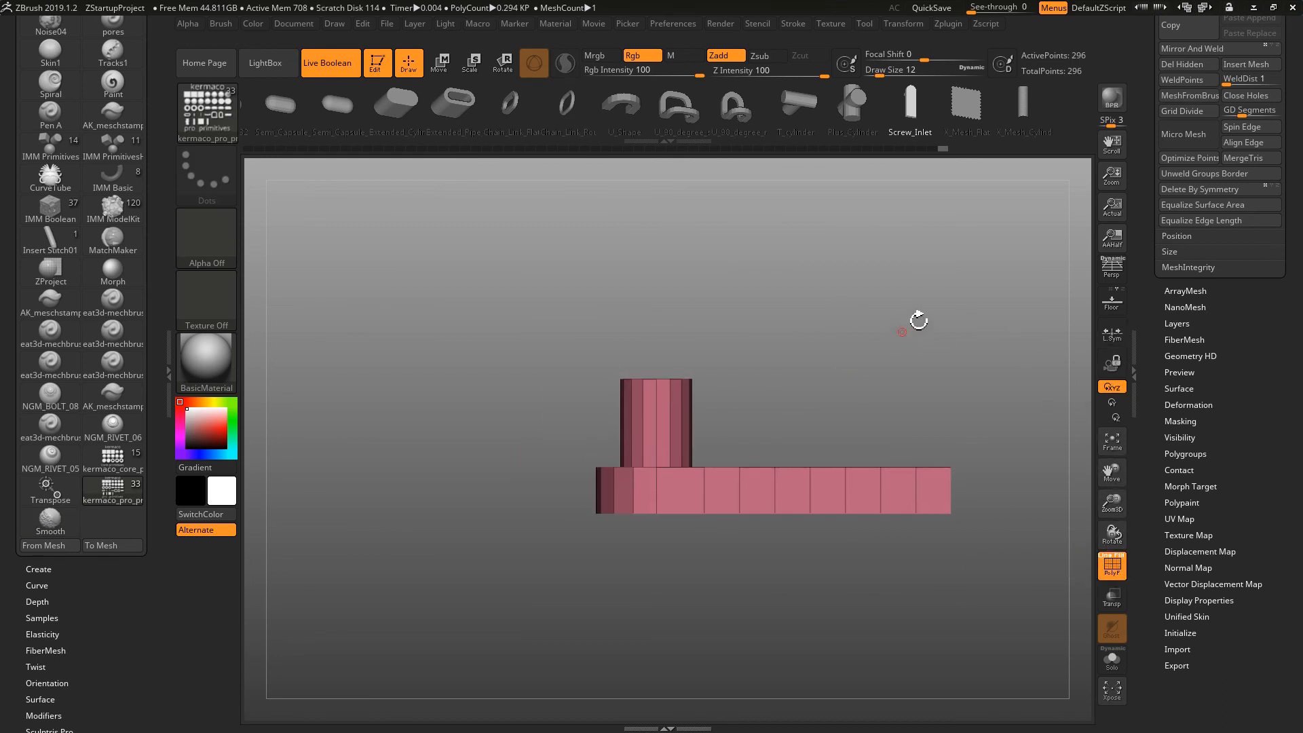
pyautogui.moveTo(836, 352)
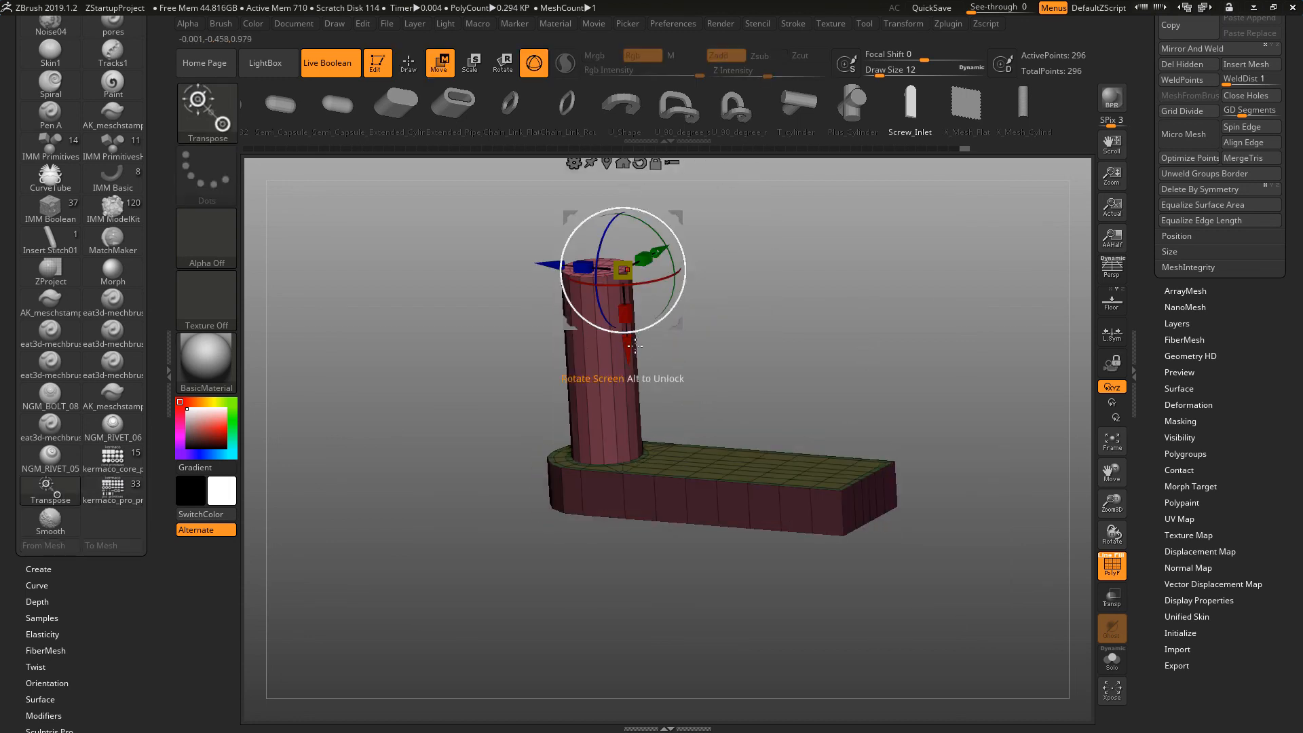
pyautogui.moveTo(622, 324); pyautogui.dragTo(633, 501)
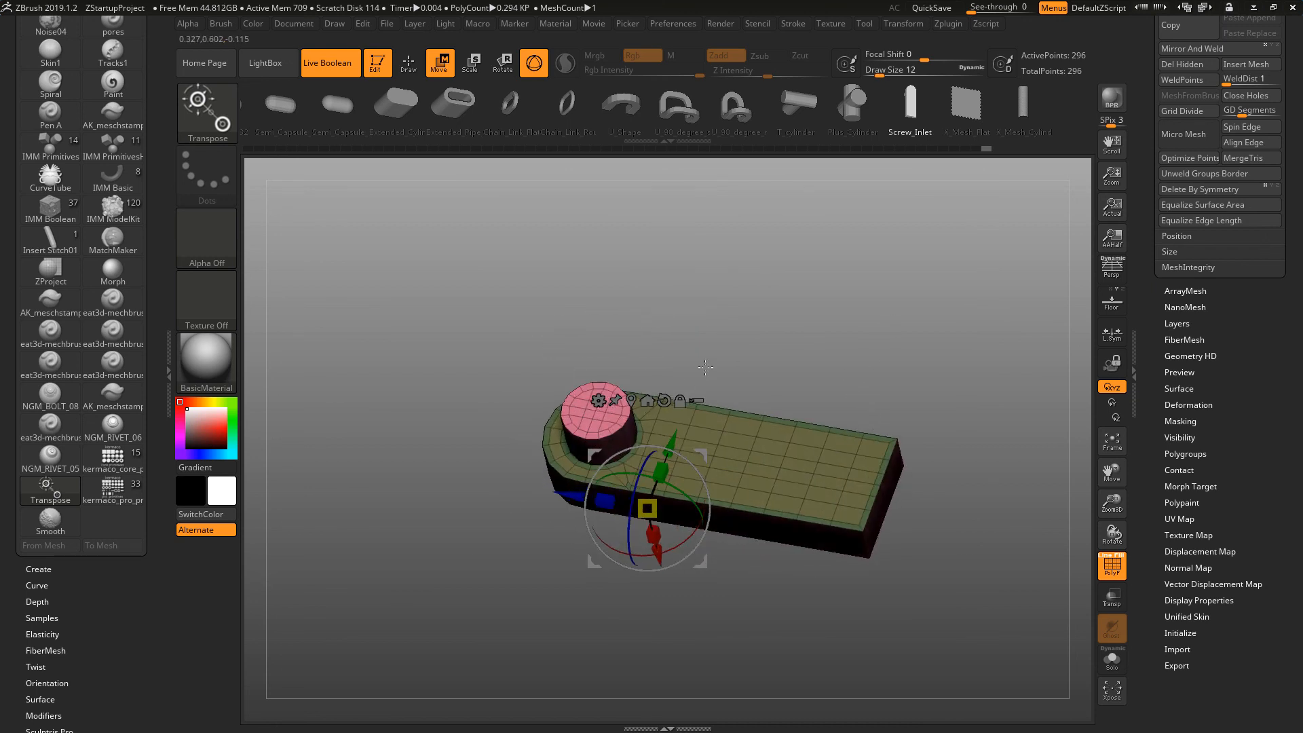
pyautogui.moveTo(842, 337)
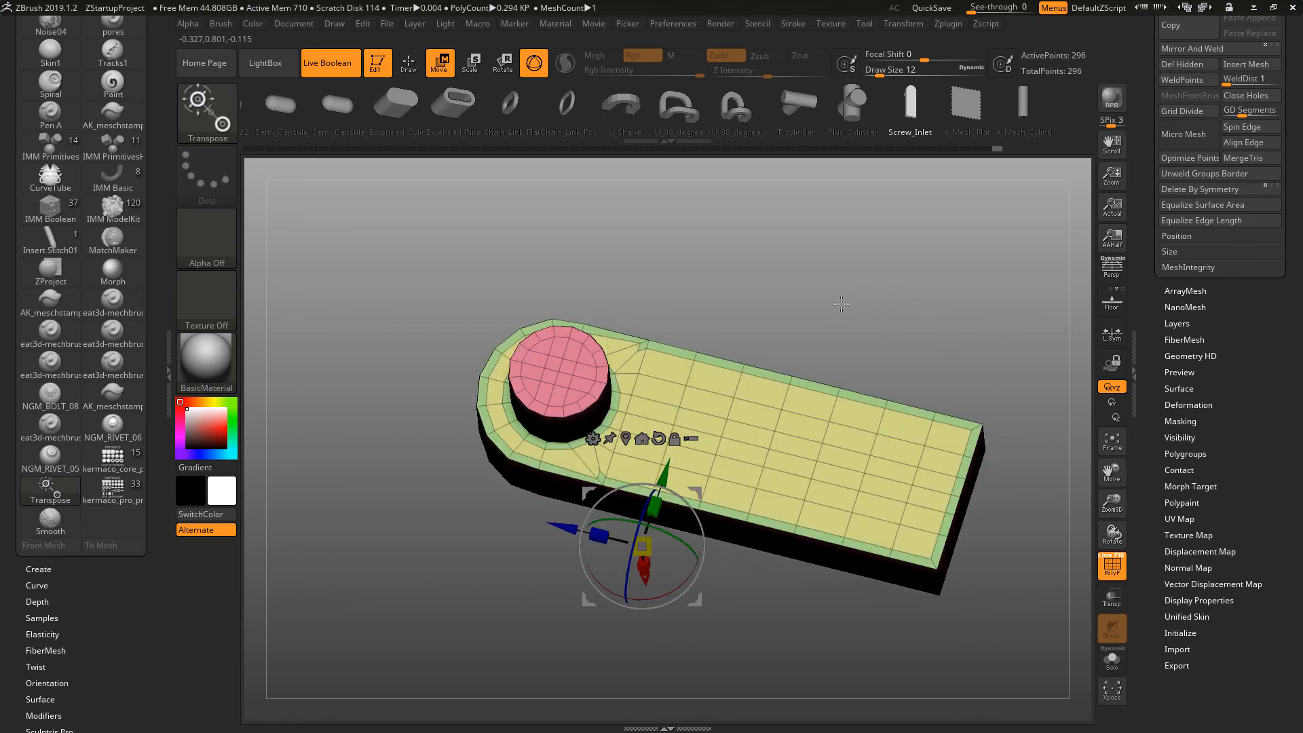
pyautogui.moveTo(840, 302); pyautogui.dragTo(852, 358)
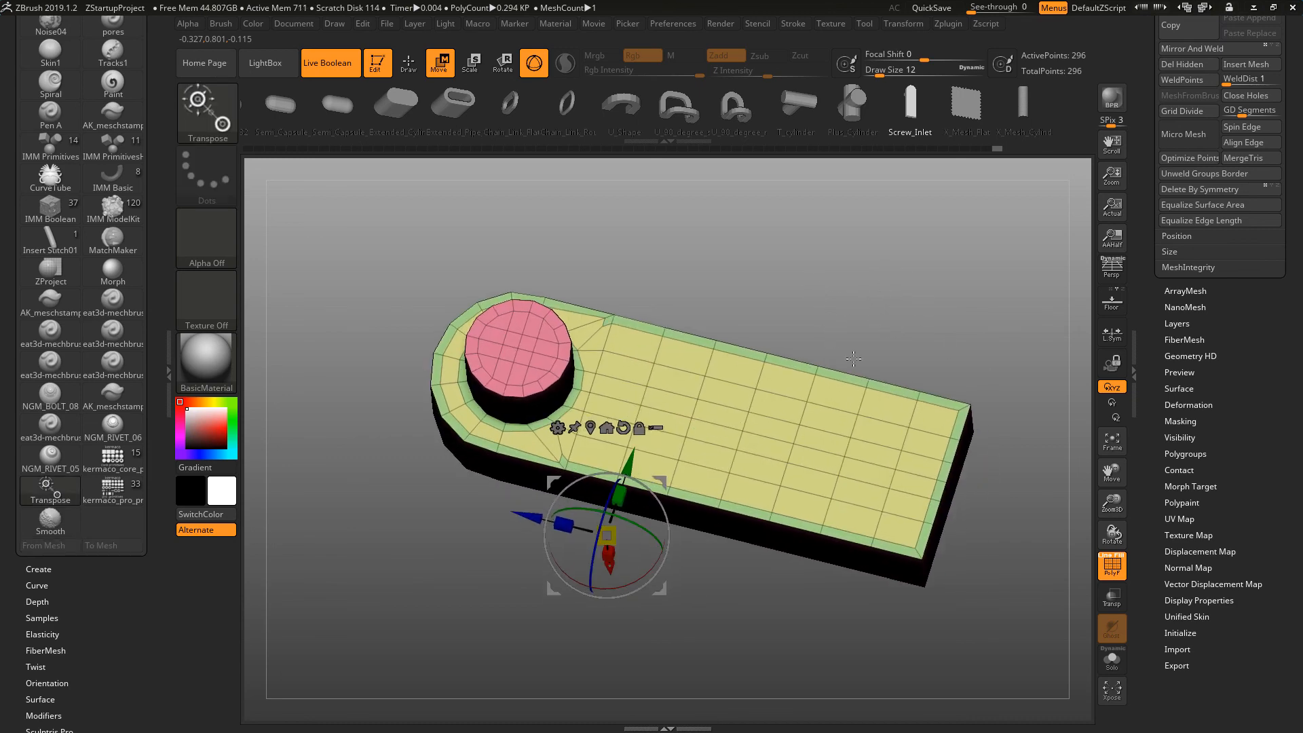